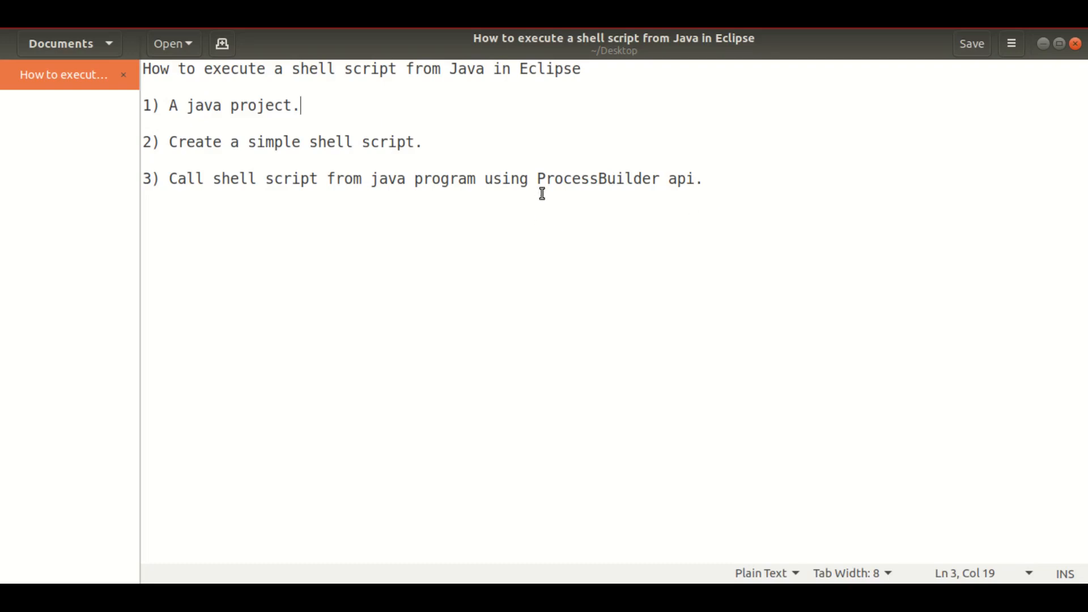
mouse_move(466, 106)
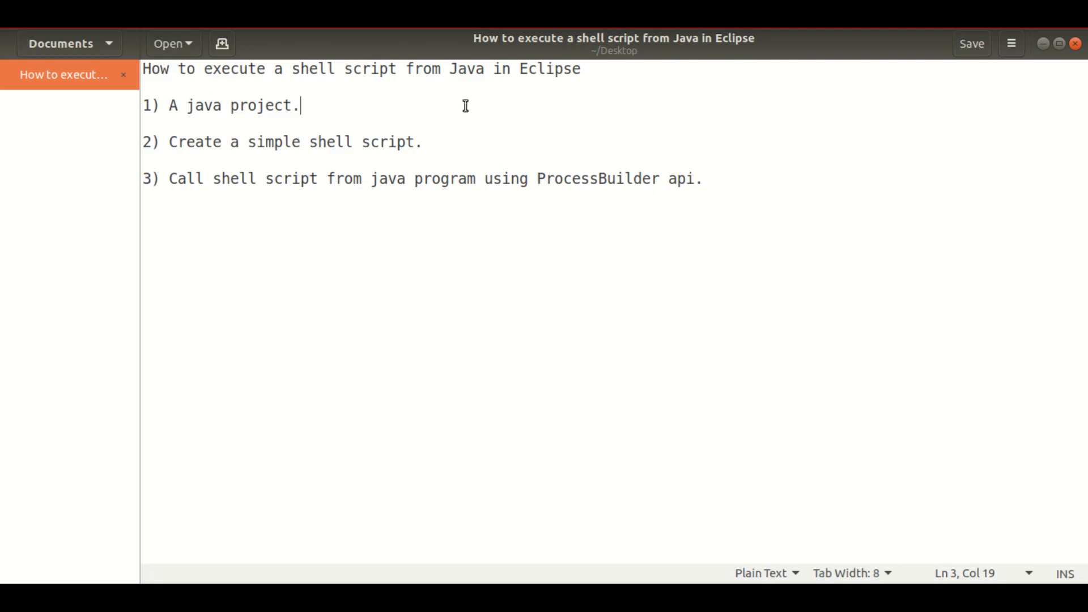
mouse_move(186, 84)
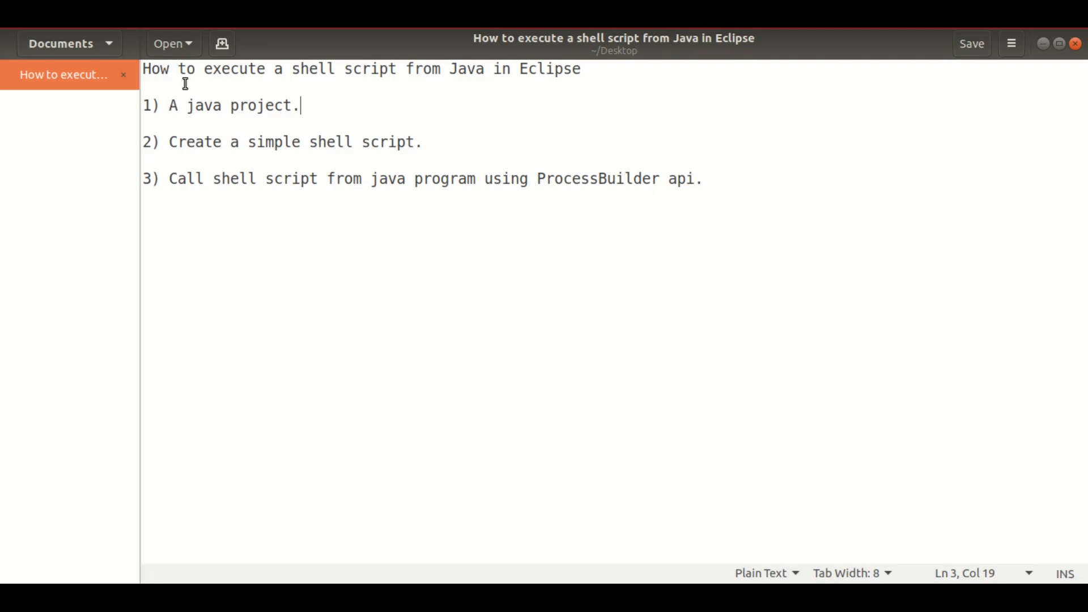
- Review the tutorial steps, highlighting the title and the ProcessBuilder keyword
drag(147, 69, 562, 69)
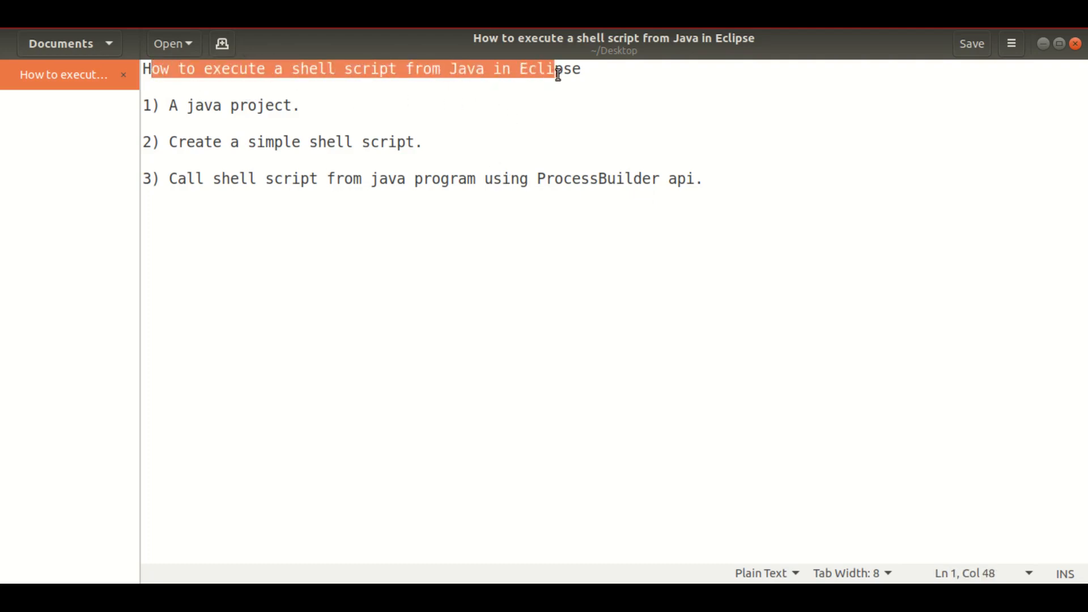
click(583, 68)
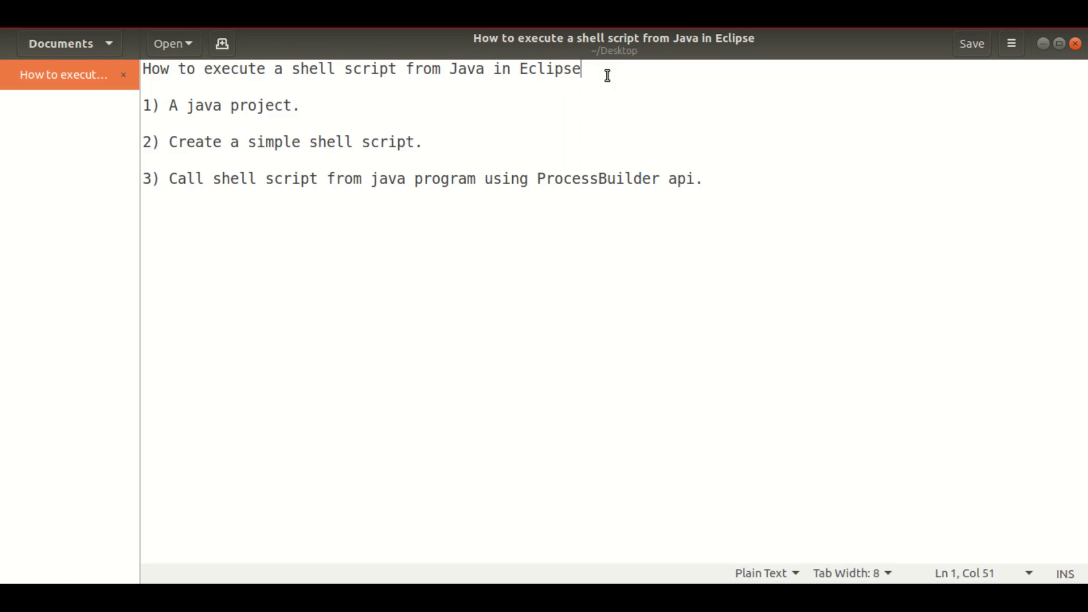
click(483, 70)
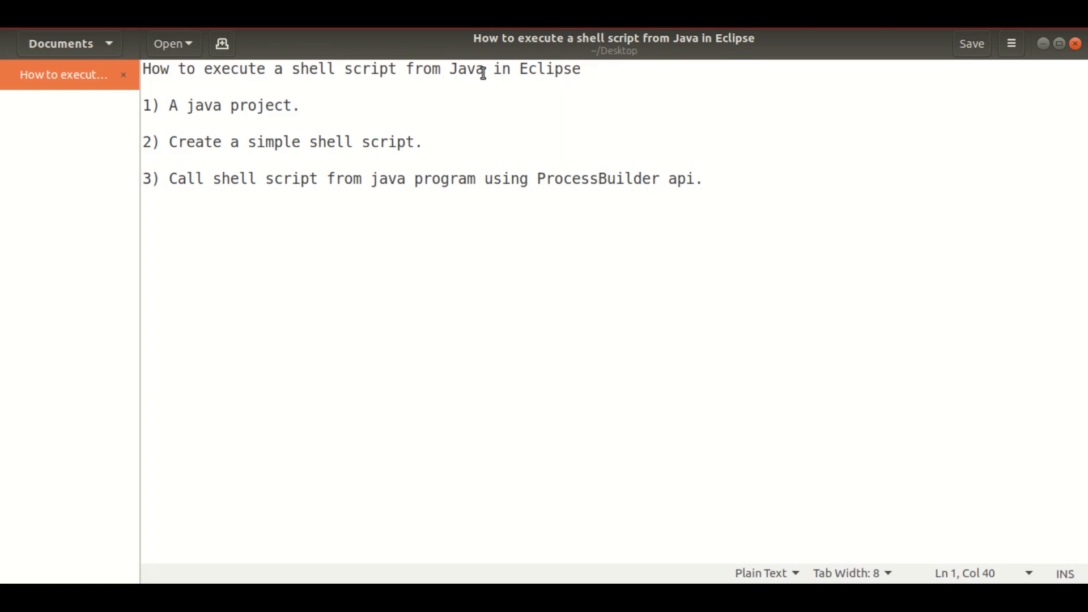
mouse_move(487, 68)
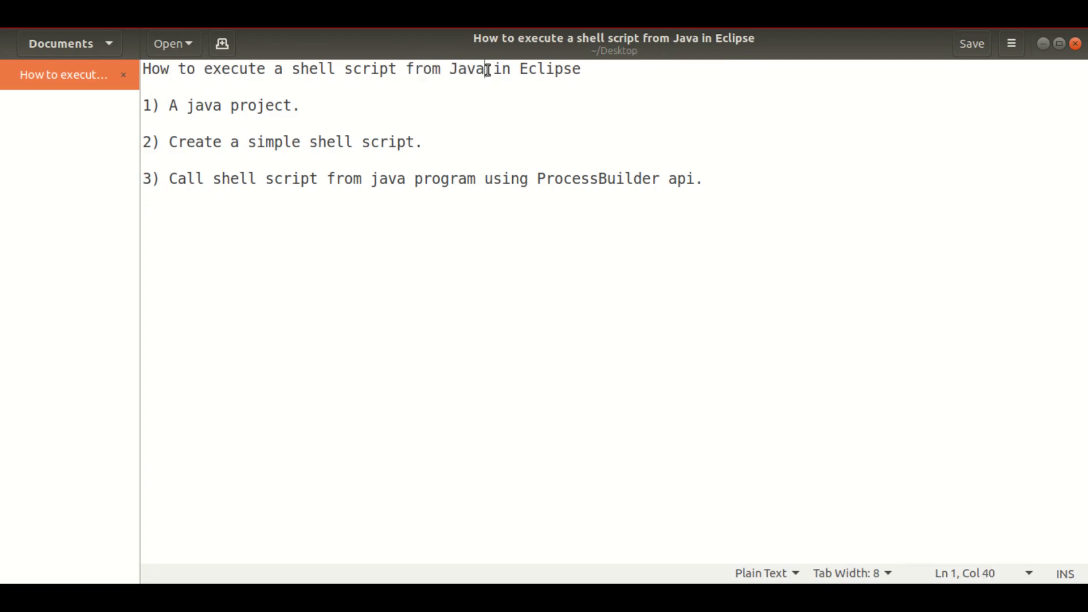
click(578, 178)
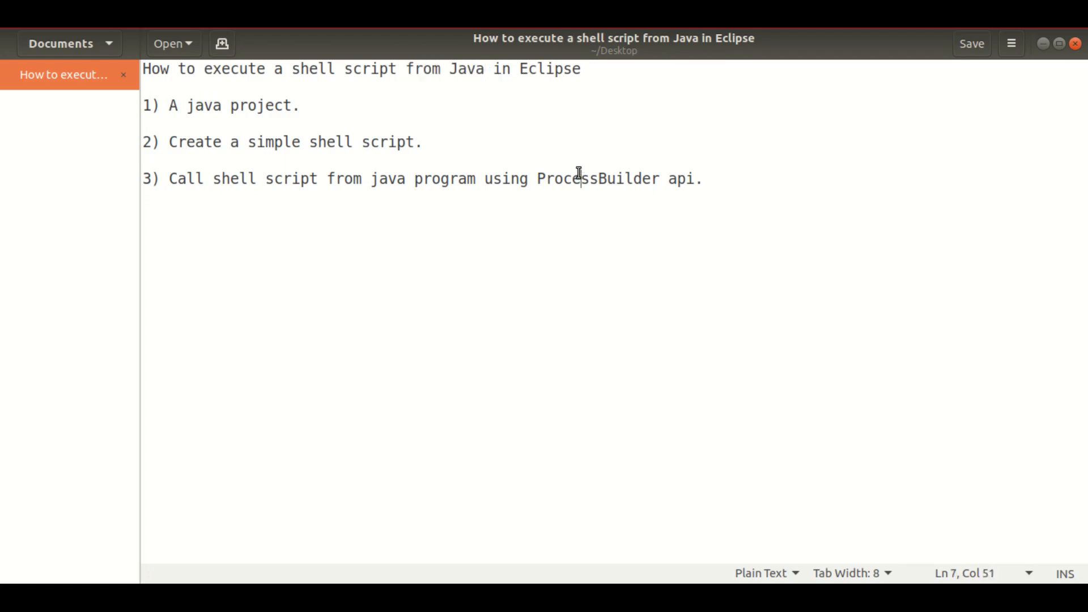
double_click(596, 179)
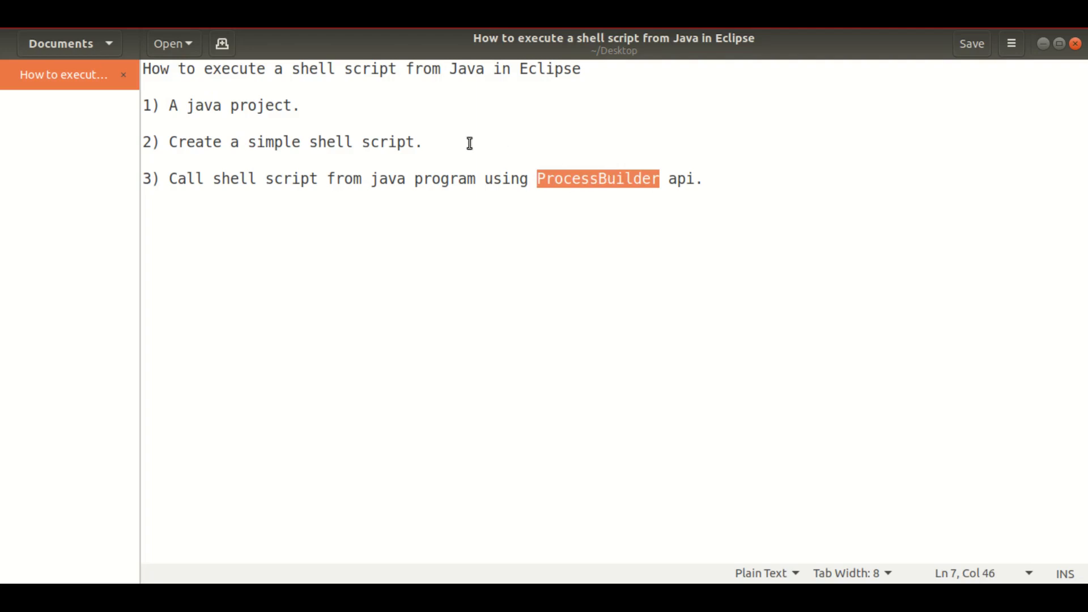
mouse_move(308, 105)
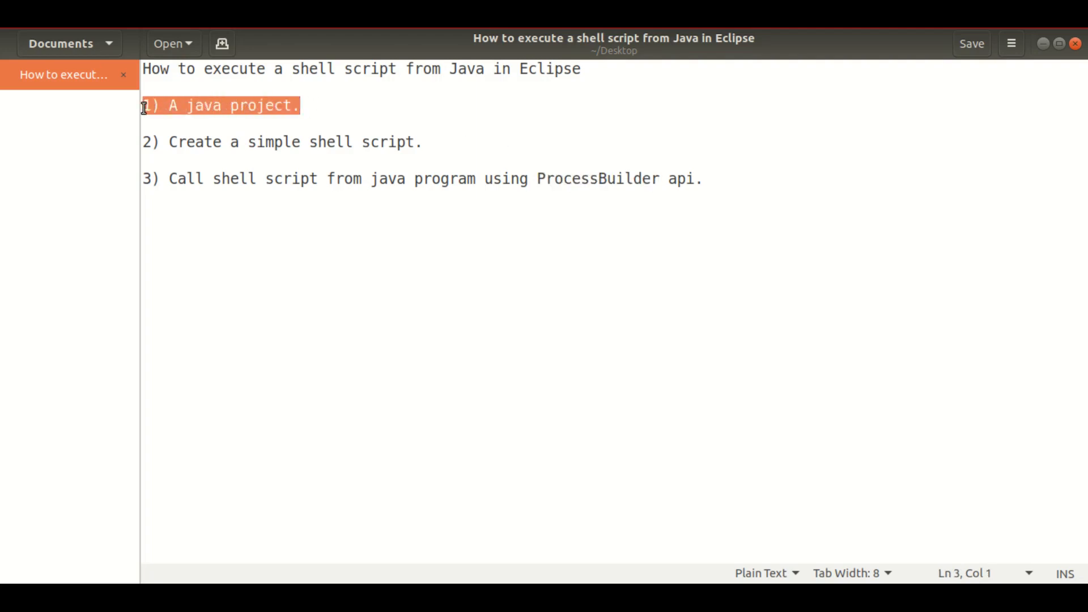
click(319, 108)
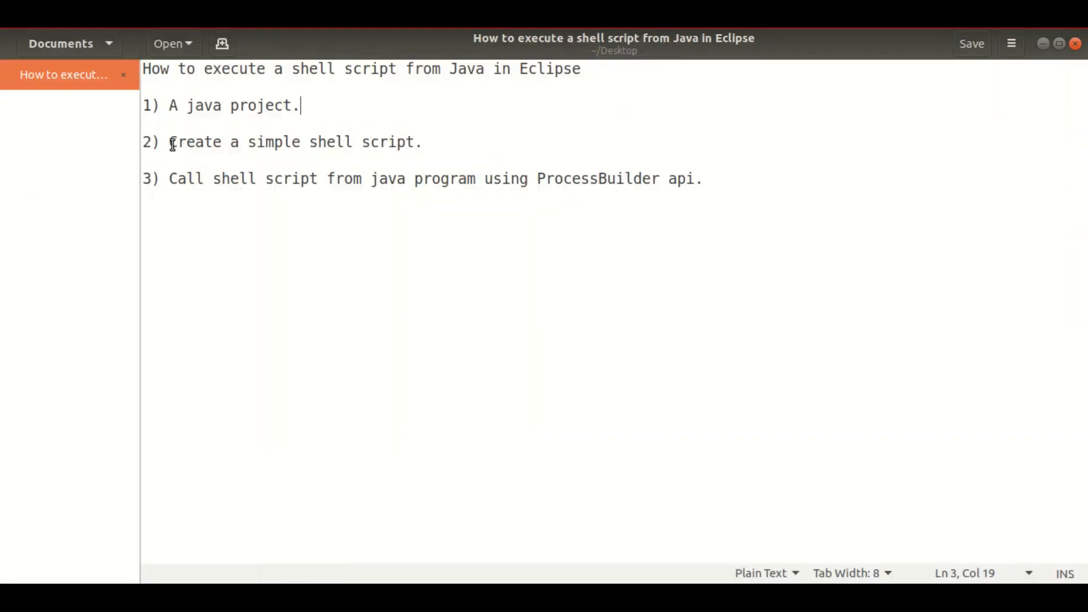
drag(169, 142, 353, 142)
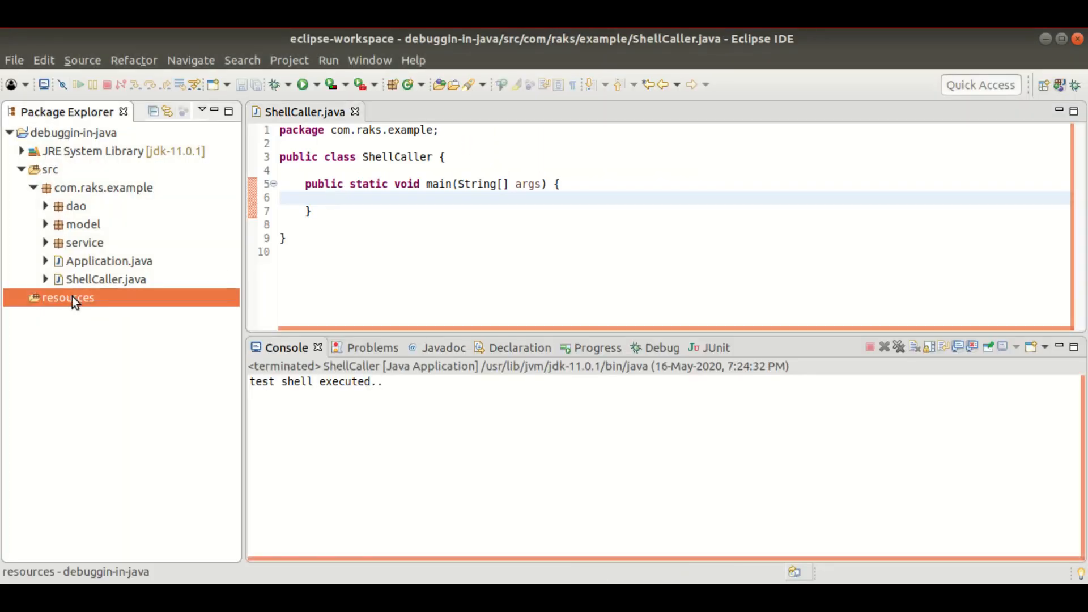
- Create an empty General > File named test.sh inside the resources folder
right_click(62, 298)
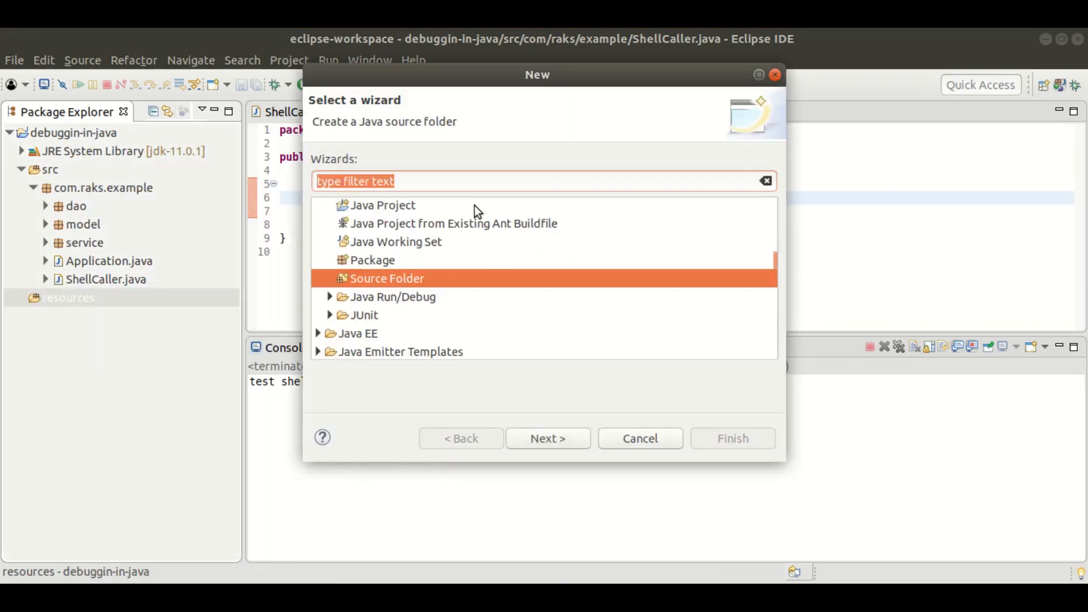
mouse_move(458, 195)
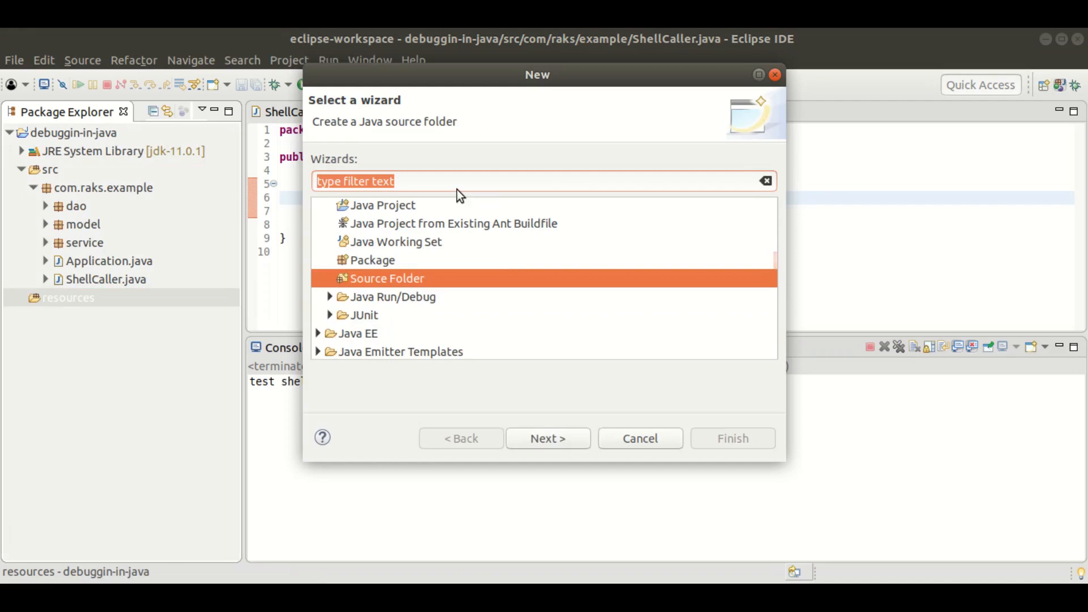
text(file)
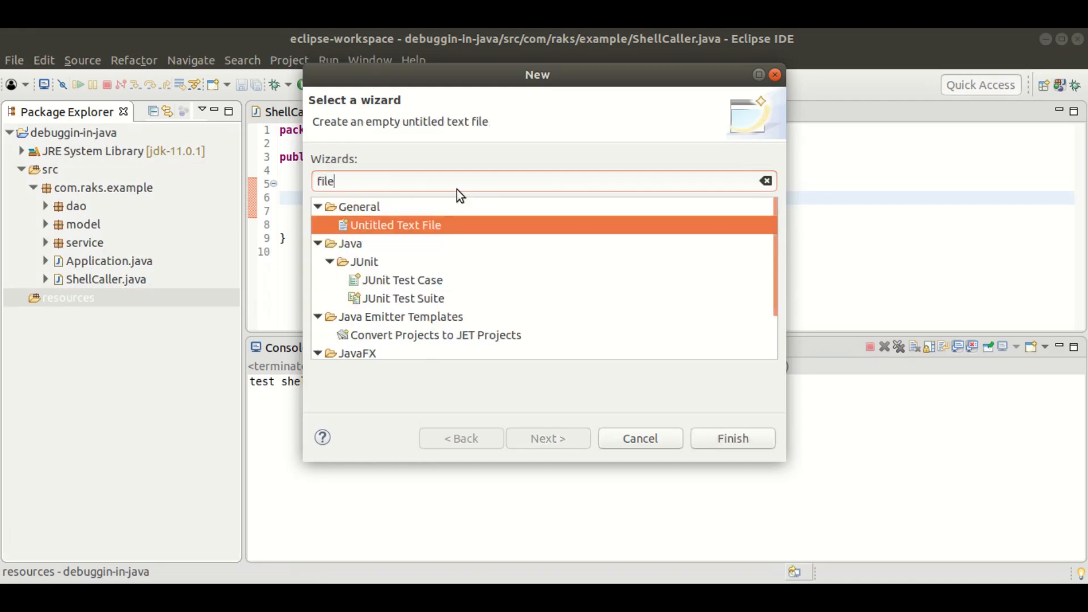
click(358, 242)
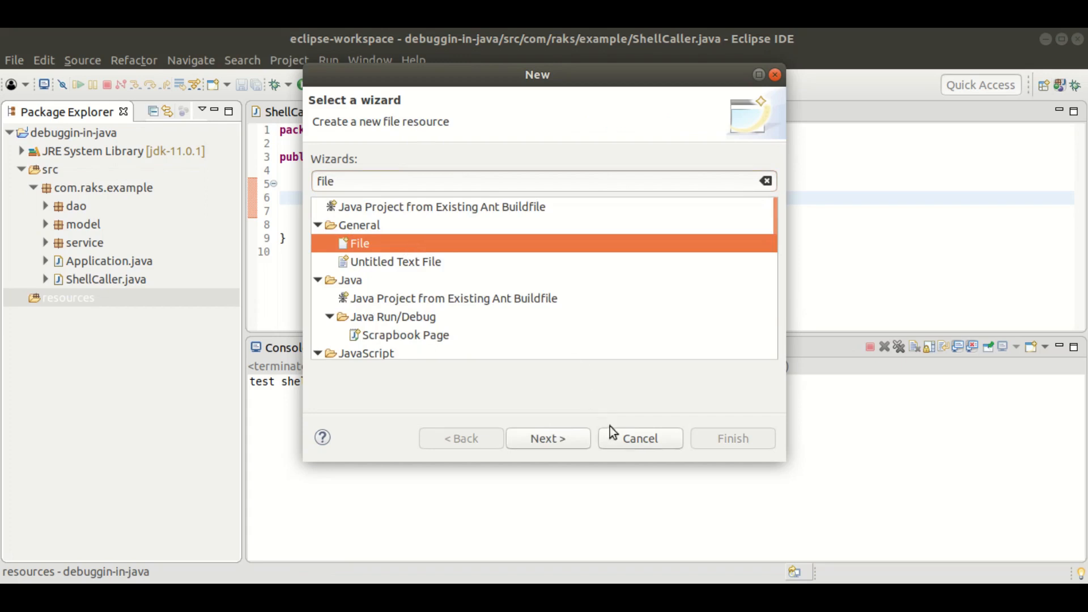
click(548, 438)
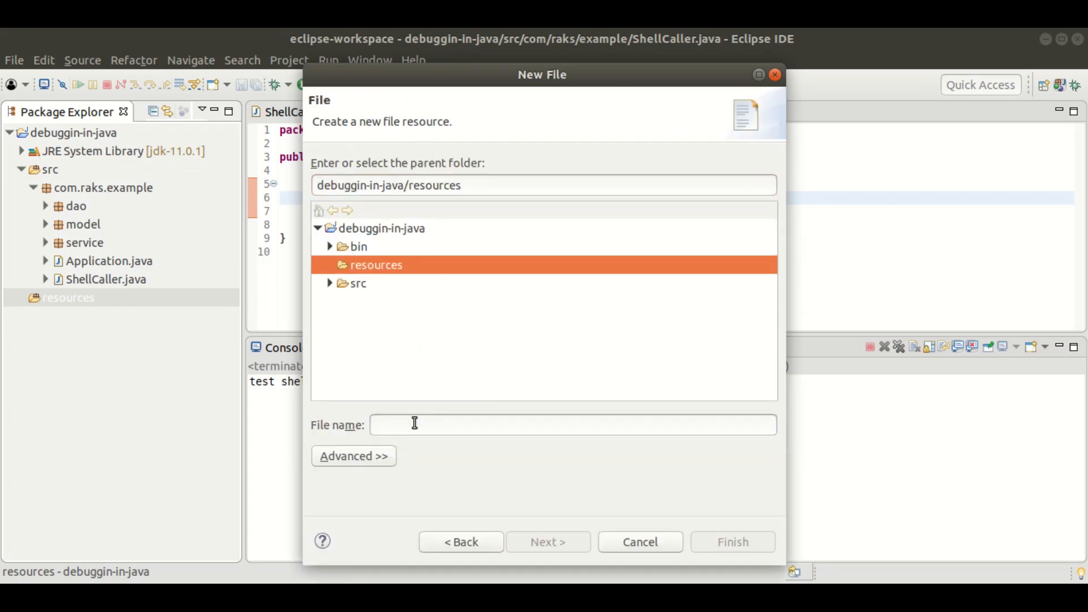
text(test)
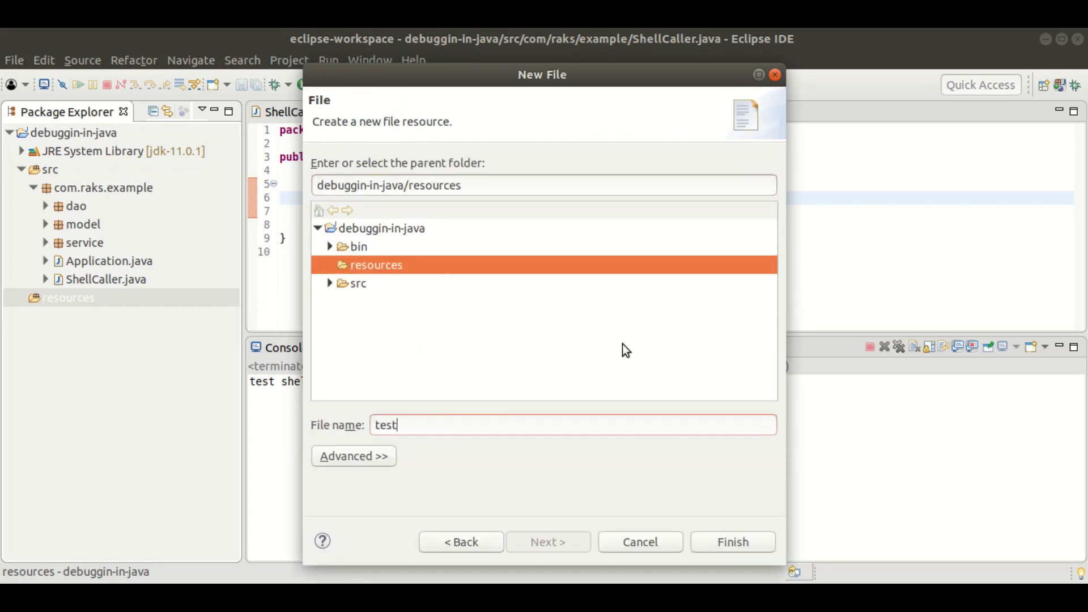
text(.sh)
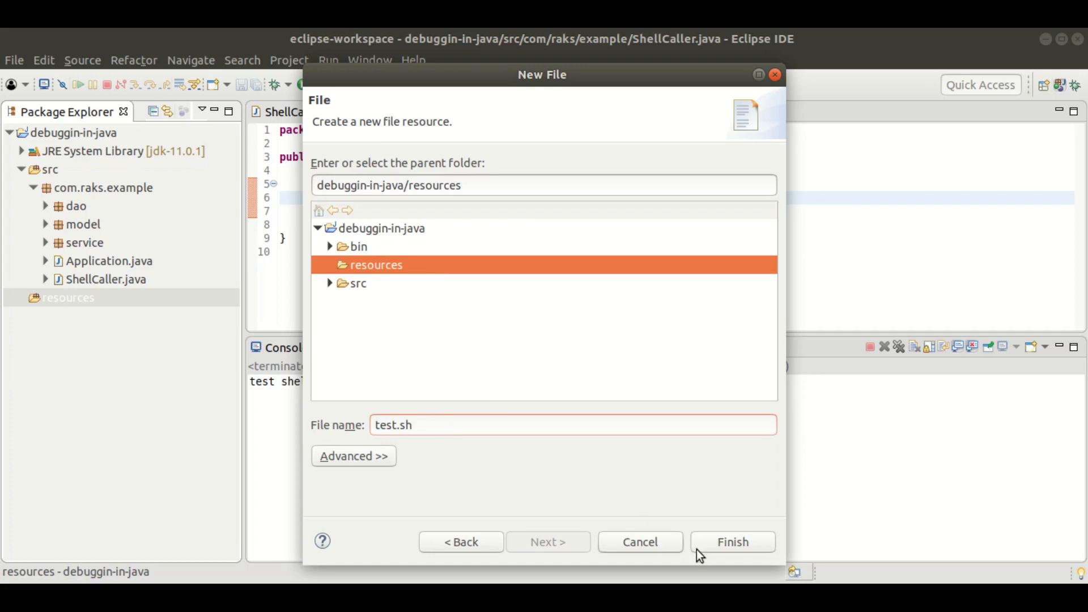
click(733, 542)
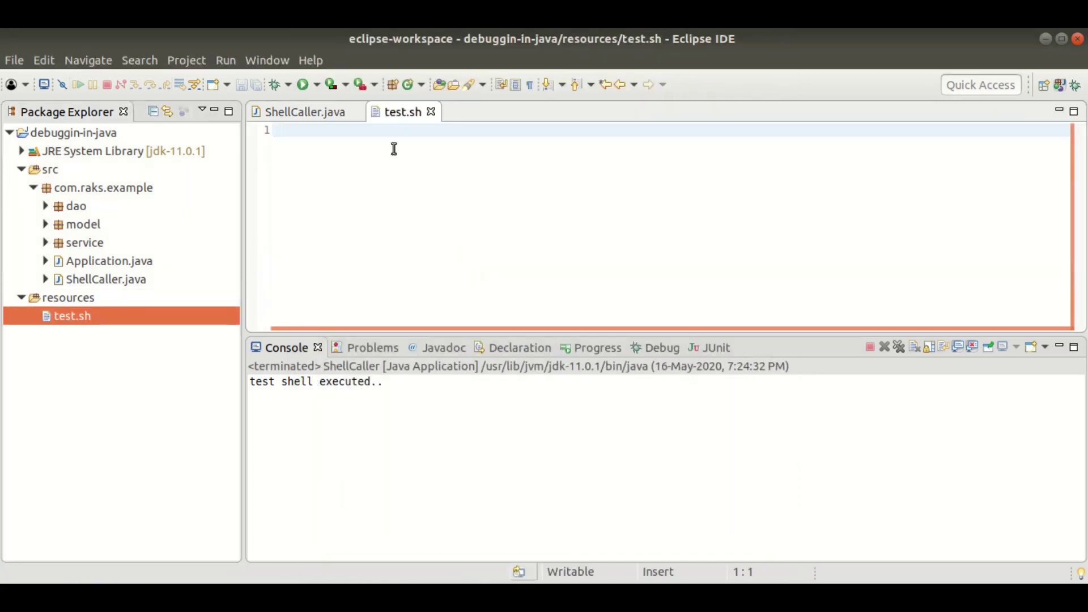
- Begin test.sh with a #!/bin/ bash shebang line
text(#!)
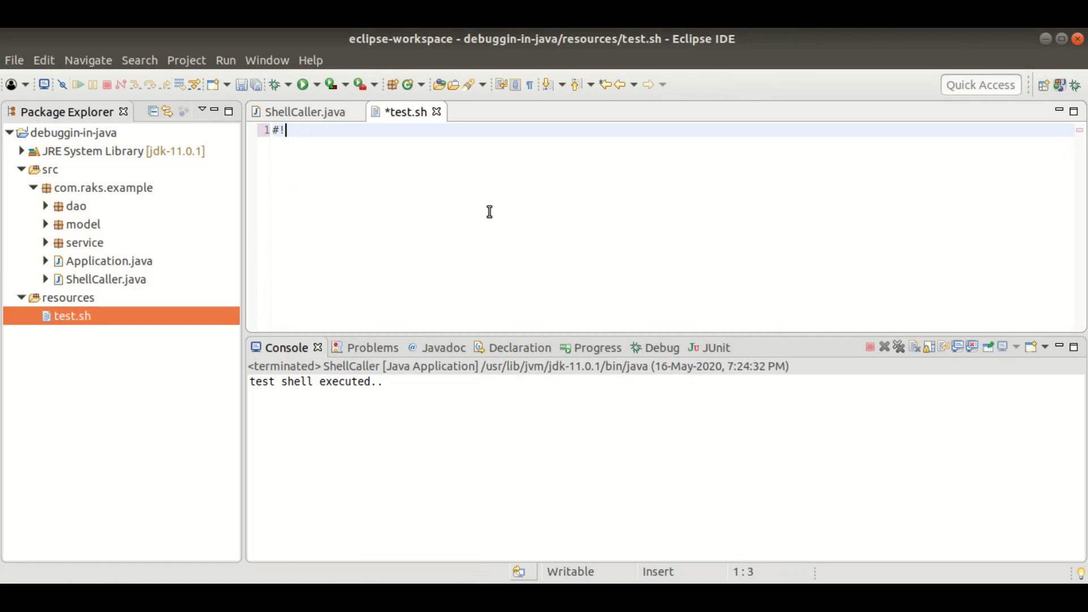
key(BackSpace)
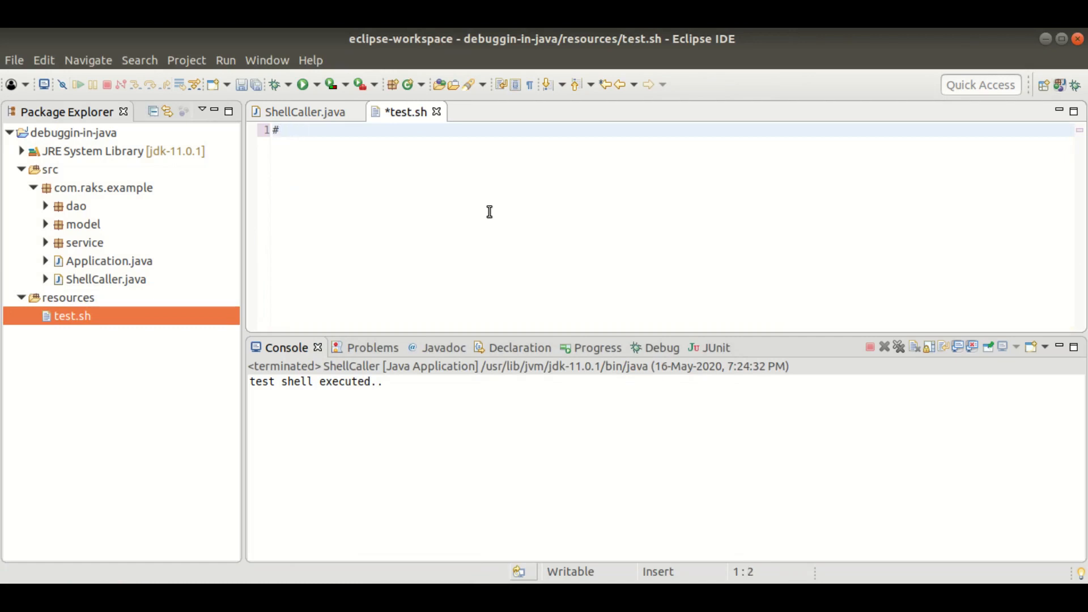
text(!)
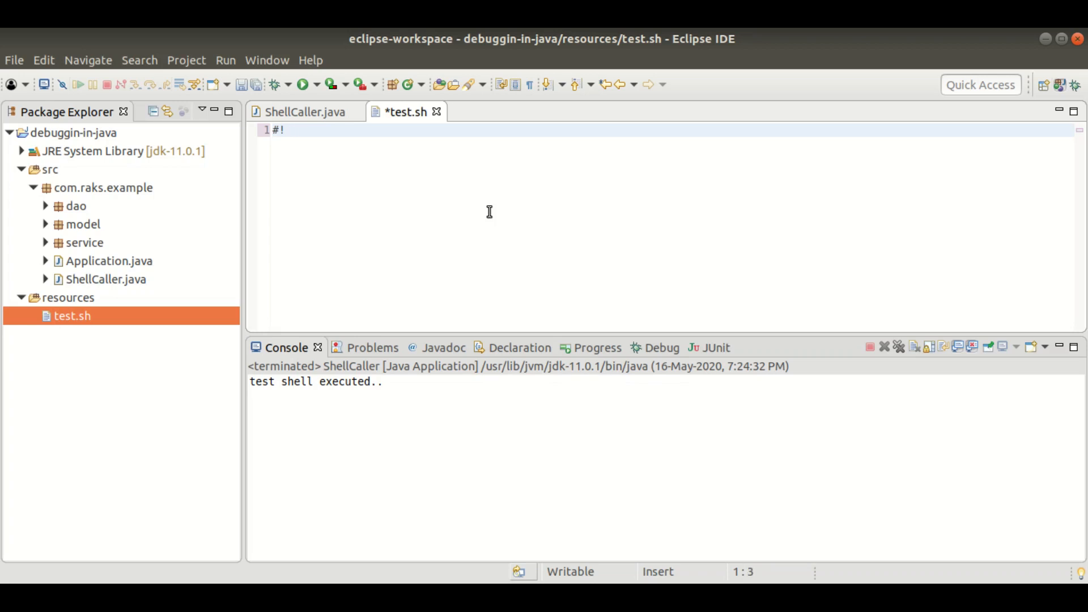
text(/bin/bash)
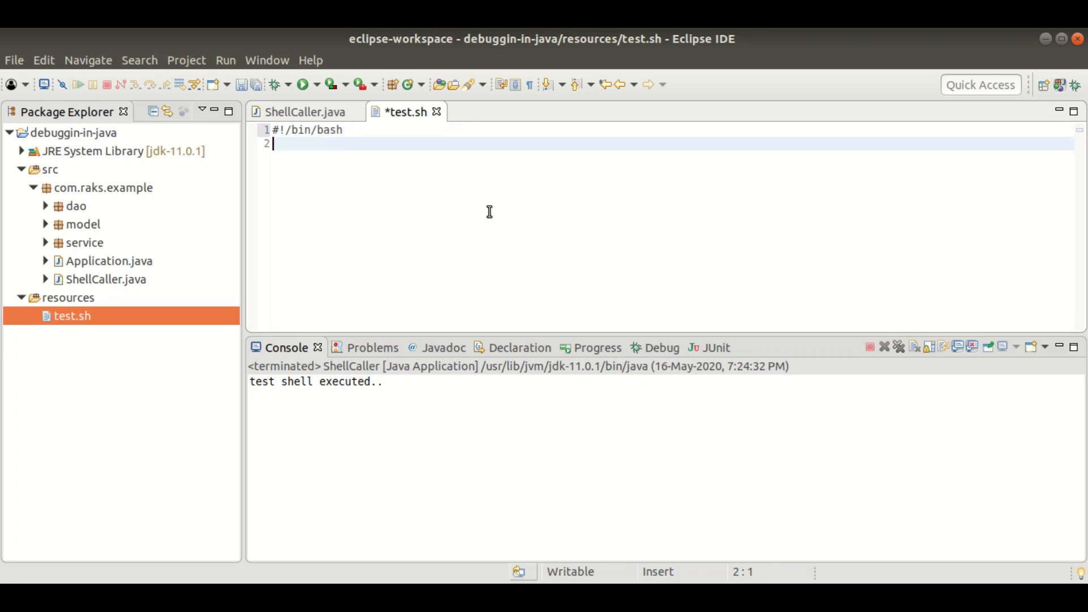
- Add echo "test.sh has been executed by java", save, and return to ShellCaller.java
text(echo)
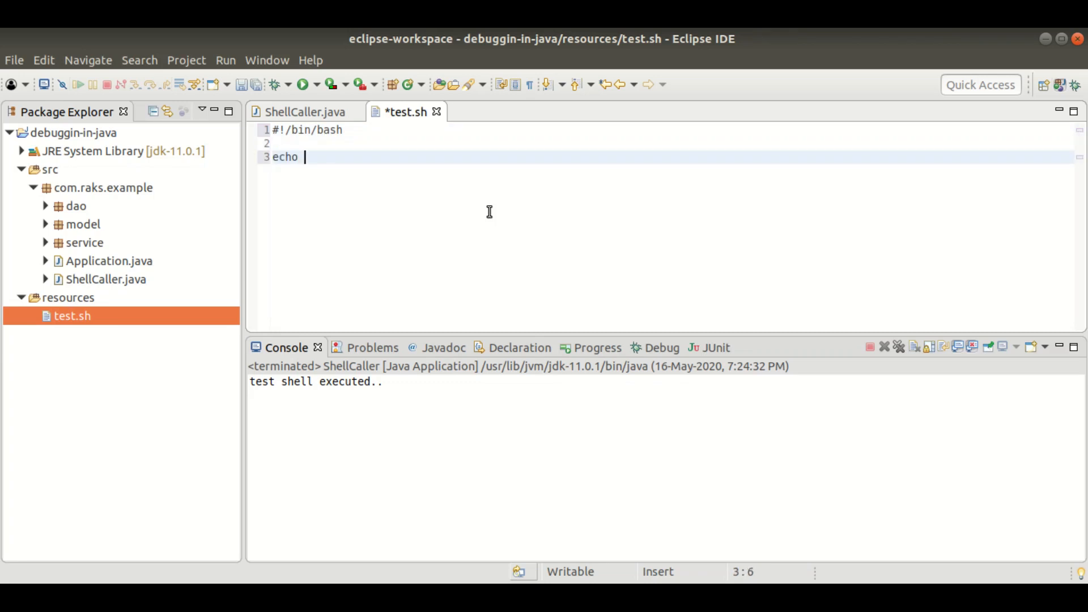
text(")
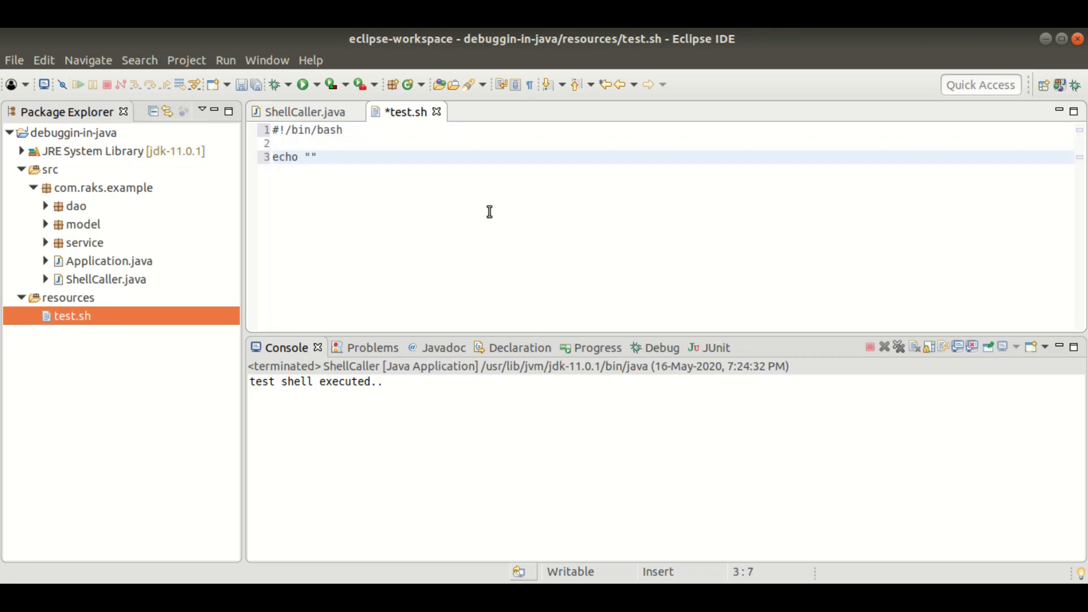
text(test.sh)
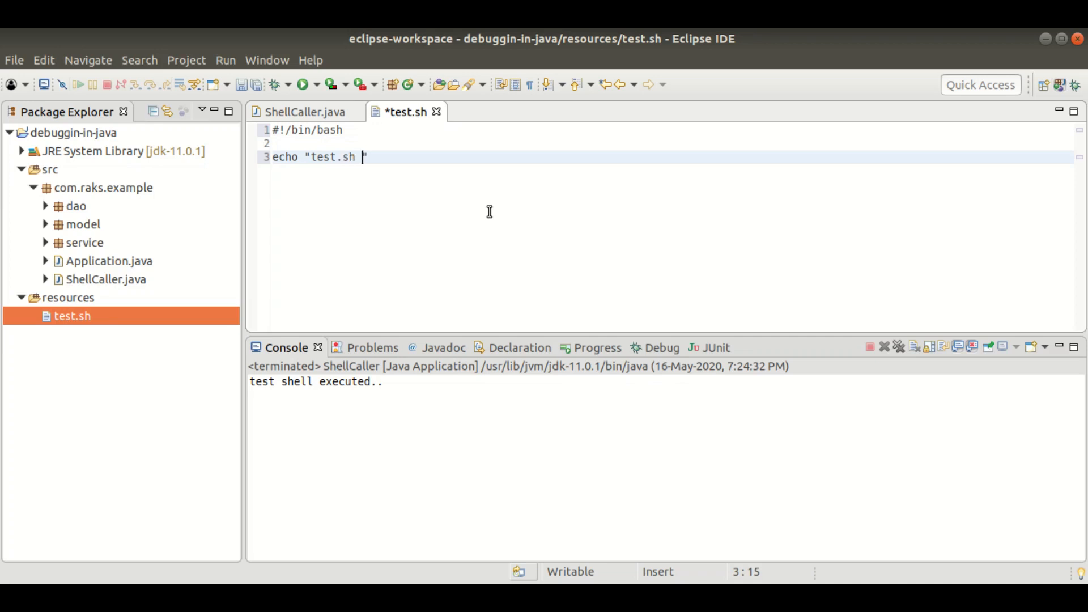
text(has been executed by)
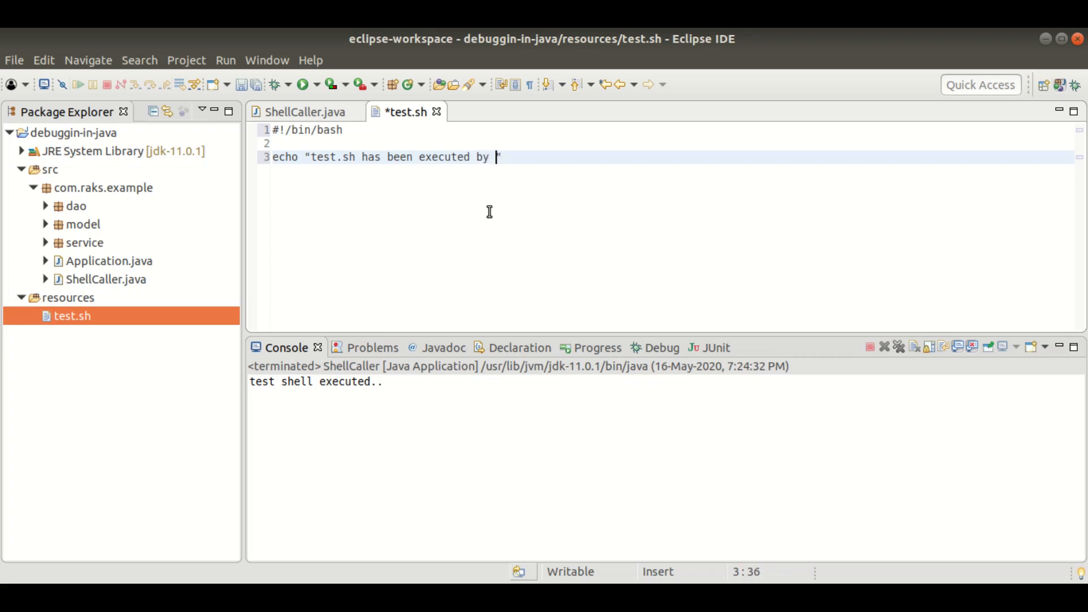
text(java)
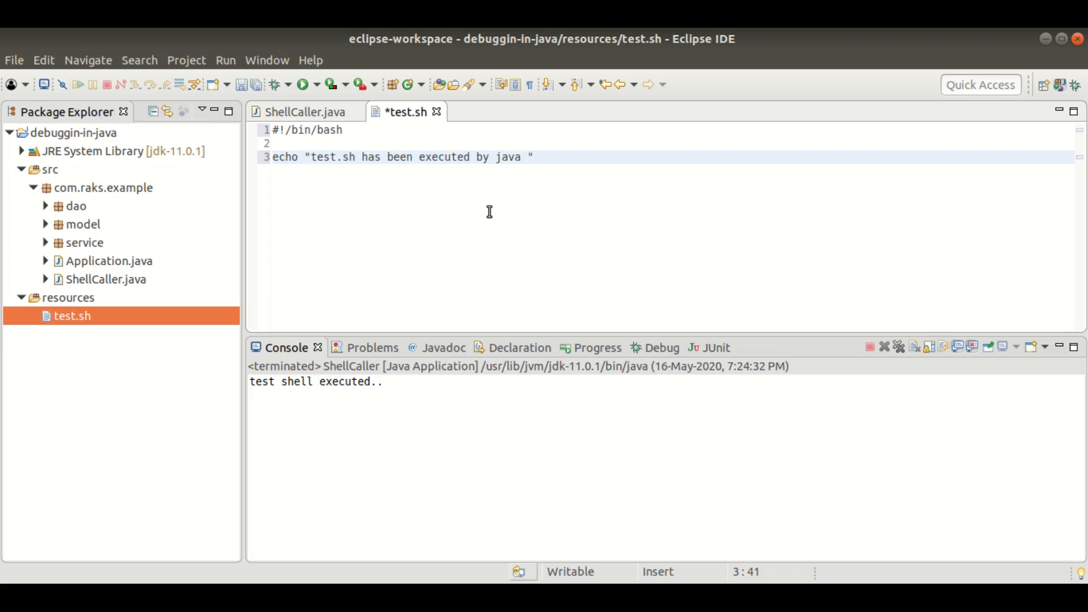
key(ctrl+s)
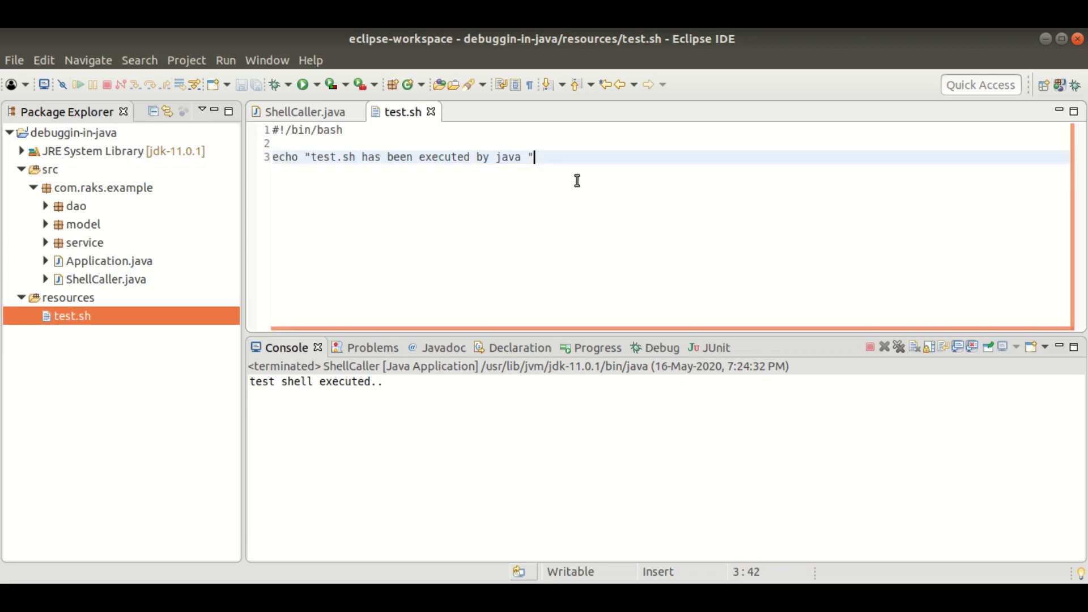
click(306, 111)
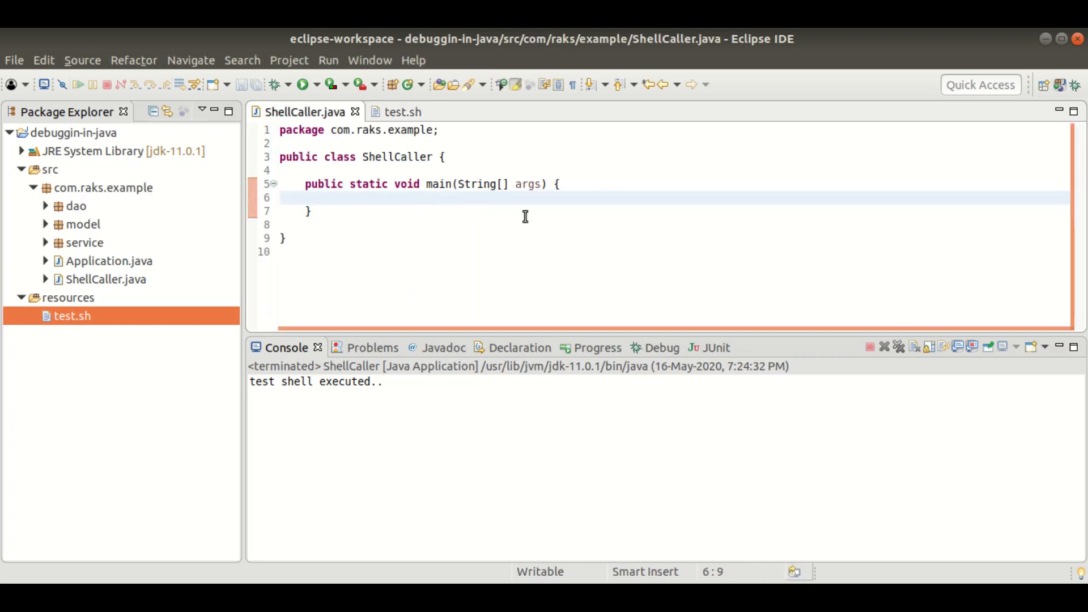
- Declare ProcessBuilder pb = new ProcessBuilder(); in main with a blank line above, and save
text(P)
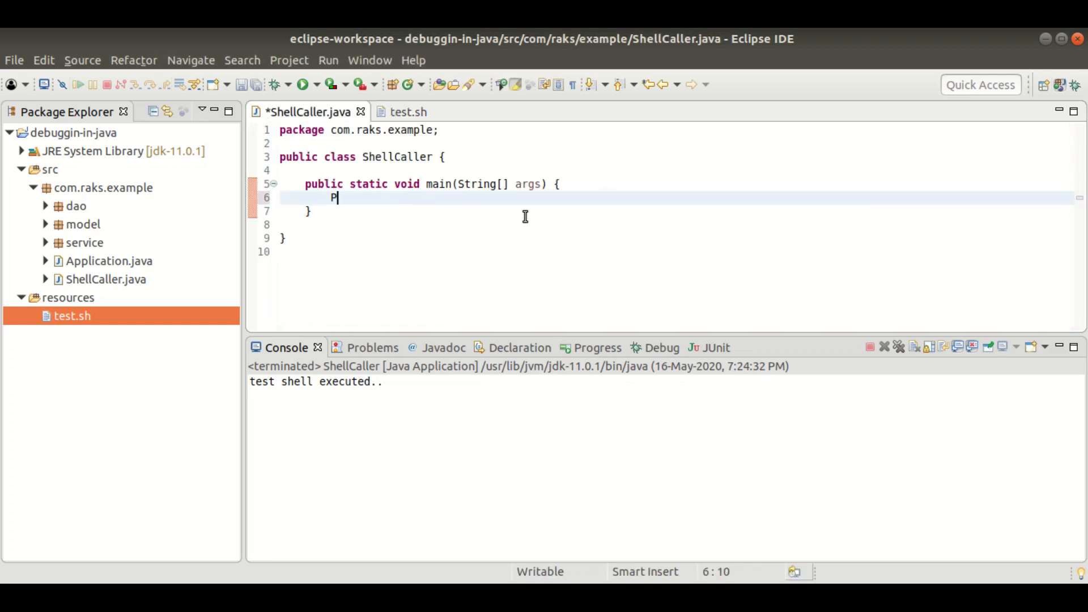
text(rocessBui)
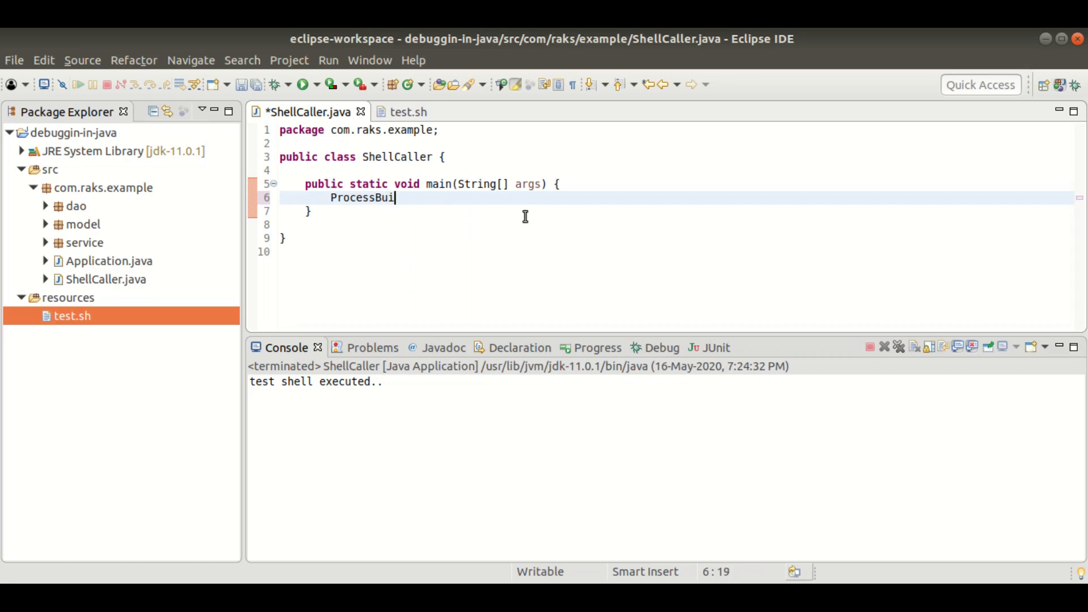
text(dre)
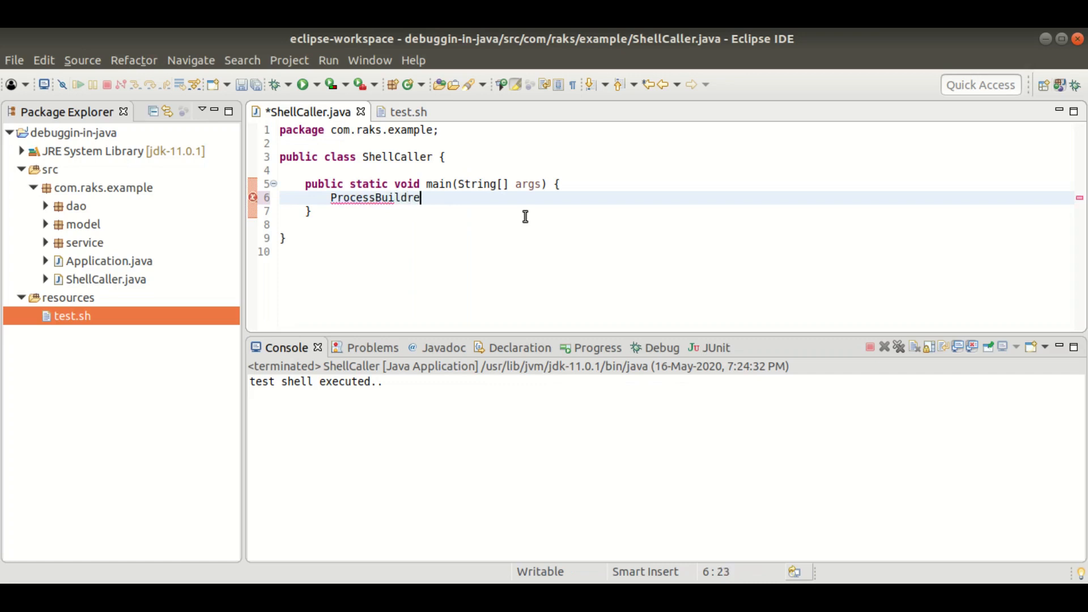
key(BackSpace)
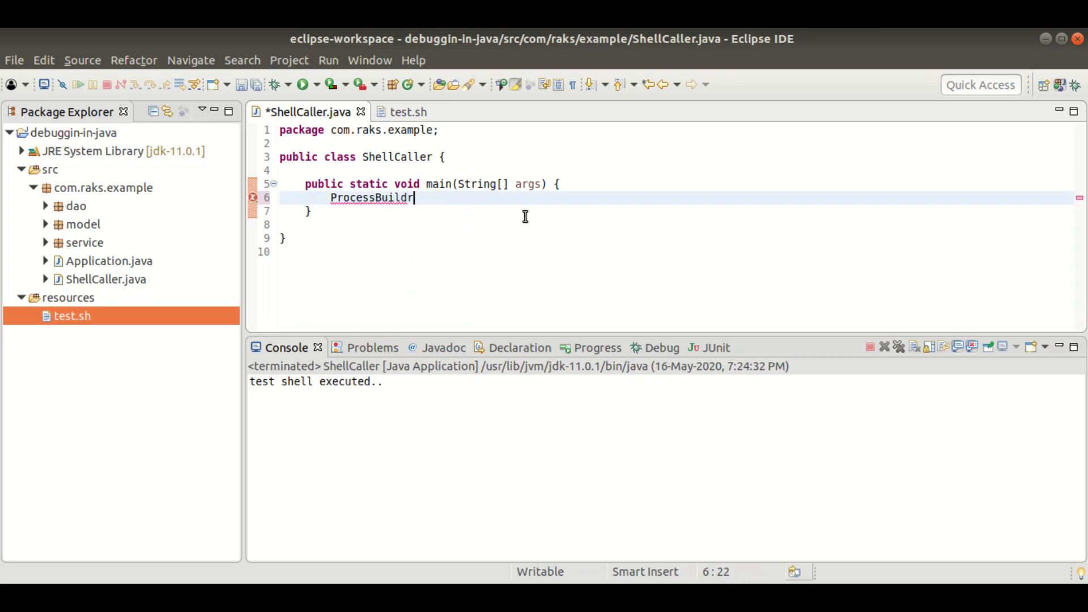
text(er)
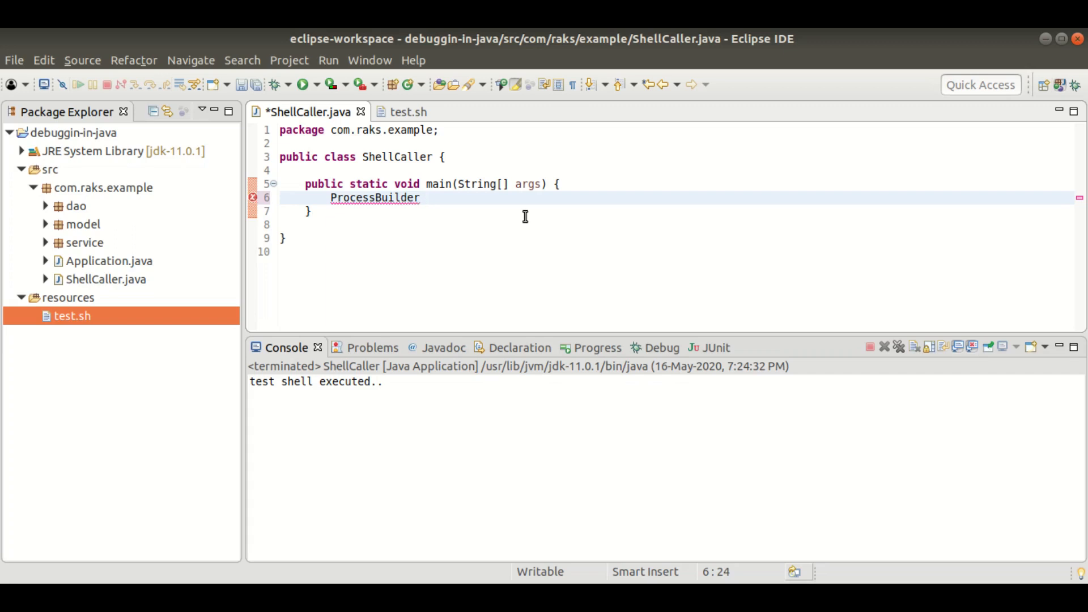
text(pb)
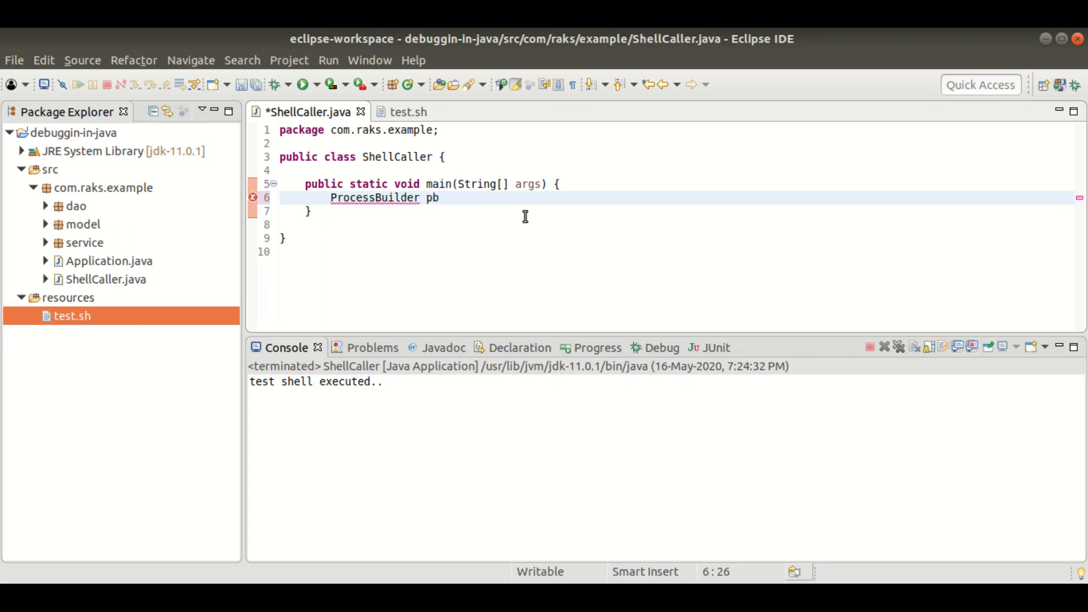
text(= new P)
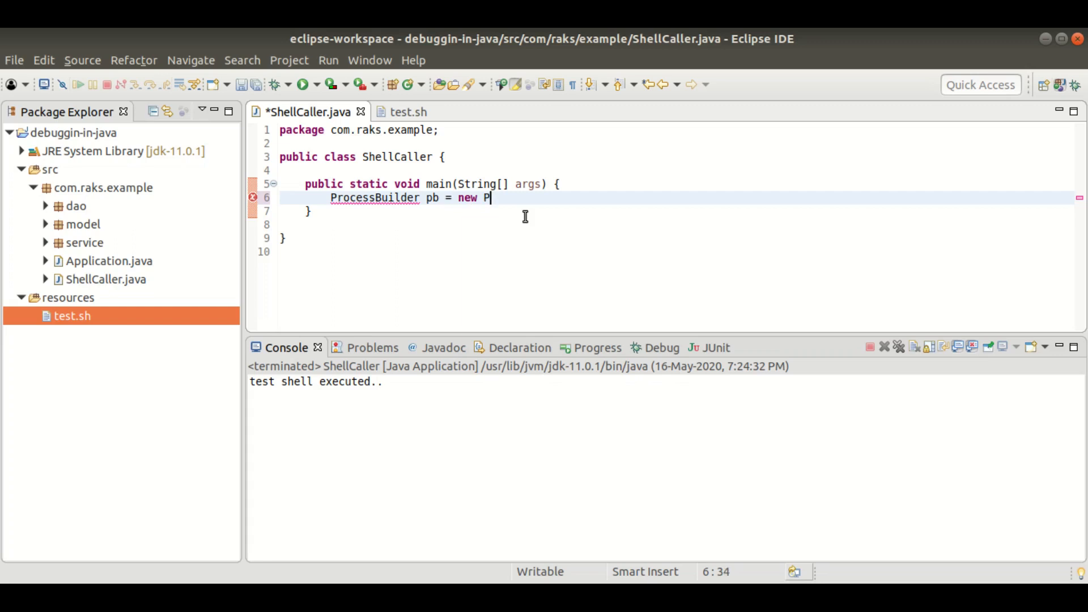
text(ro)
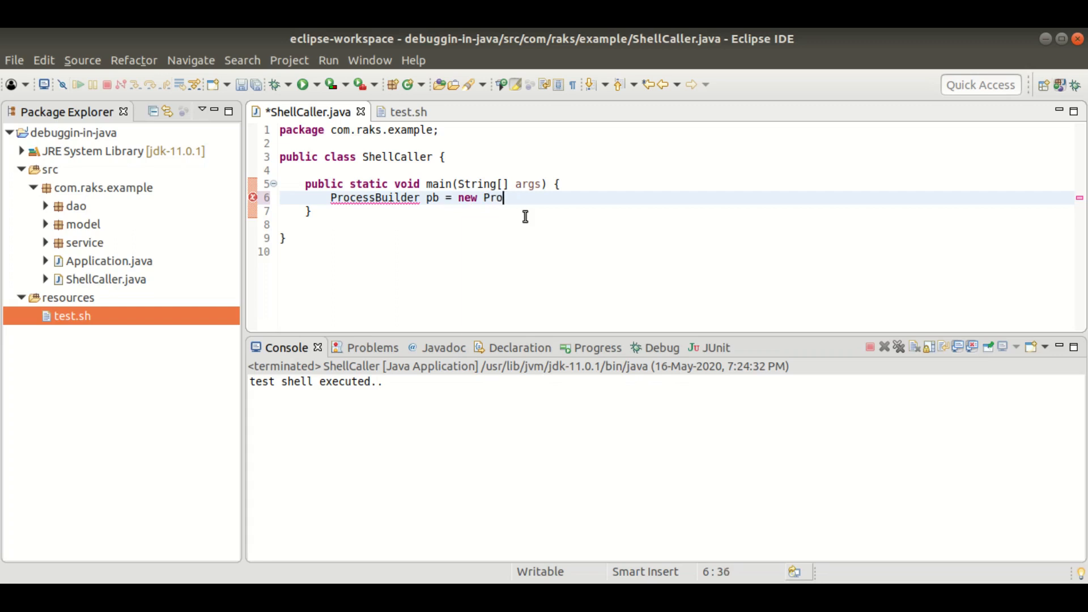
text(cessBuil)
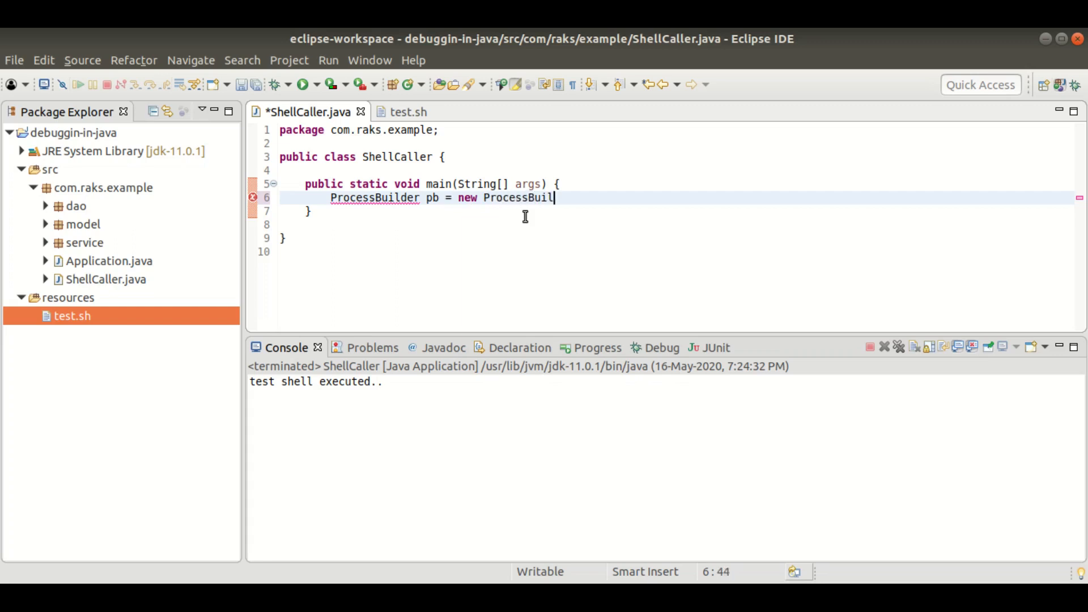
text(der)
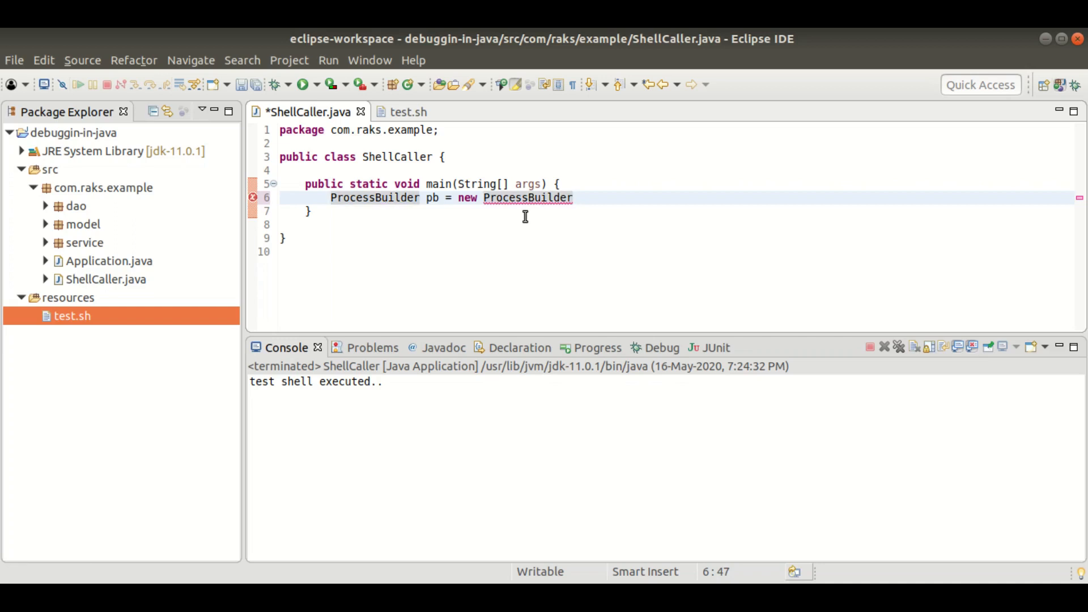
text(();)
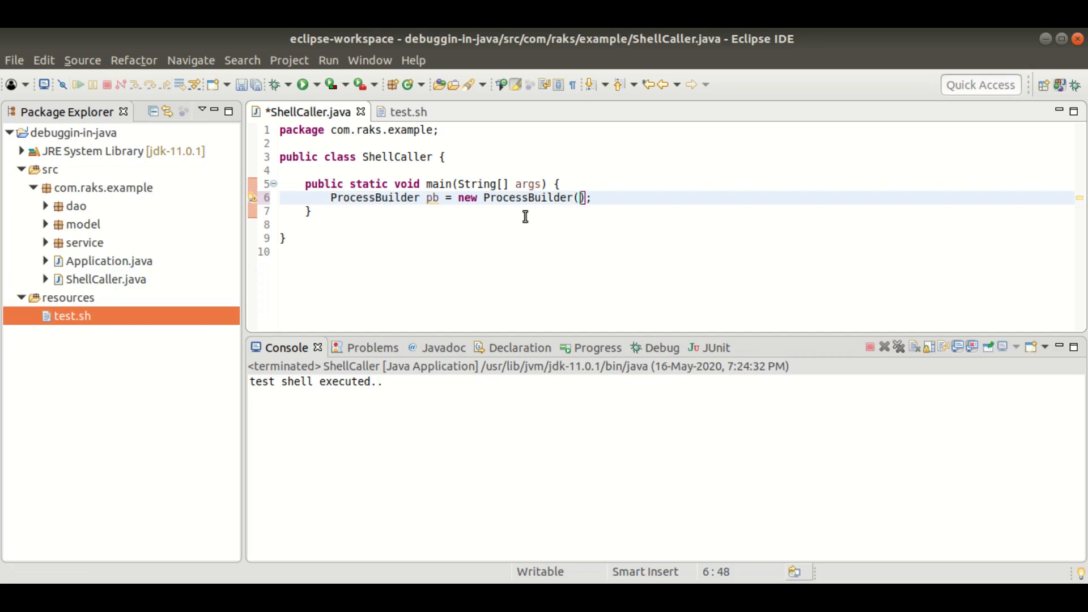
key(ctrl+s)
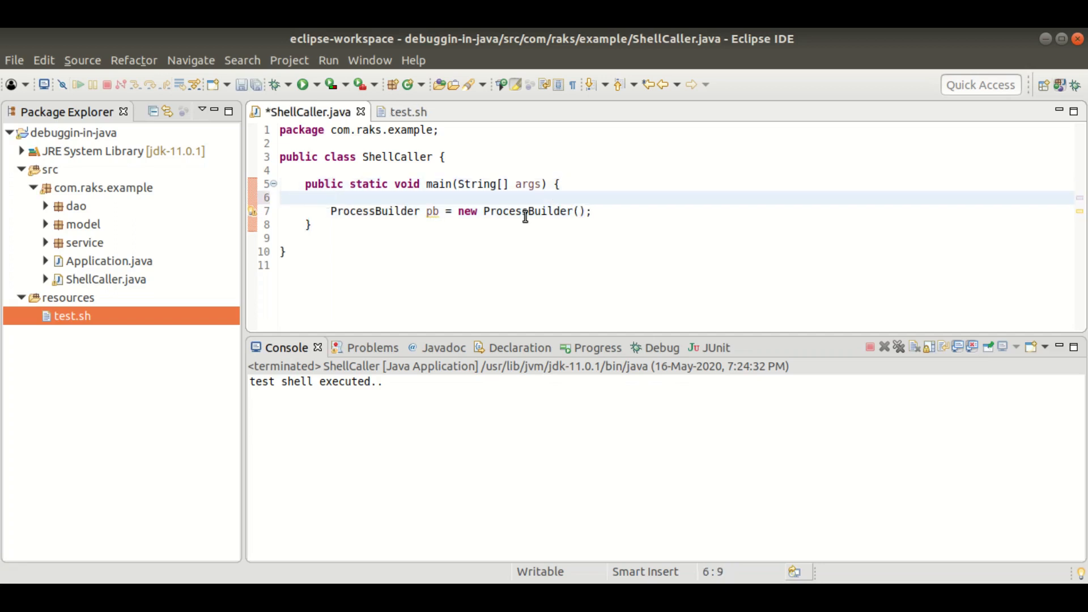
key(ctrl+s)
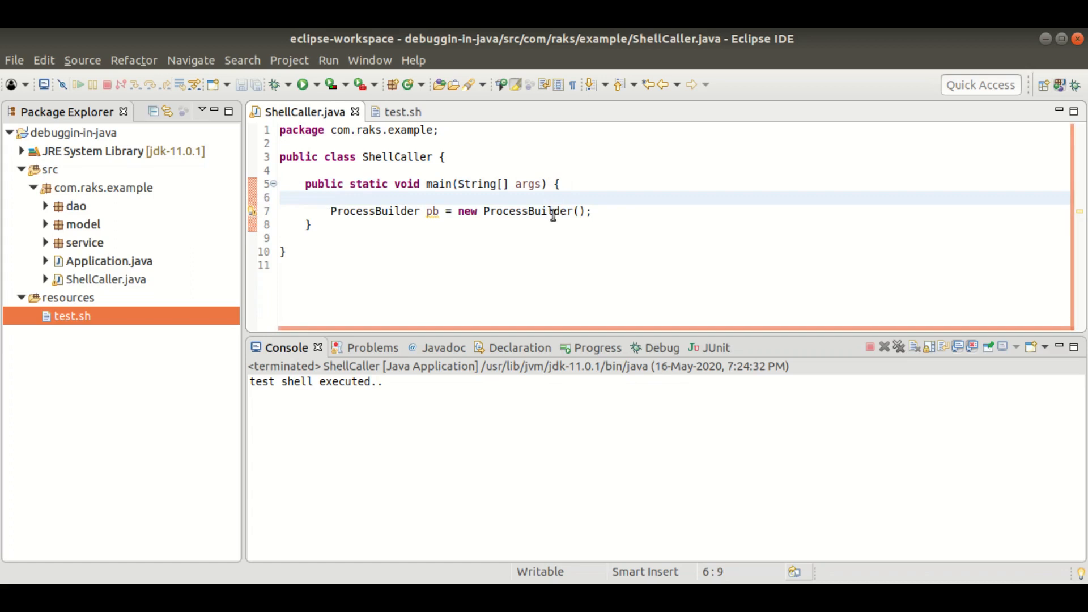
mouse_move(551, 211)
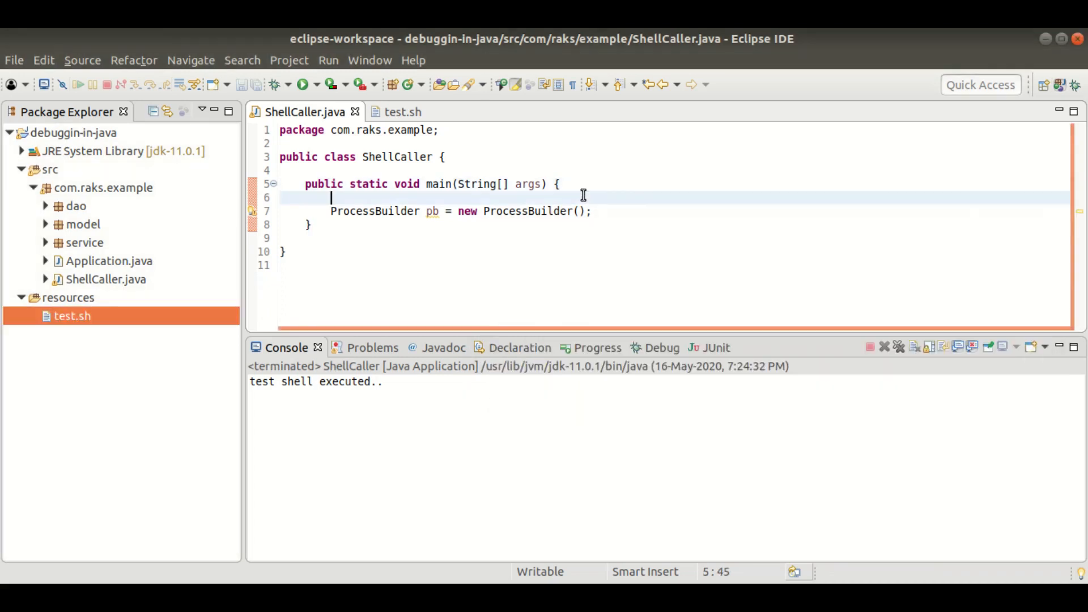
- Start a String[] cmd = declaration and check the ProcessBuilder constructor signatures
text(String)
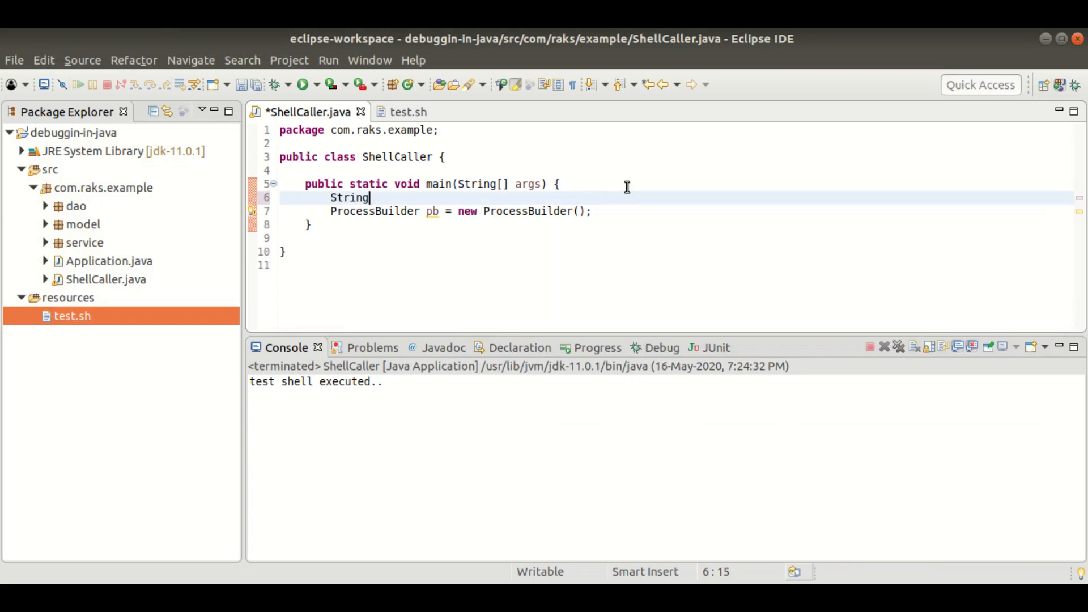
text(cmd)
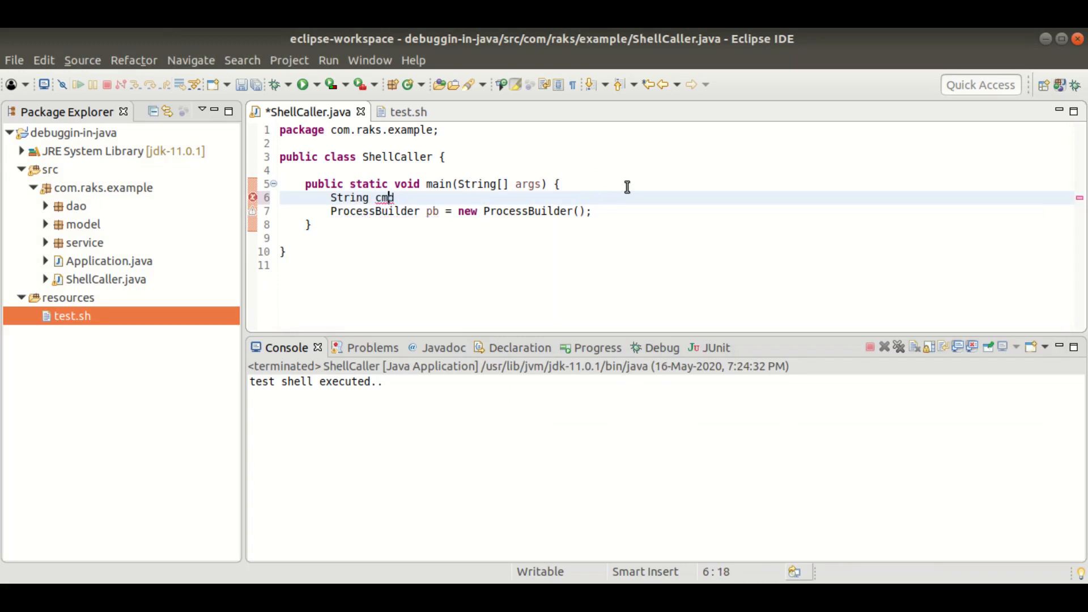
text([])
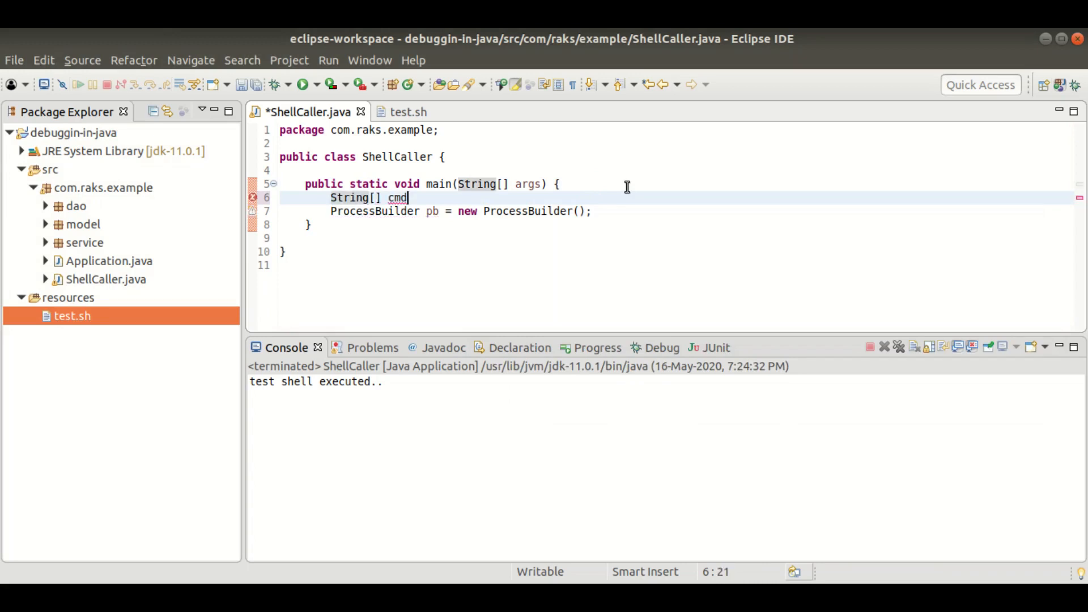
text(=)
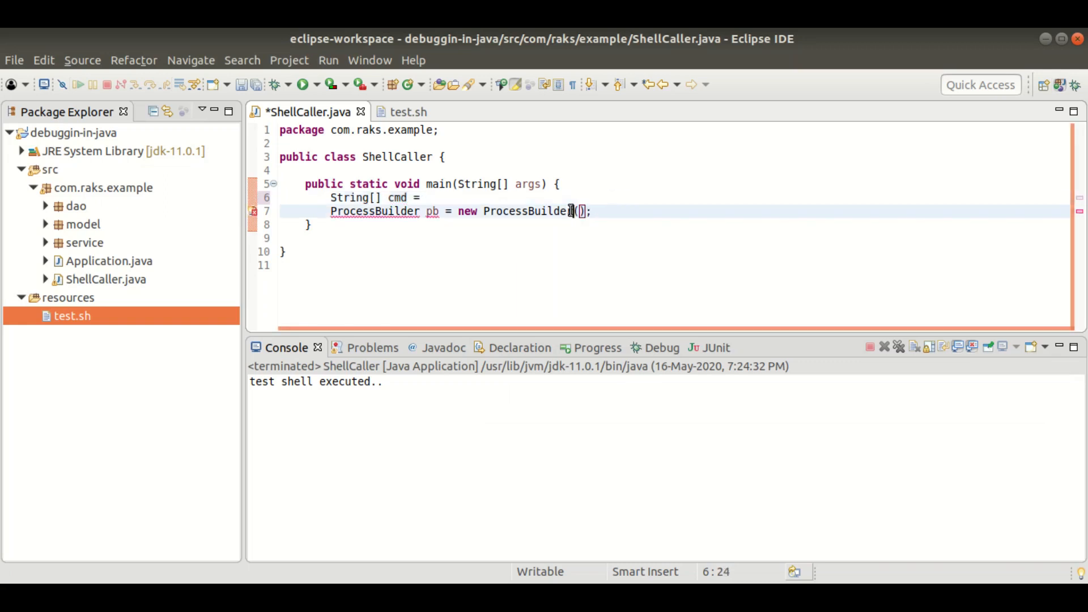
key(ctrl+space)
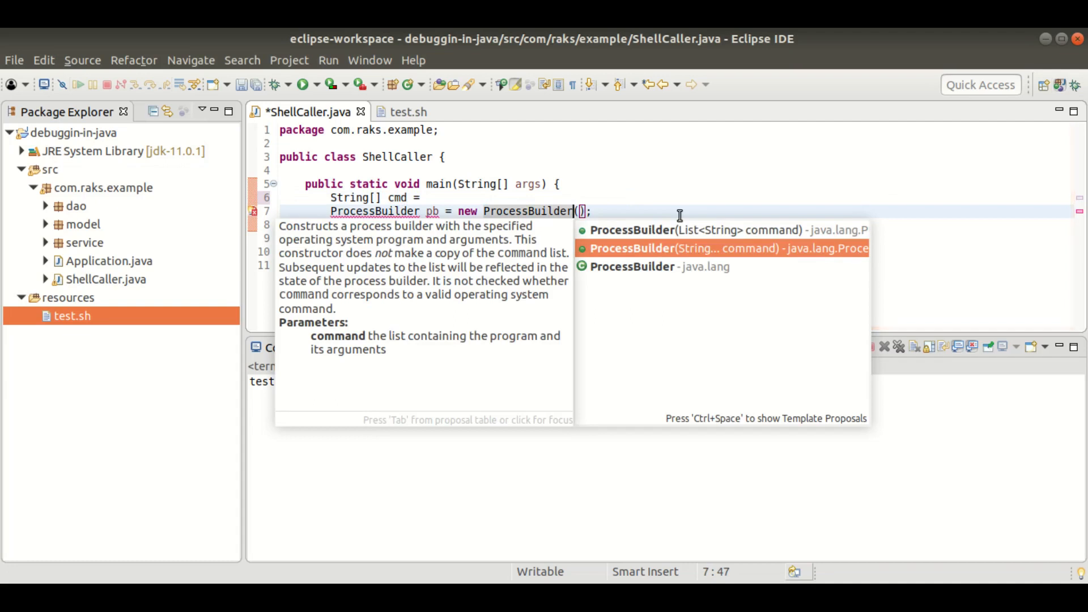
mouse_move(723, 257)
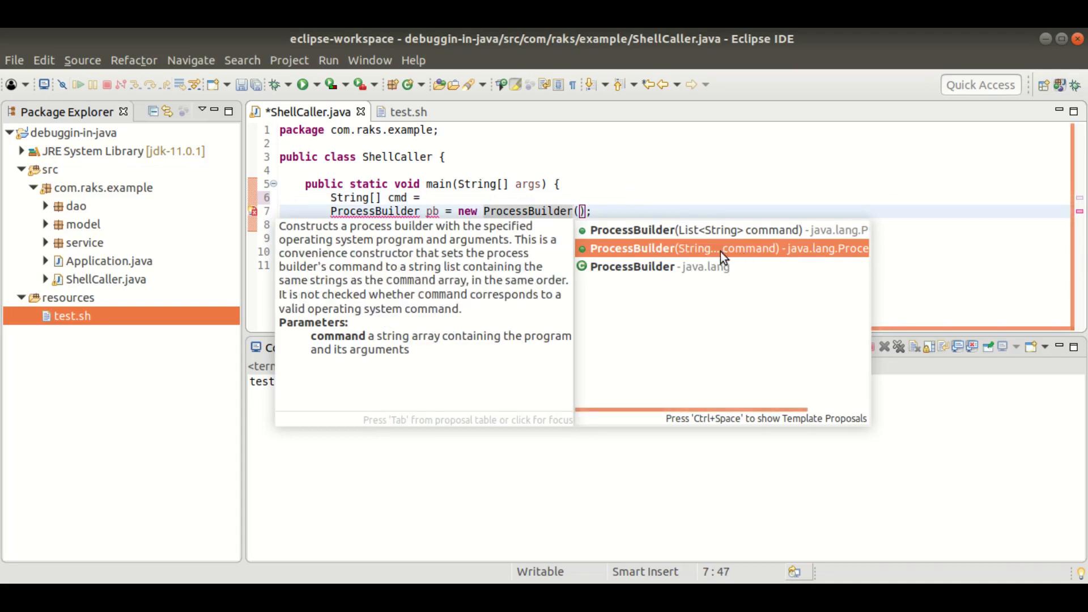
mouse_move(746, 260)
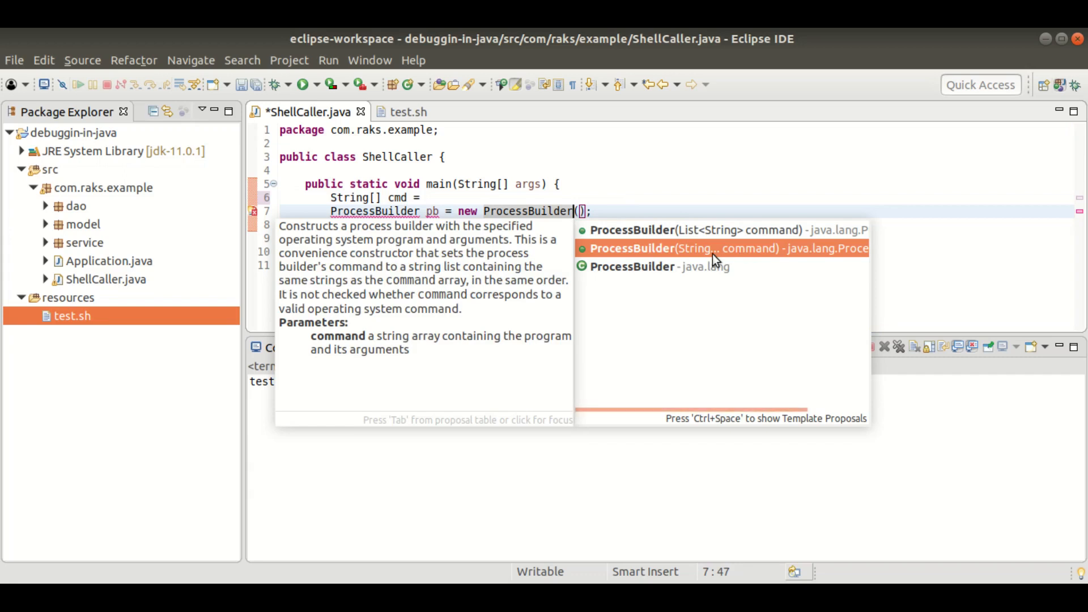
mouse_move(768, 241)
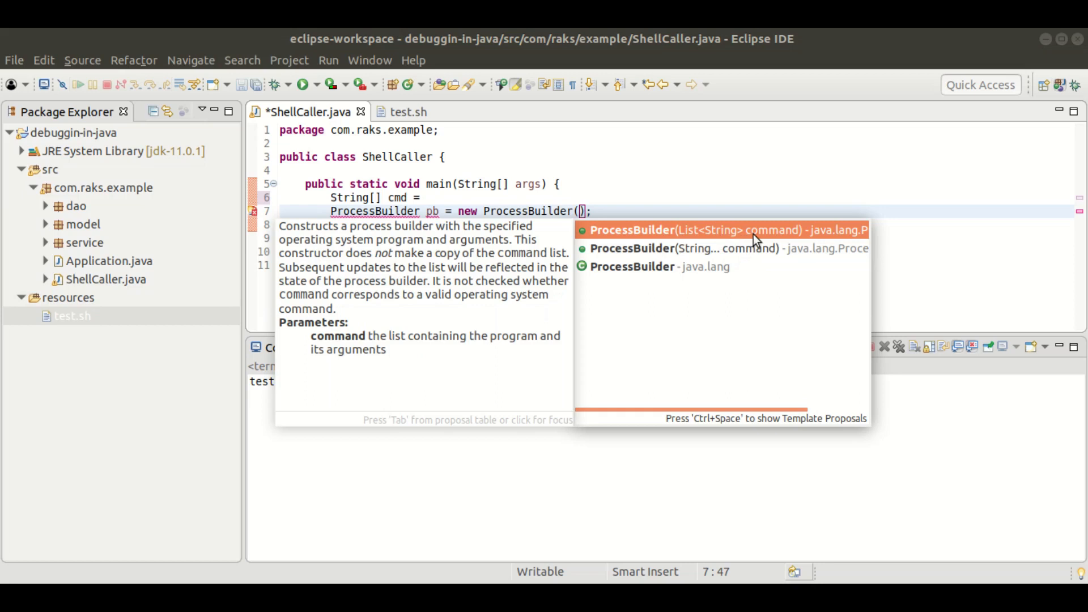
mouse_move(764, 237)
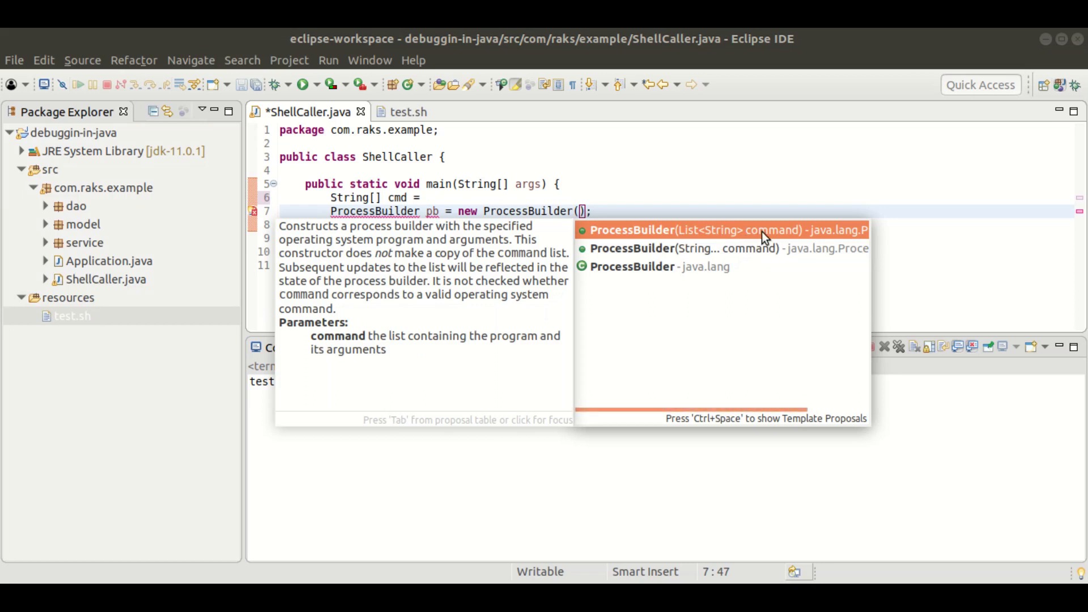
mouse_move(701, 238)
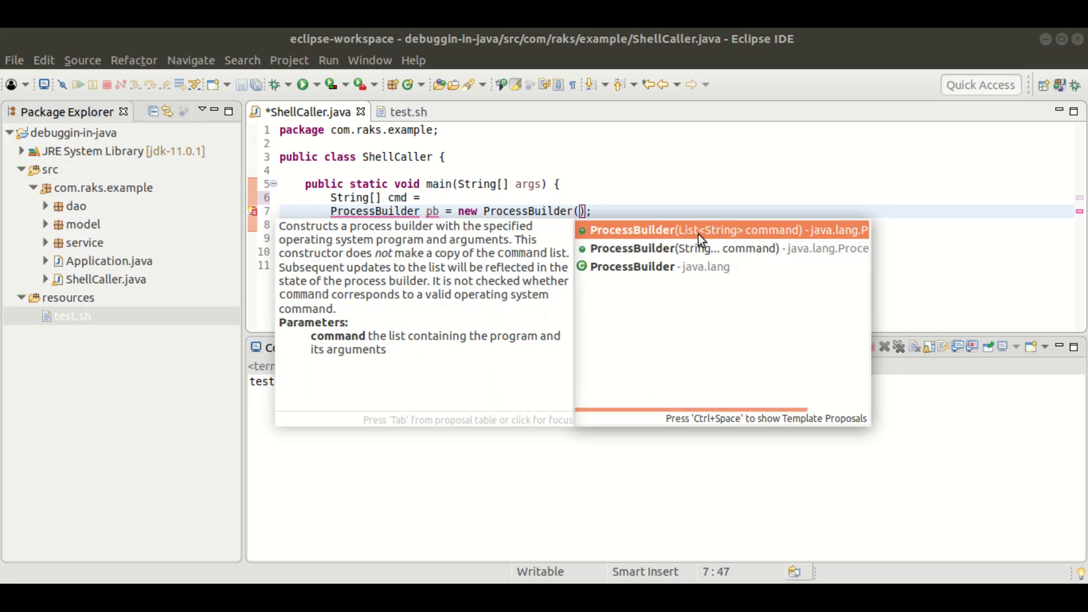
mouse_move(721, 255)
text( new Strin)
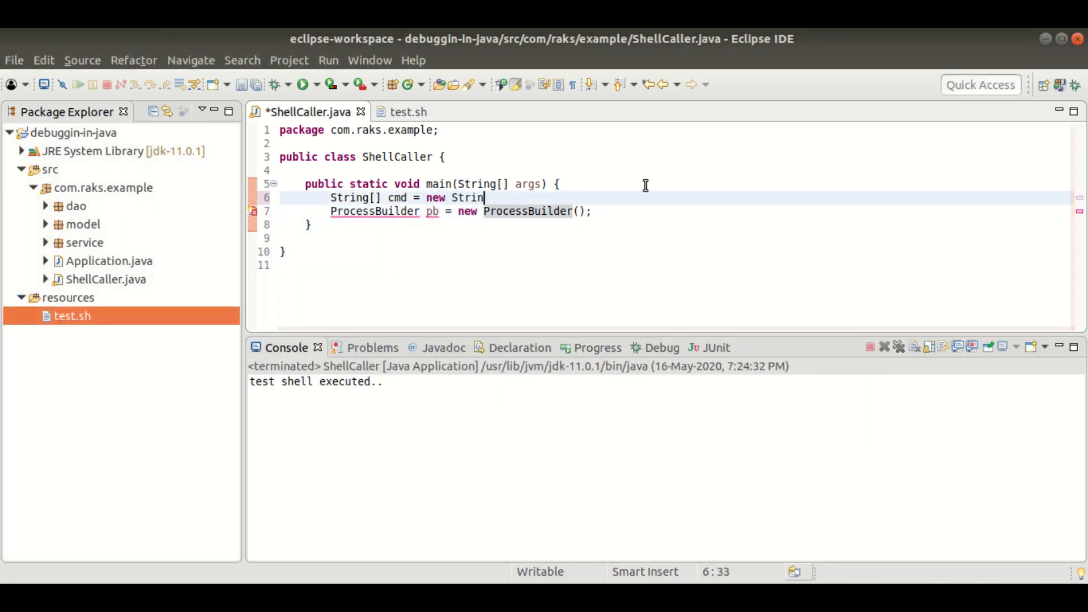
- Complete cmd as new String[] holding "test.sh" and add a pb.start(); call
text(g[] {};)
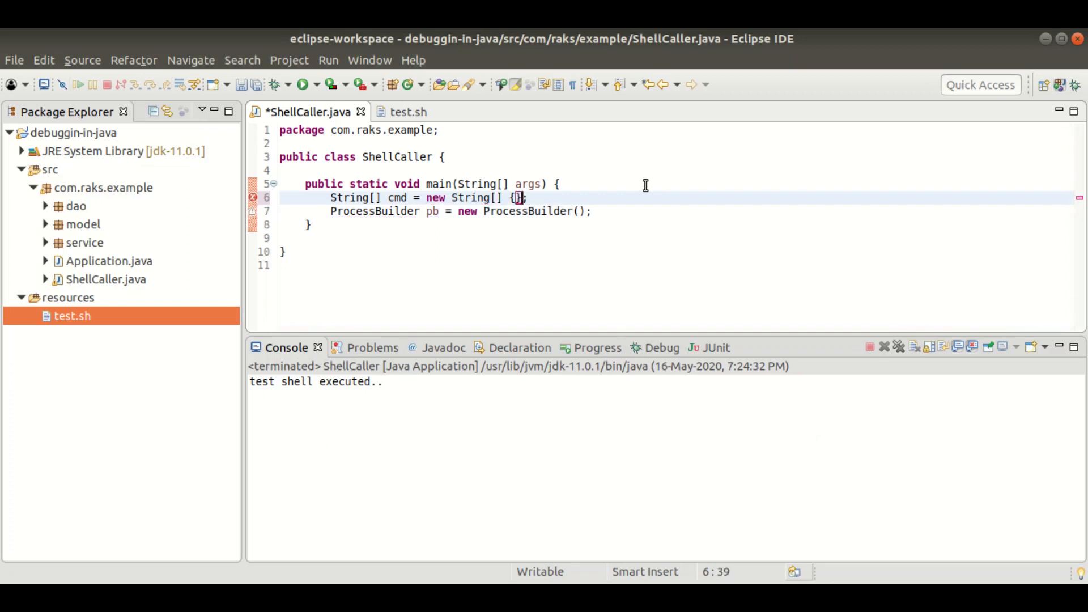
text("test")
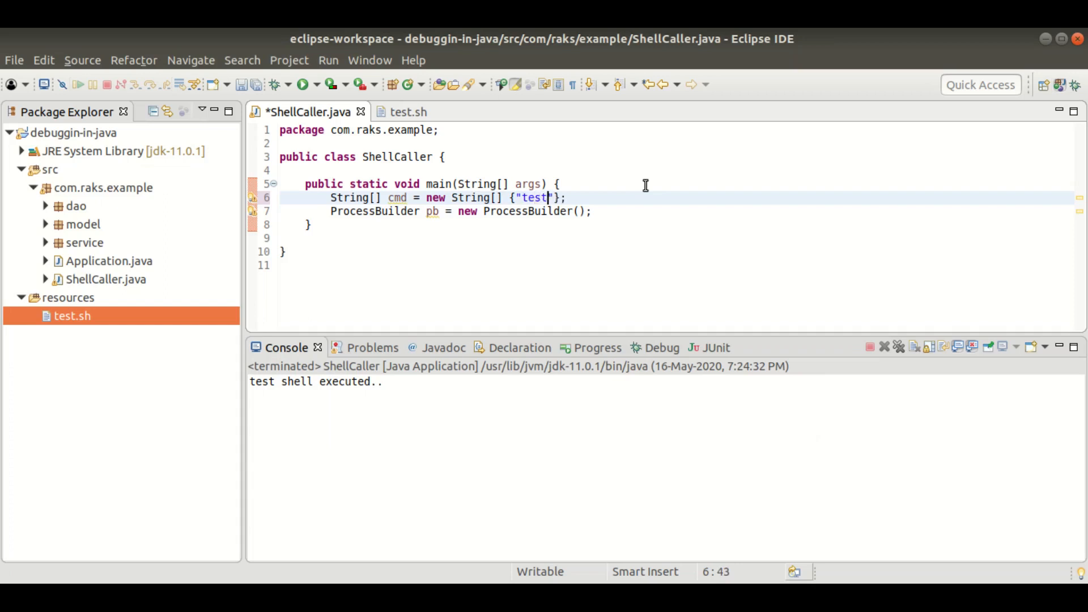
text(.sh)
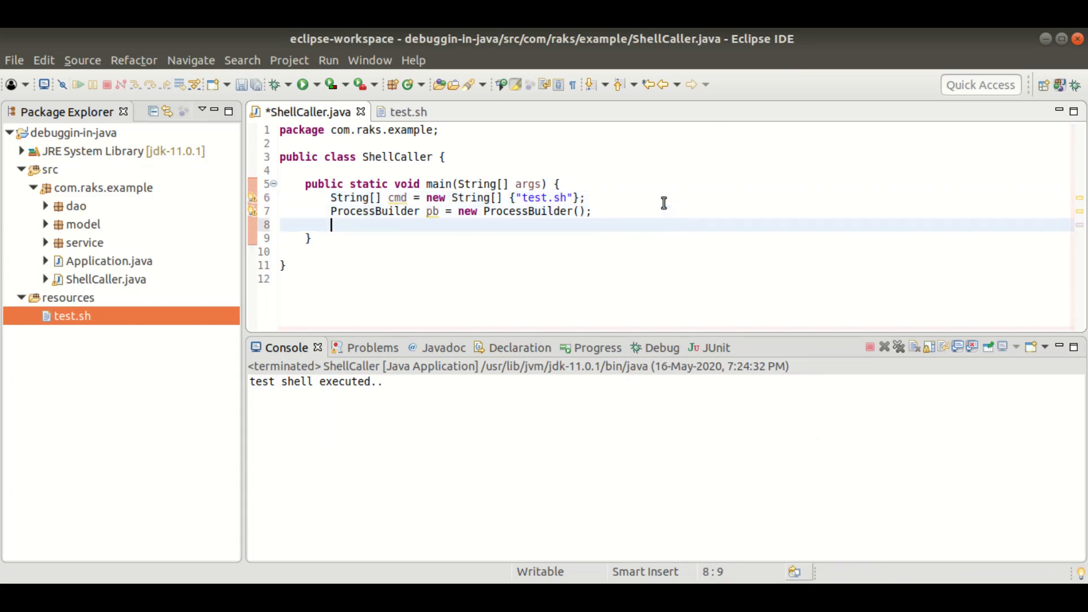
text(pb)
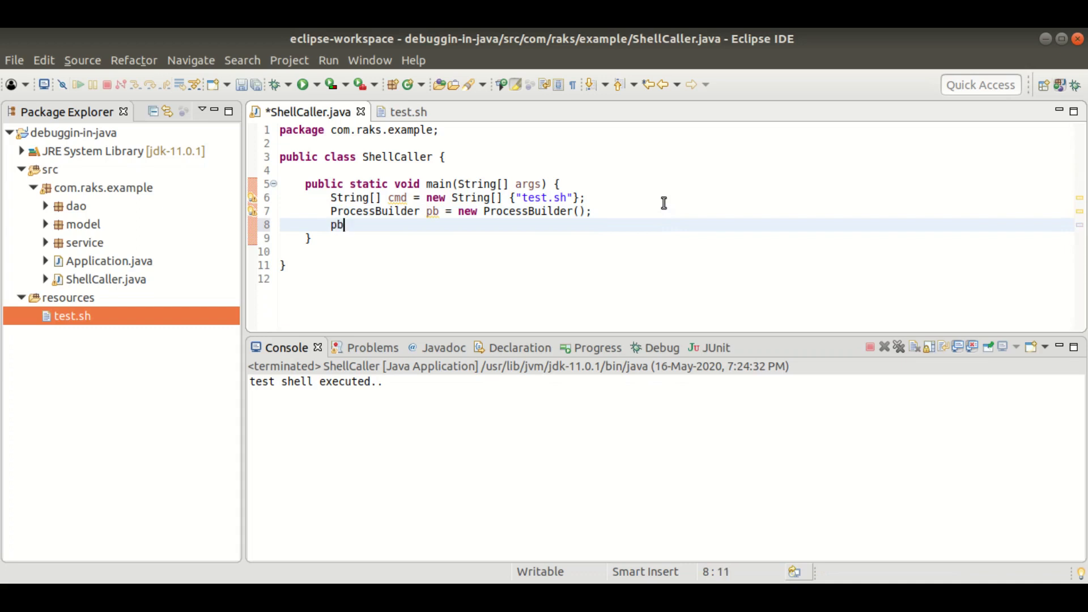
text(.start();)
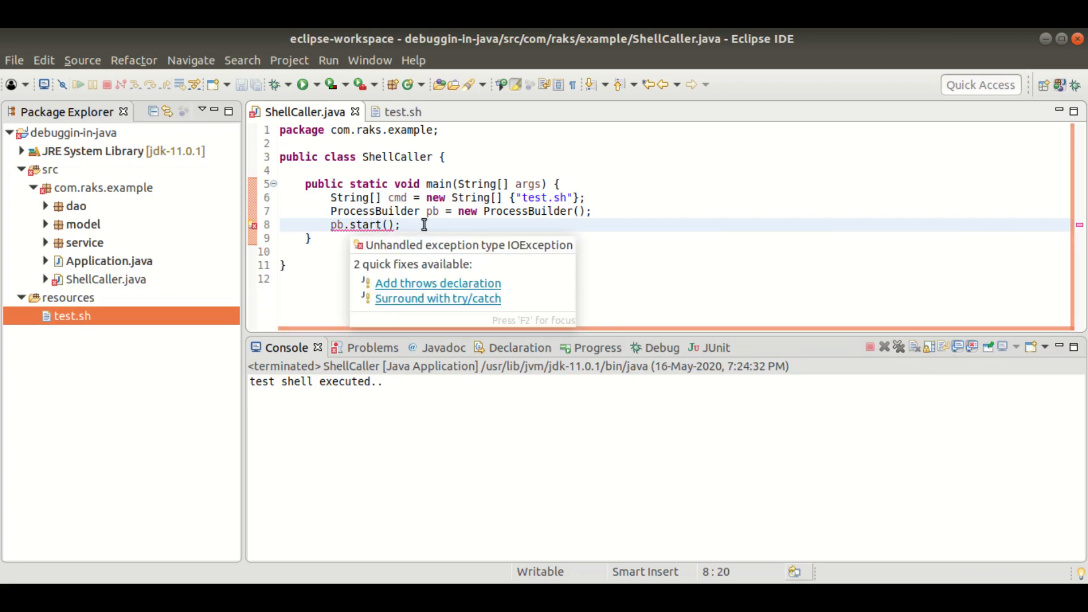
- Surround pb.start() with a try/catch for IOException and assign its result to Process p
click(530, 198)
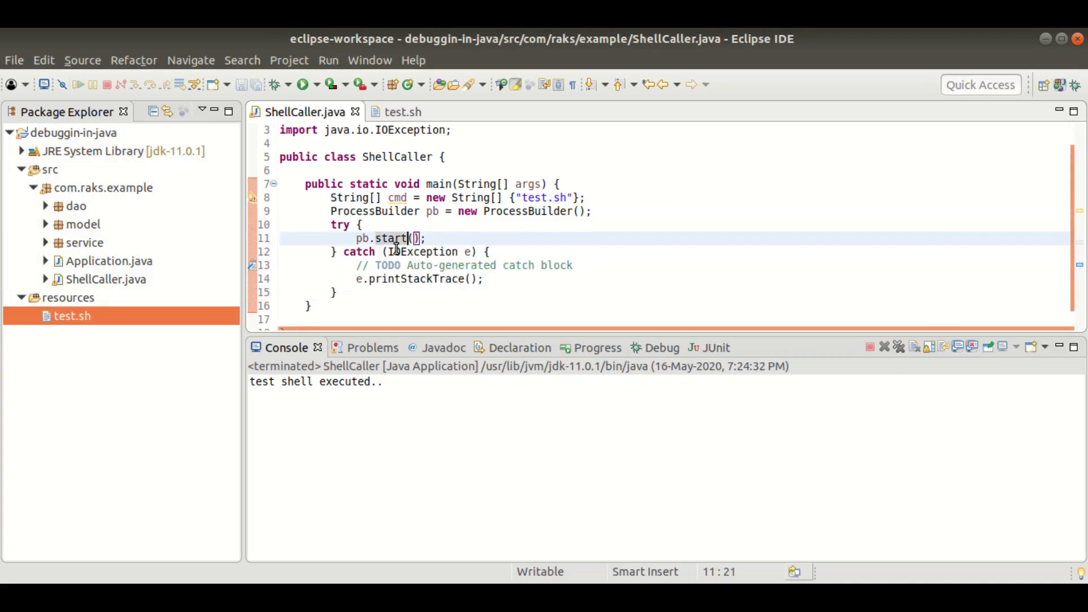
double_click(424, 252)
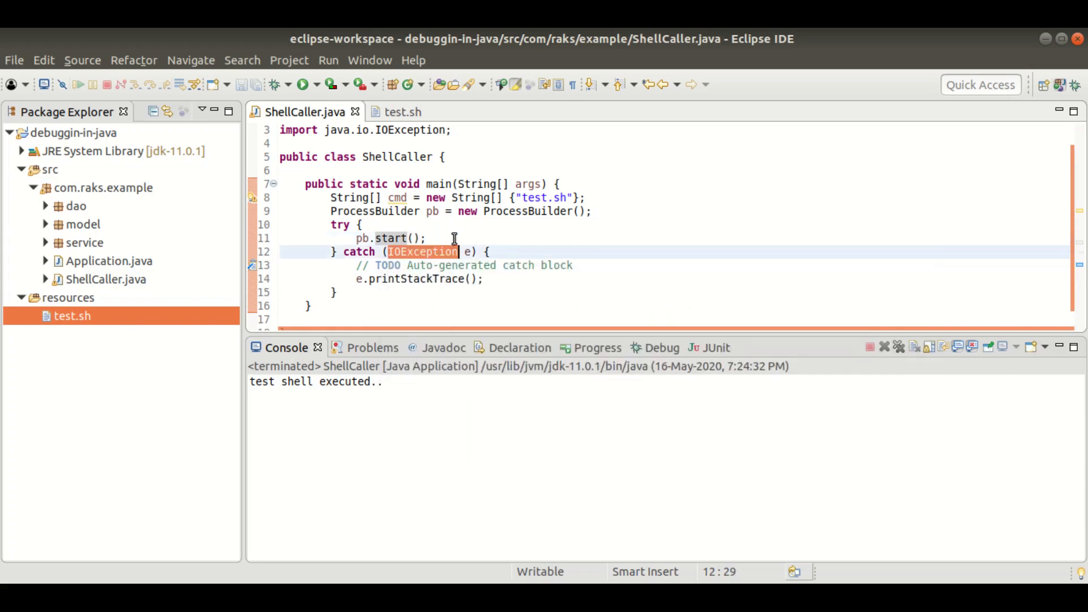
click(451, 238)
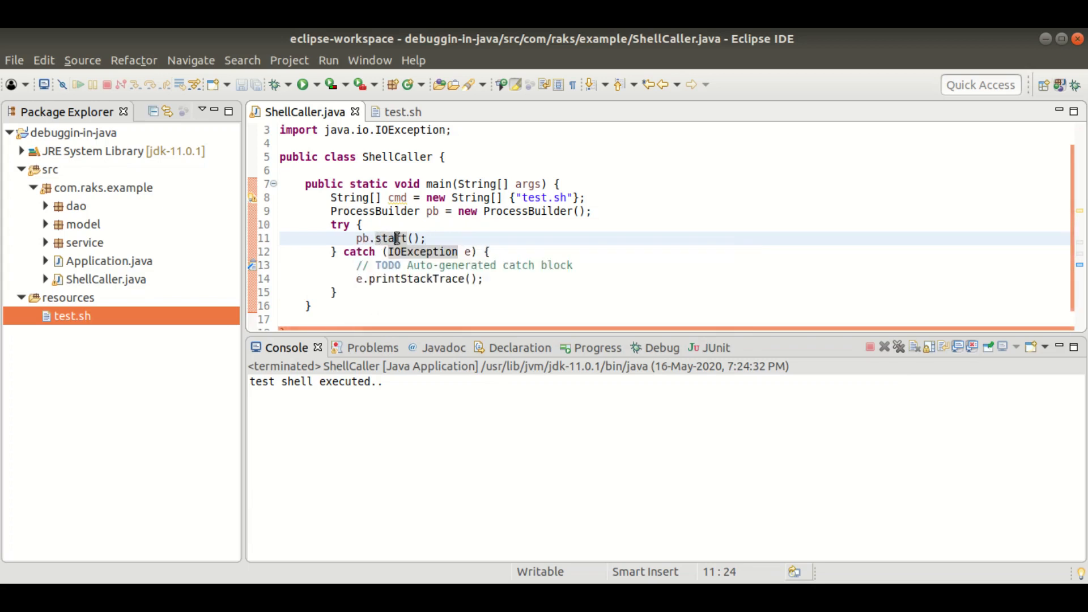
double_click(392, 238)
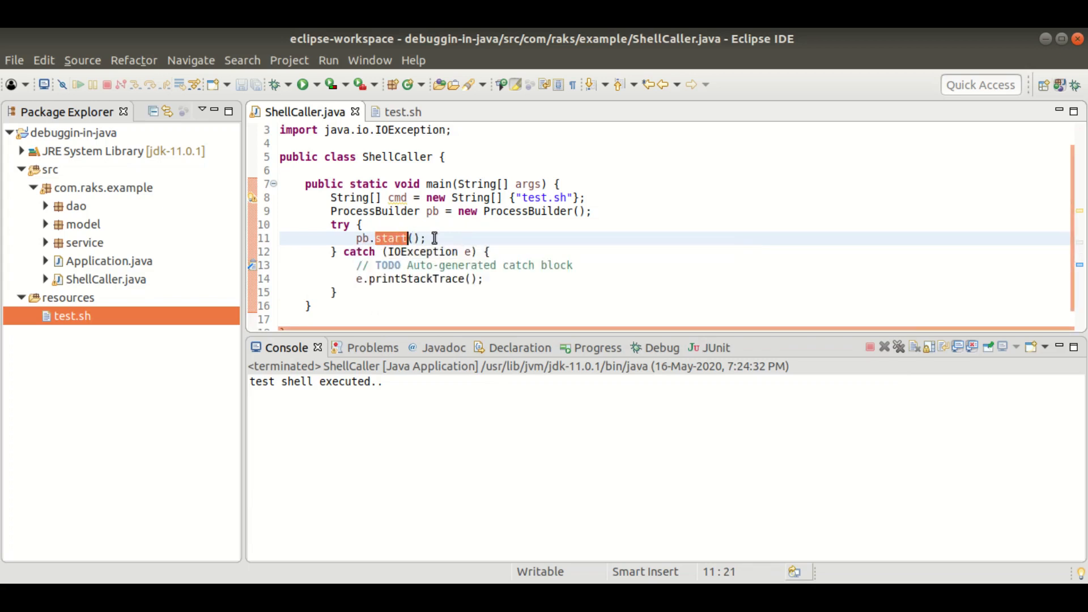
mouse_move(419, 238)
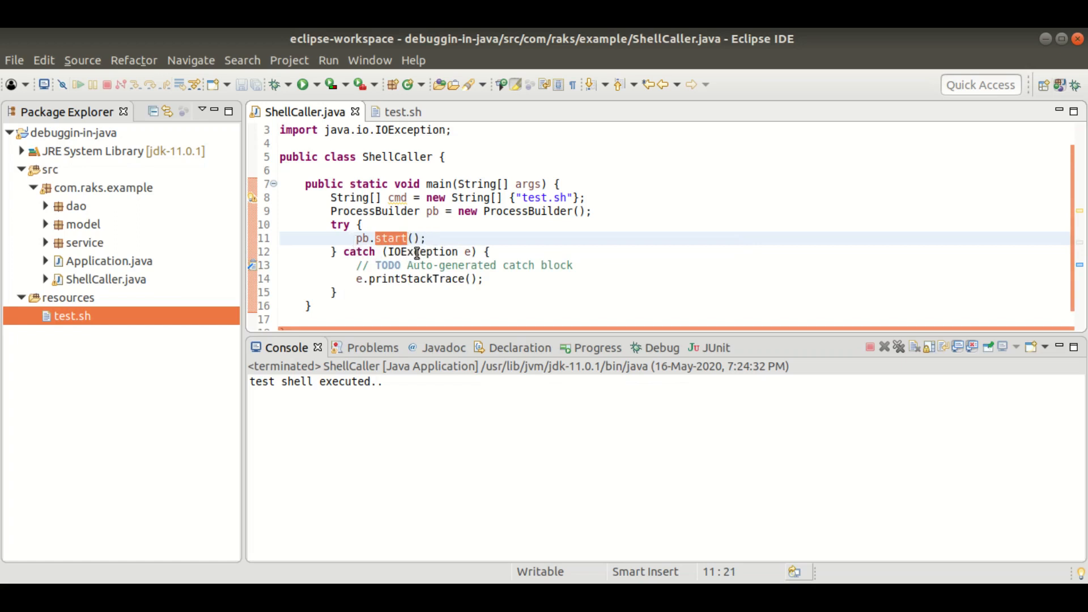
double_click(419, 252)
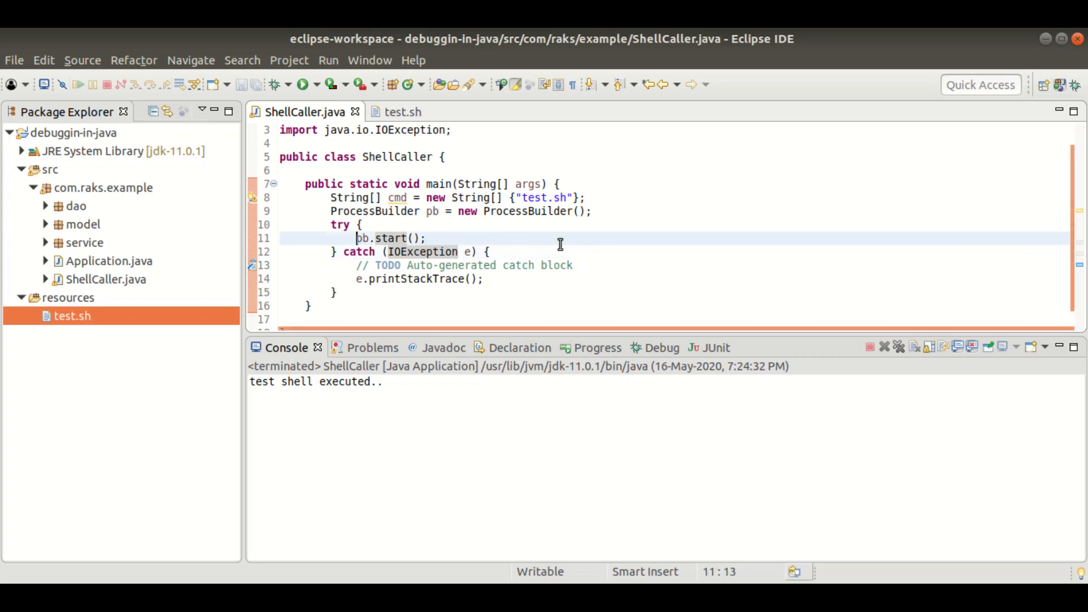
text(Process p =)
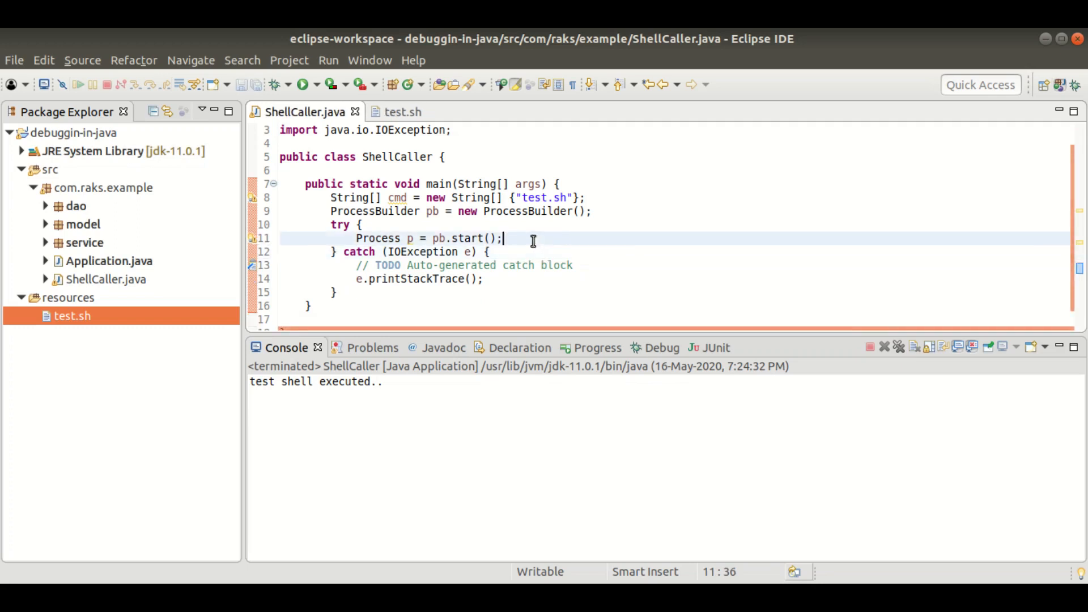
- Pass cmd into new ProcessBuilder(cmd) and run ShellCaller, getting a no-such-file error
click(363, 225)
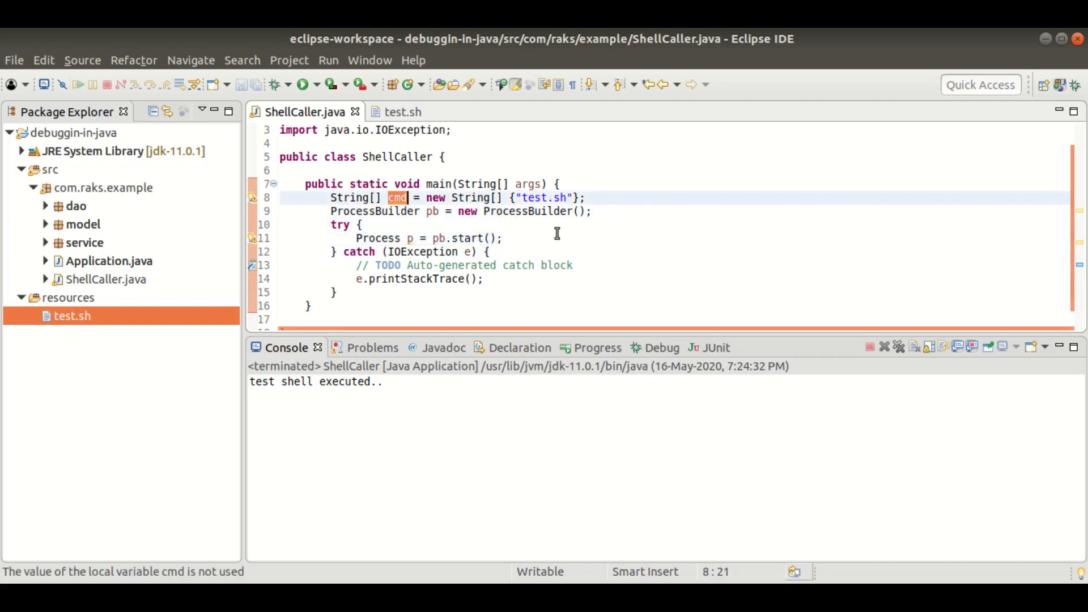
text(cmd)
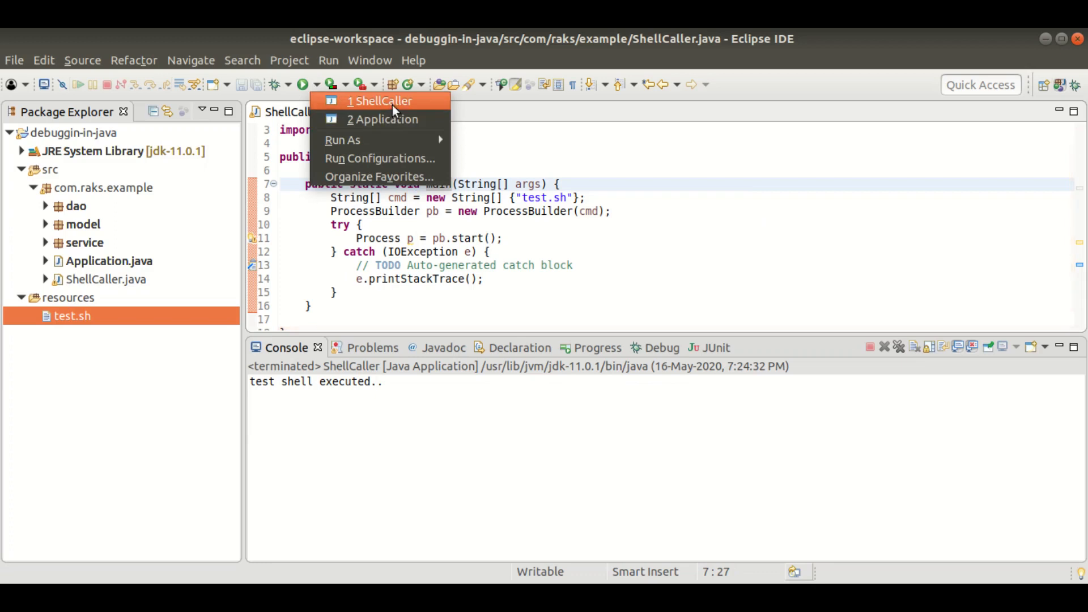
click(380, 100)
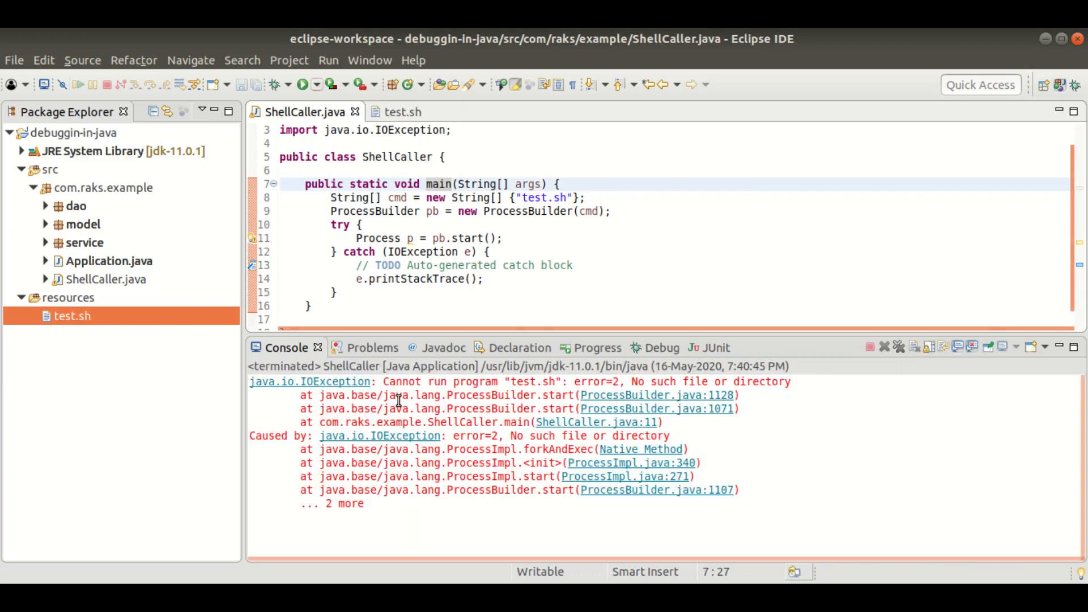
- Change the command string to "resources/test.sh" after reading the file-not-found error
drag(383, 381, 563, 381)
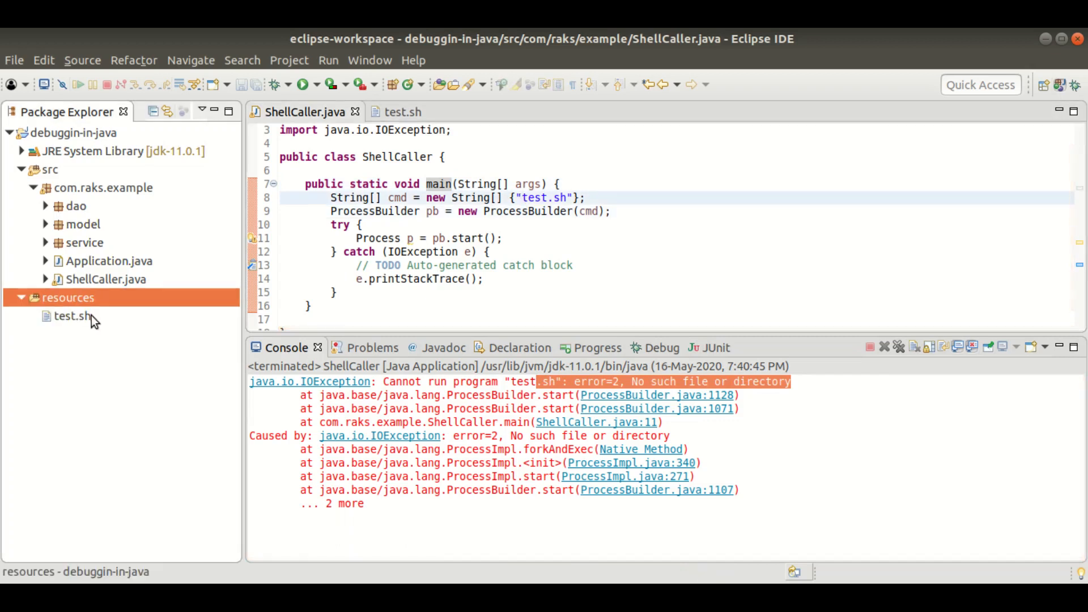
mouse_move(98, 300)
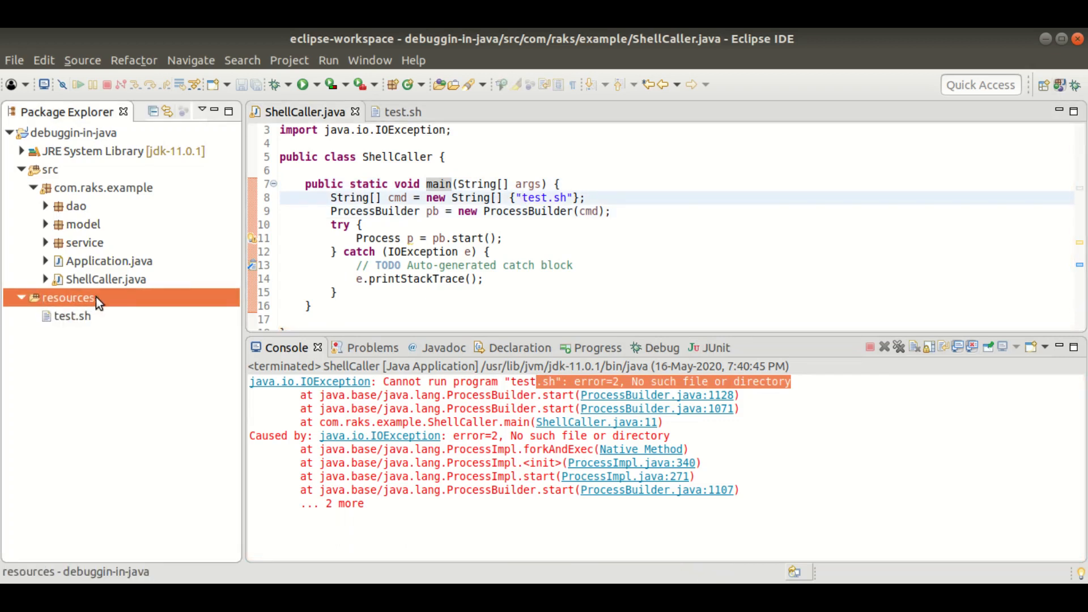
click(587, 234)
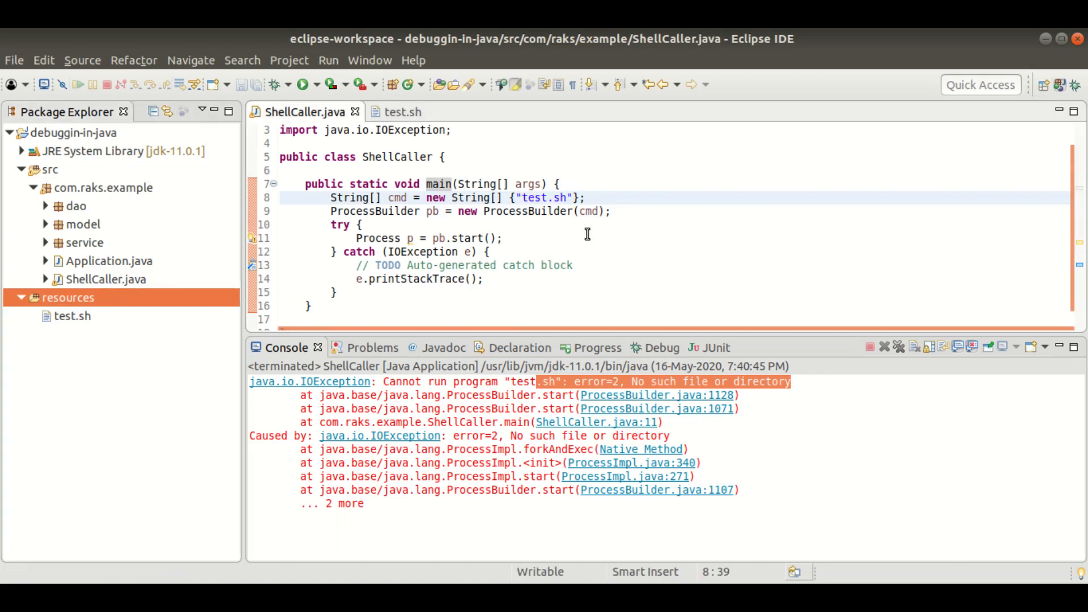
text(resources)
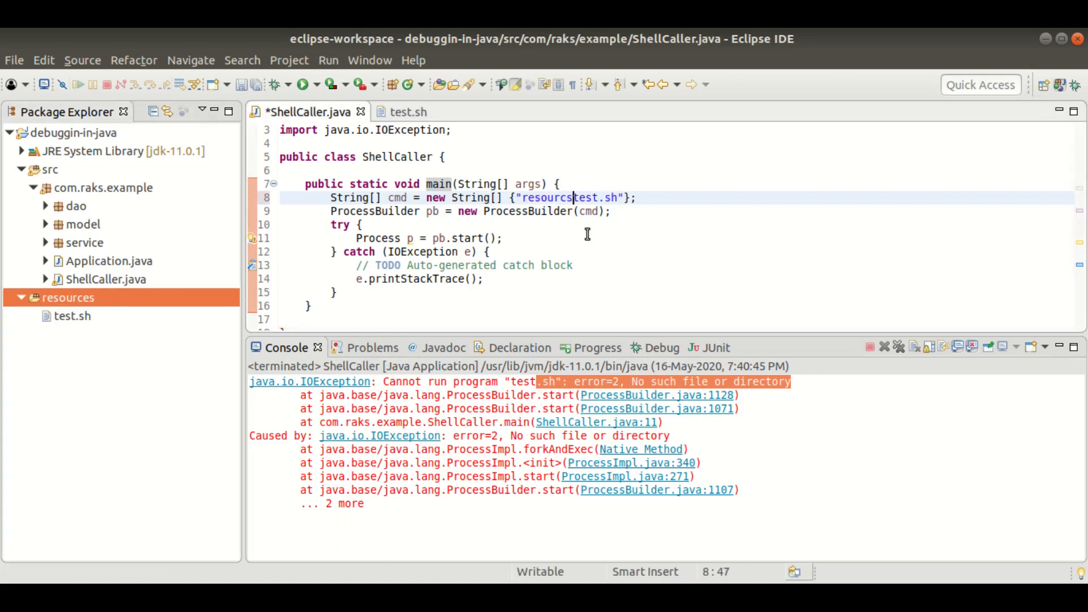
text(/)
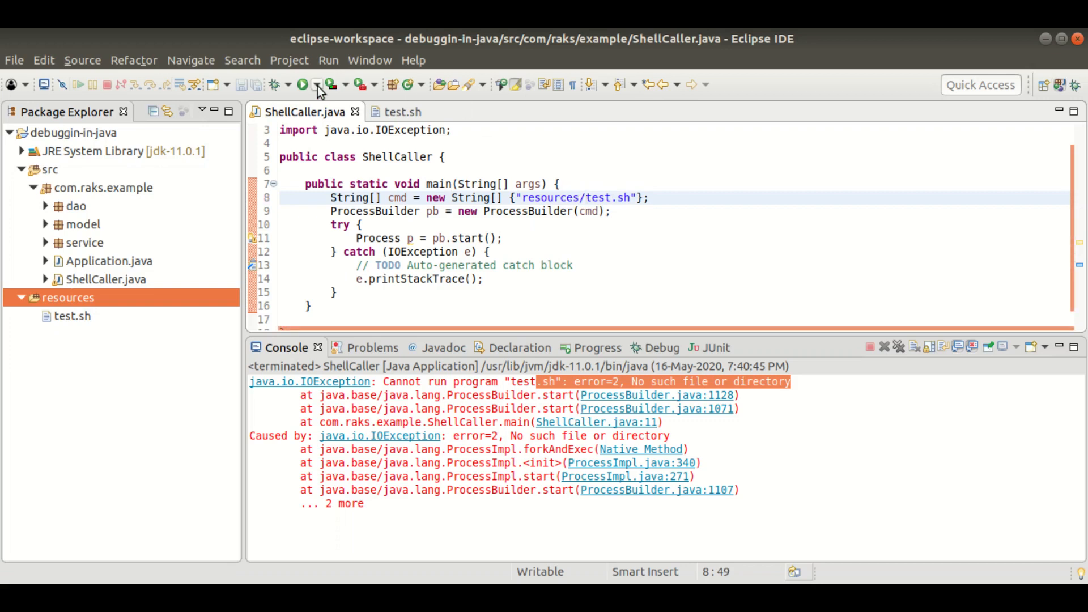
- Rerun ShellCaller, read the Permission denied error, and look at the test.sh script
click(303, 84)
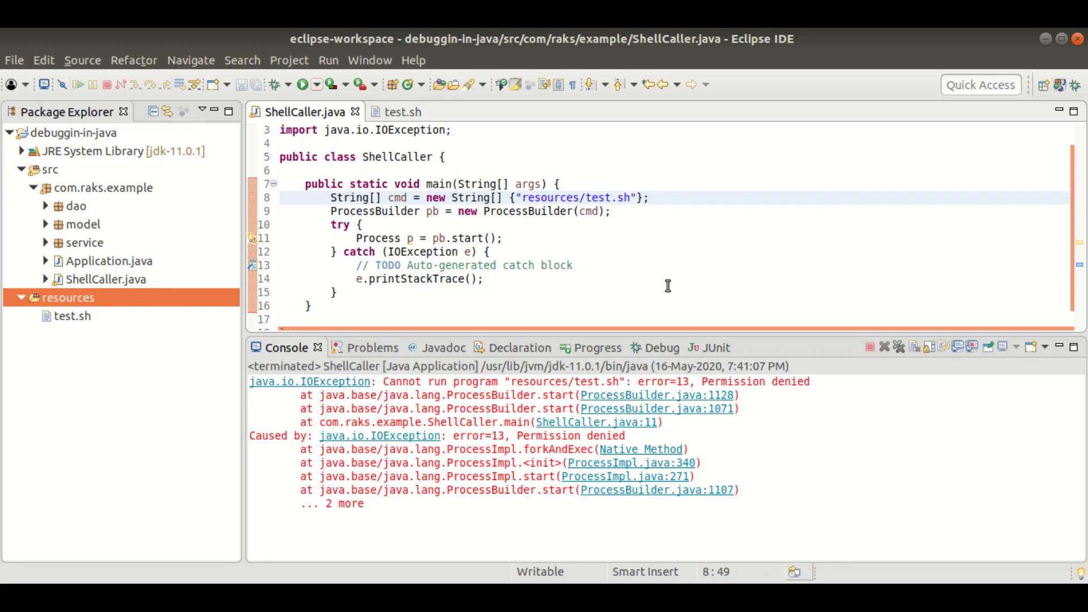
double_click(791, 381)
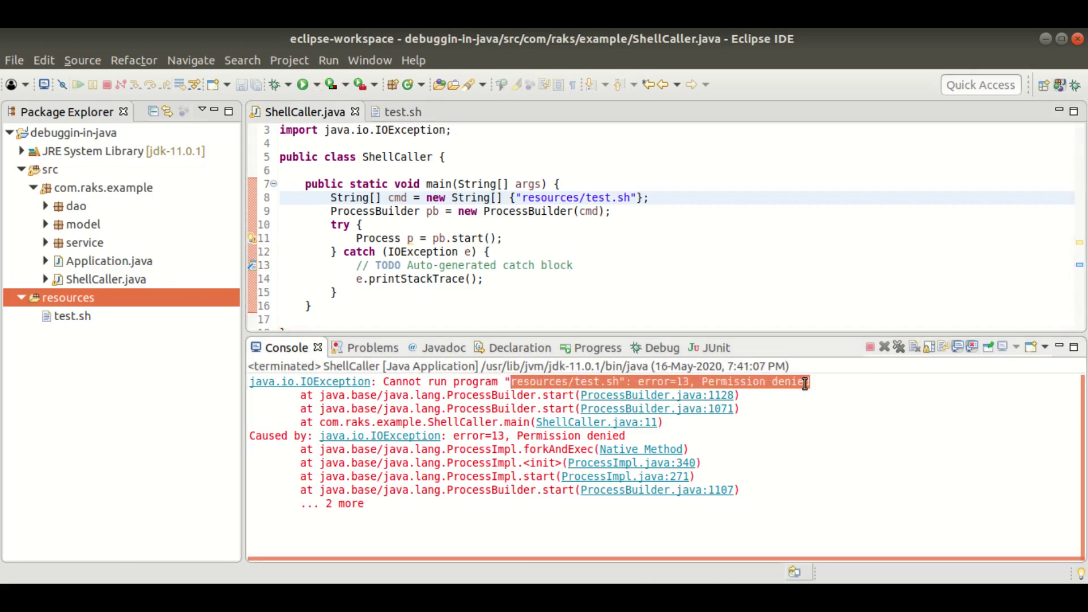
click(603, 224)
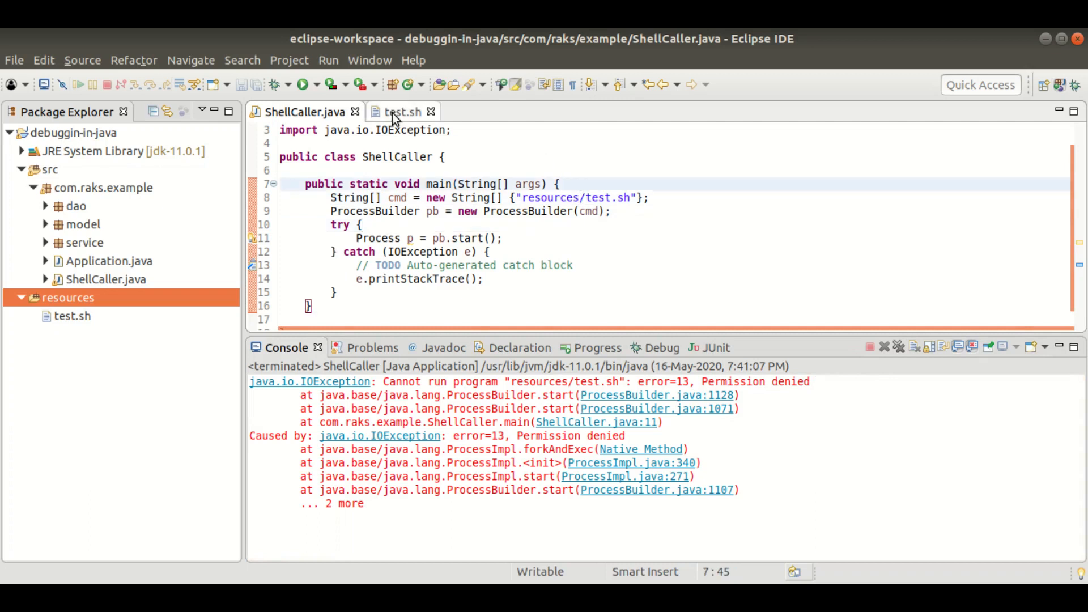
click(401, 111)
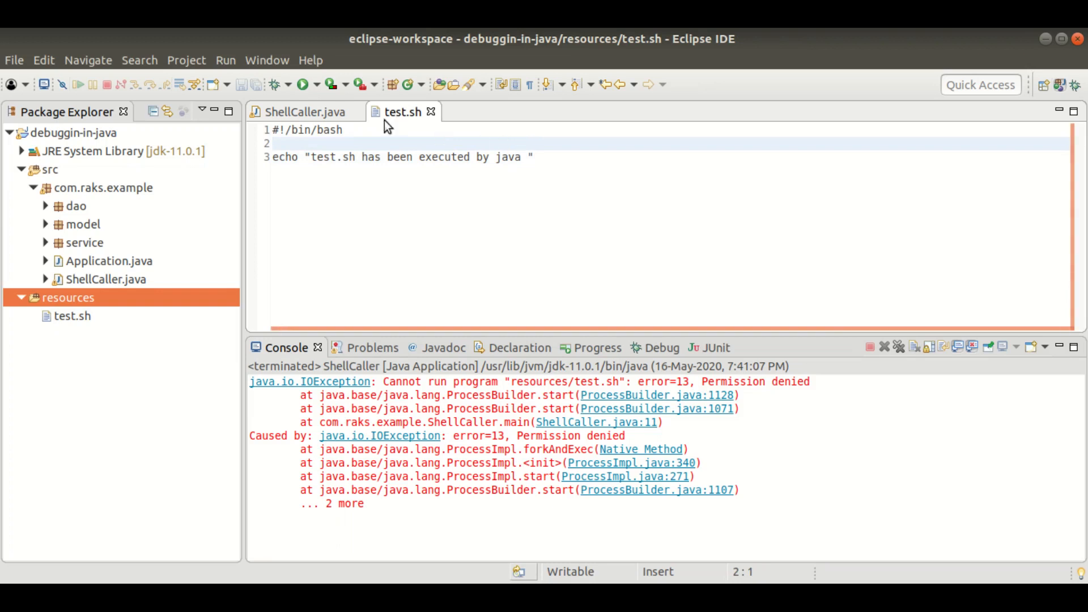
click(305, 111)
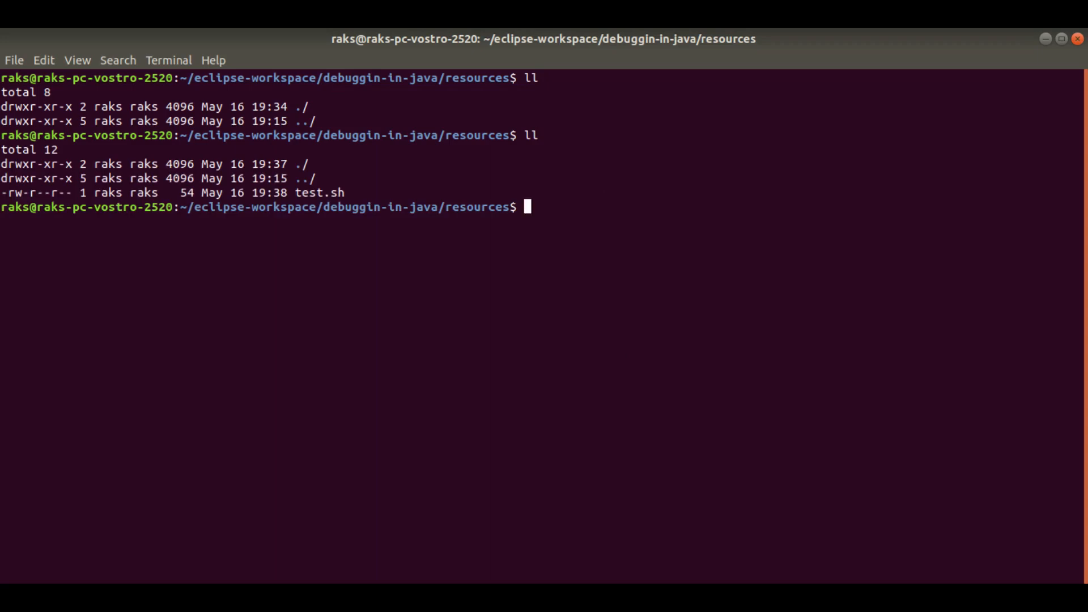
- Run chmod +x test.sh in the resources folder terminal
double_click(320, 193)
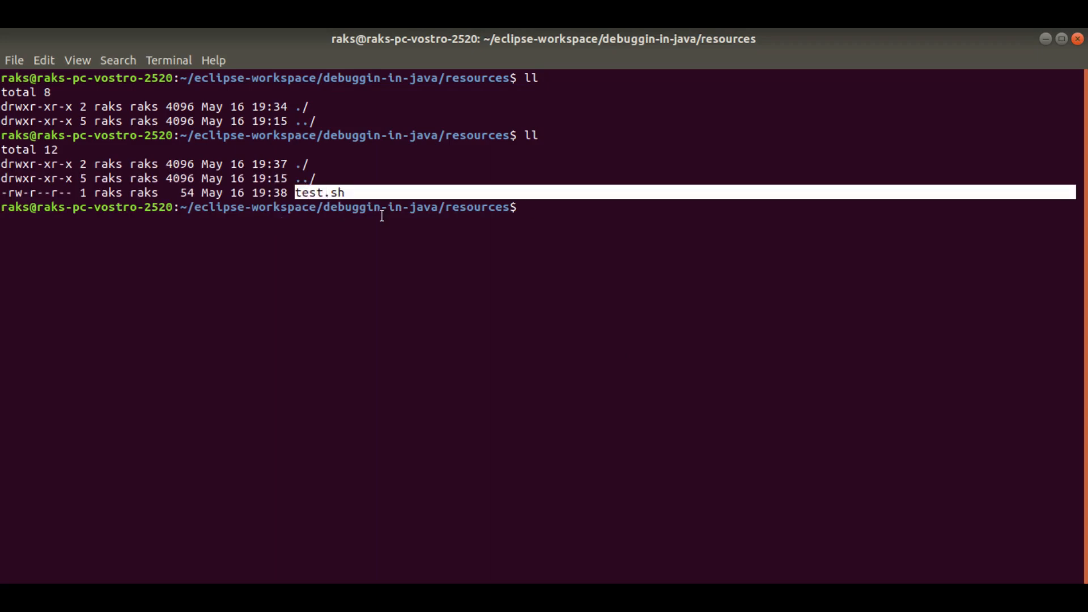
text(c)
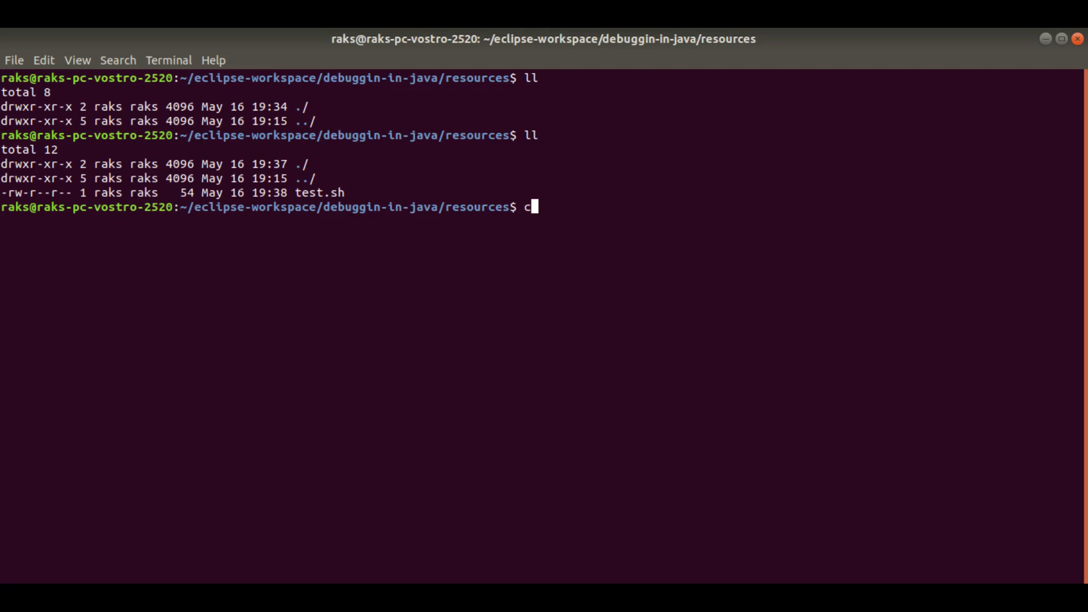
text(hmod +)
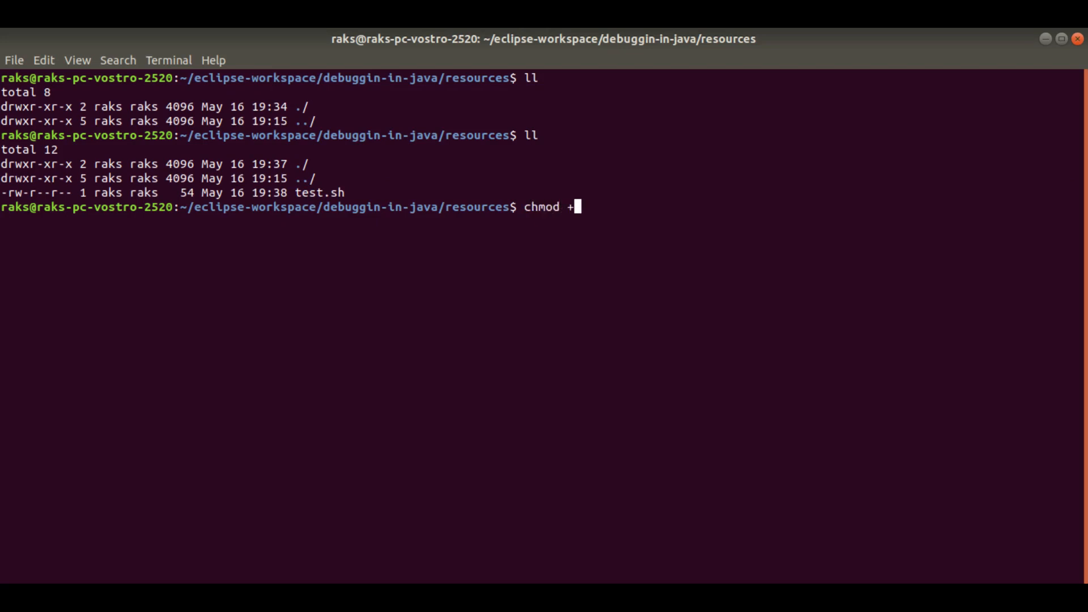
text(x tes)
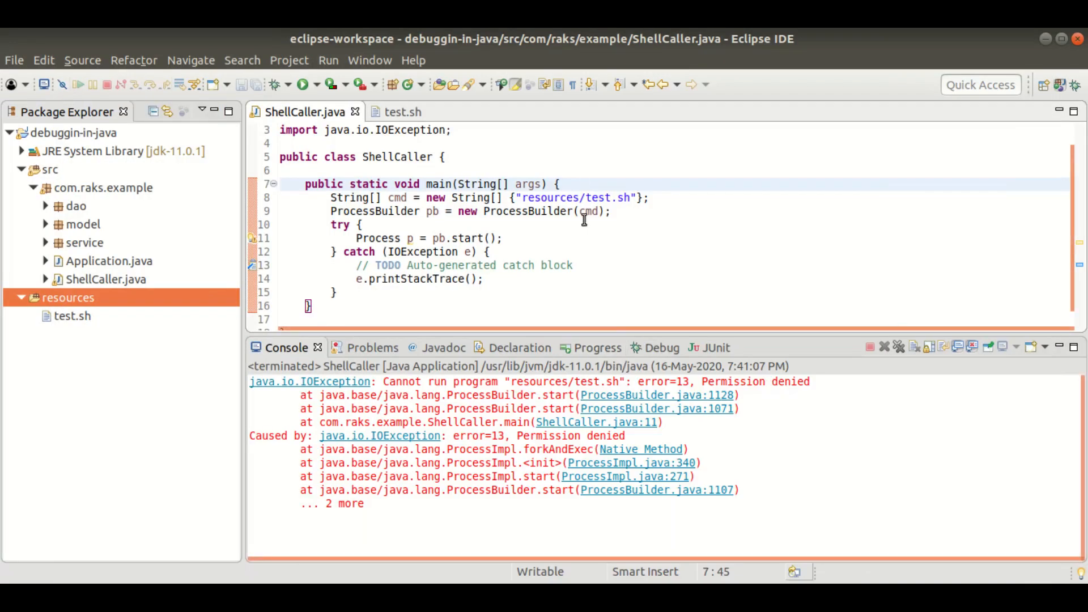
click(317, 84)
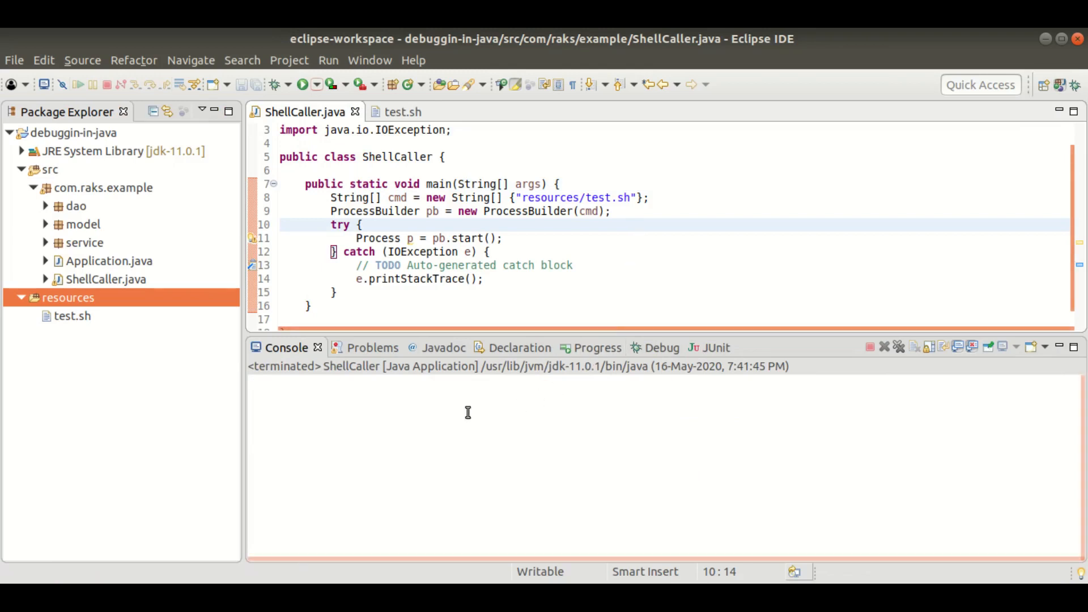
drag(305, 184, 312, 306)
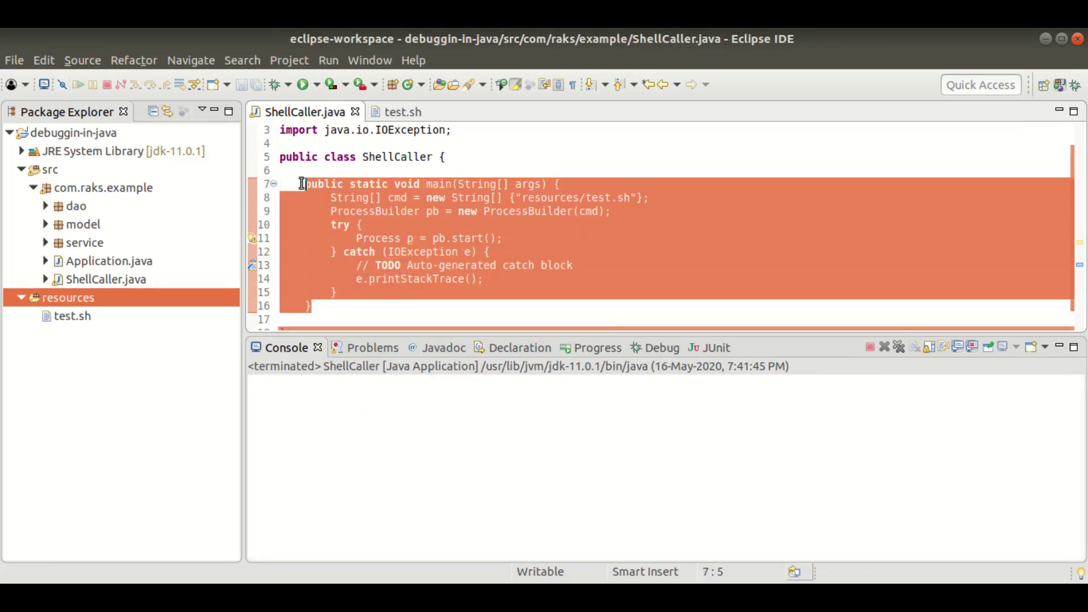
click(503, 238)
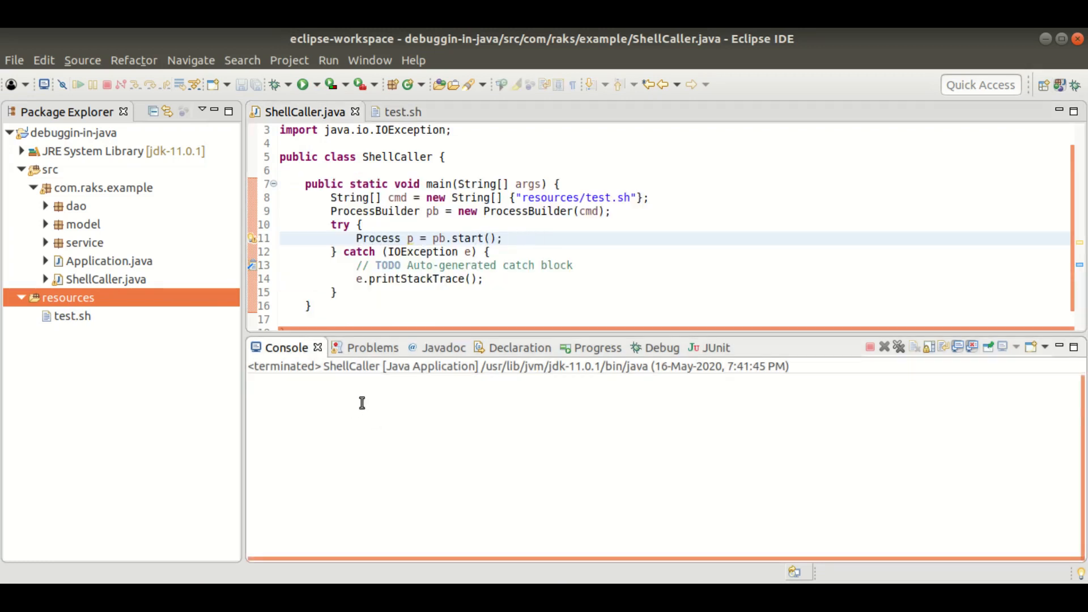
click(517, 239)
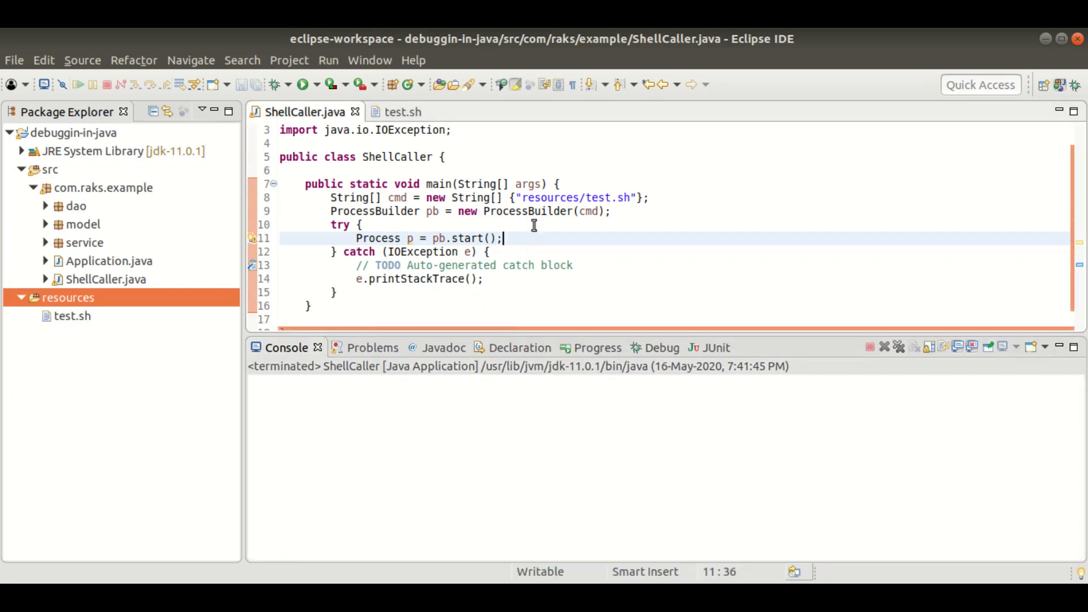
click(383, 224)
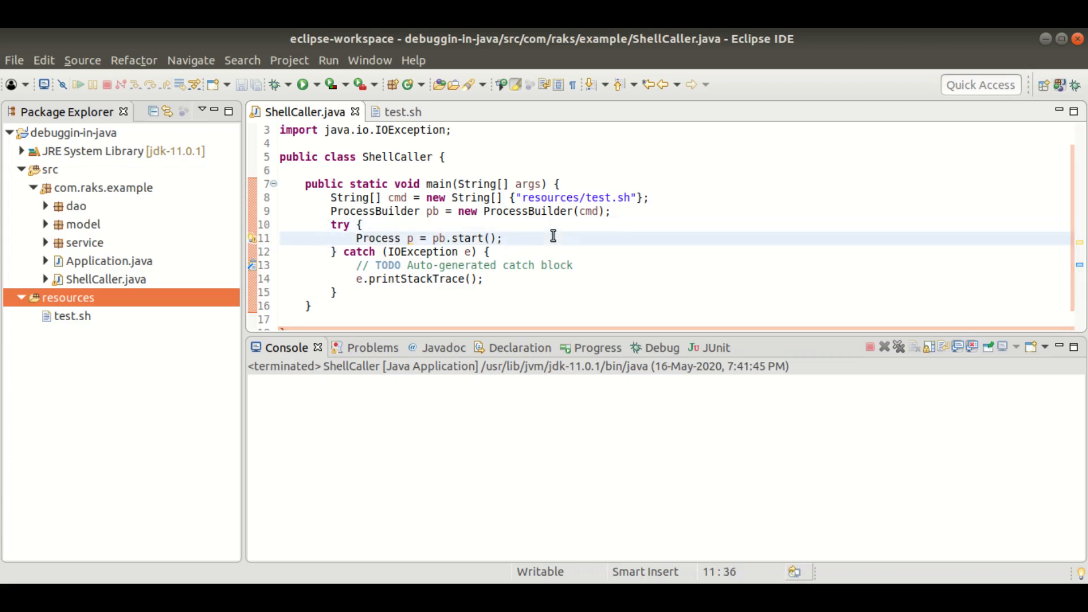
click(397, 111)
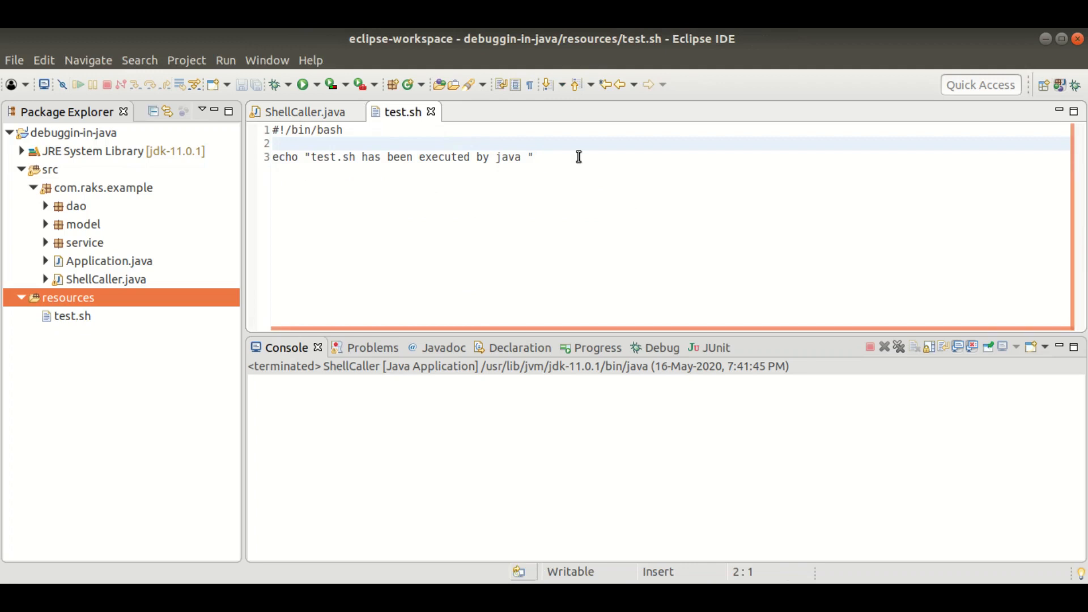
click(305, 111)
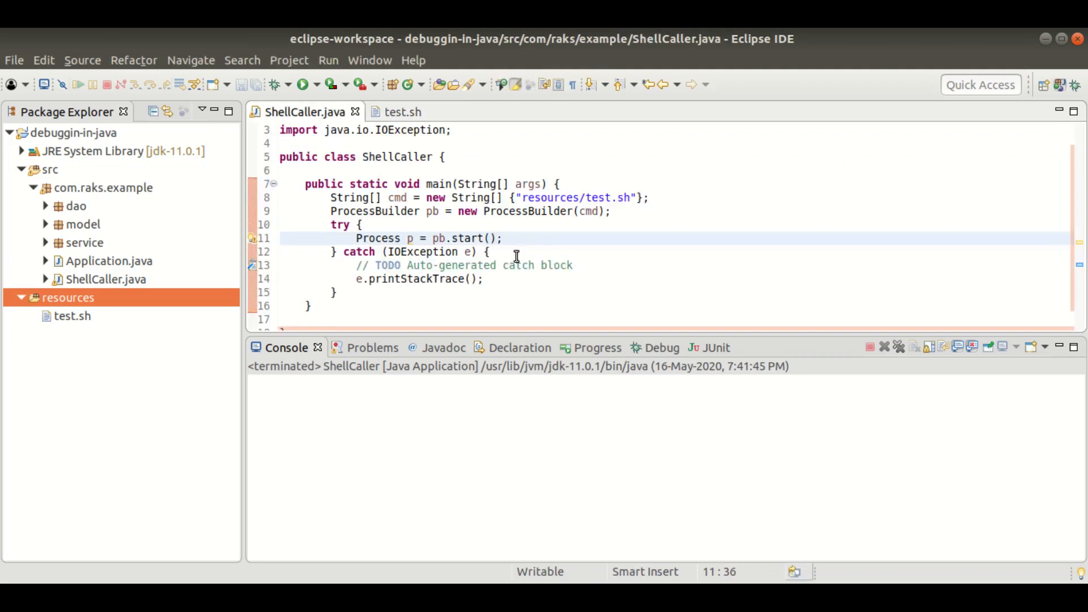
- Complete System.out.println("") after p = pb.start(), glance at test.sh, and return to ShellCaller.java
key(Return)
text(System.out.println();)
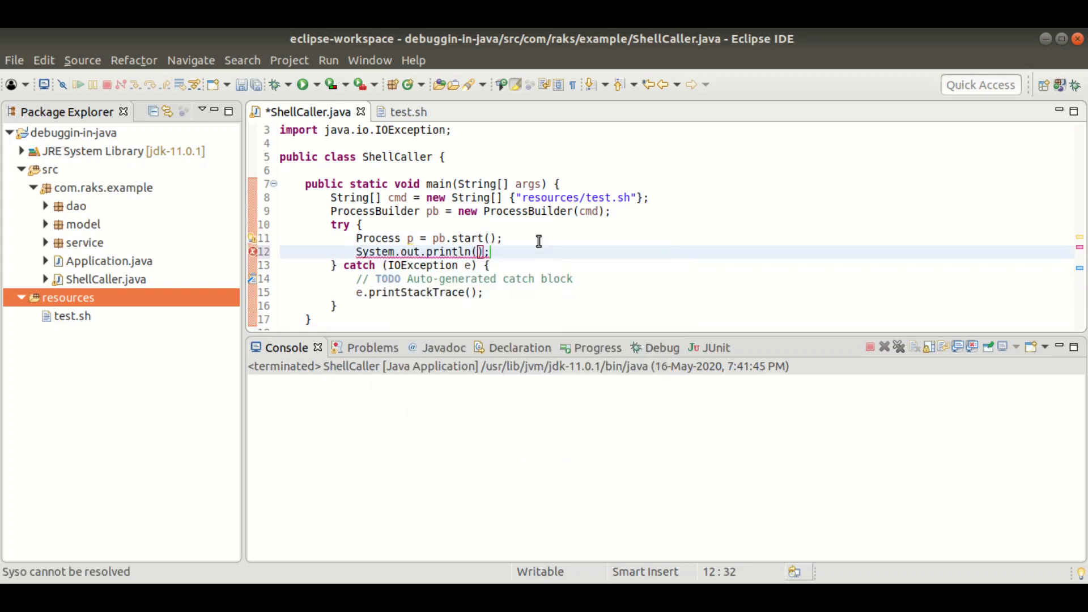
text(")
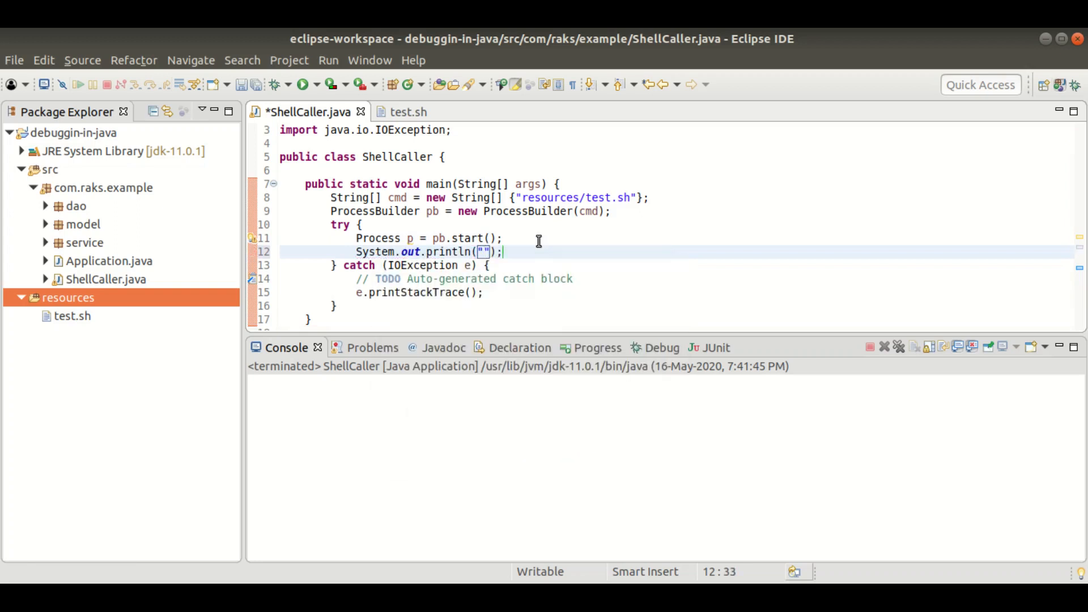
click(408, 111)
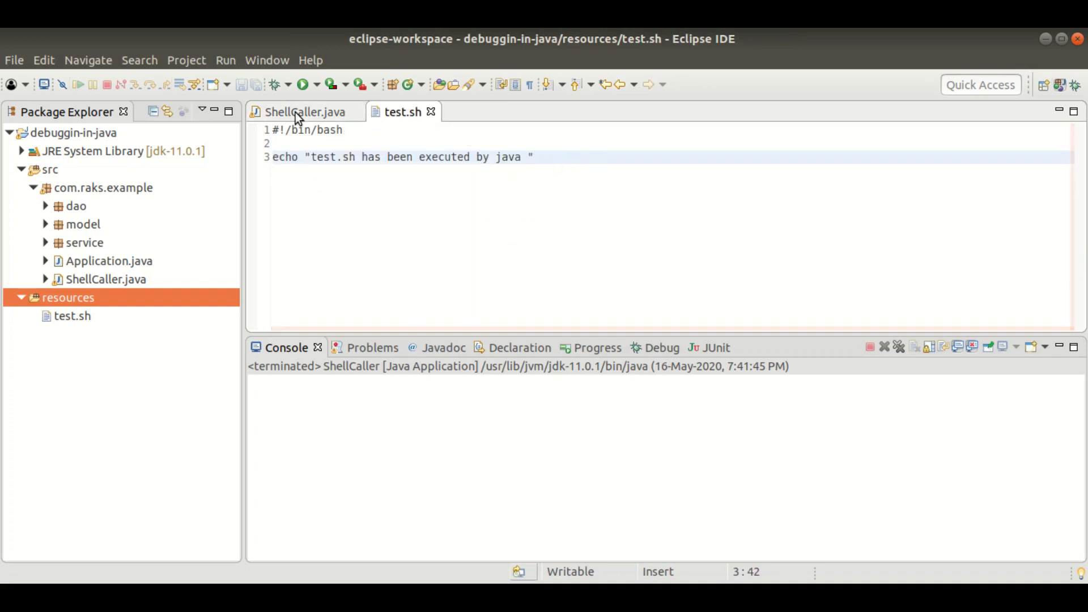
click(304, 111)
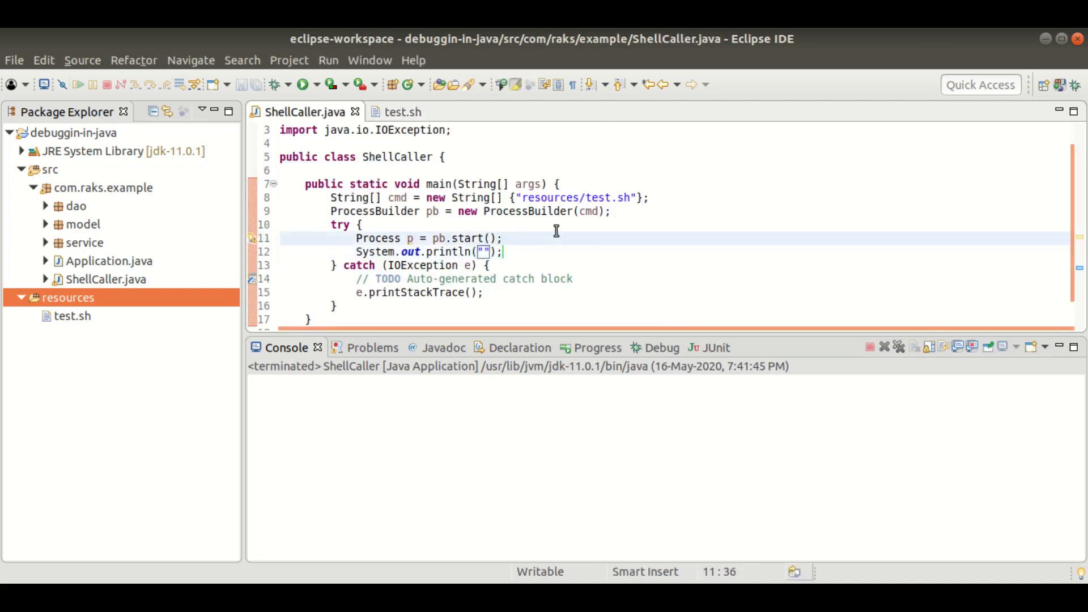
- Begin wrapping p.getInputStream() in a new BufferedReader via content assist
text(p.get)
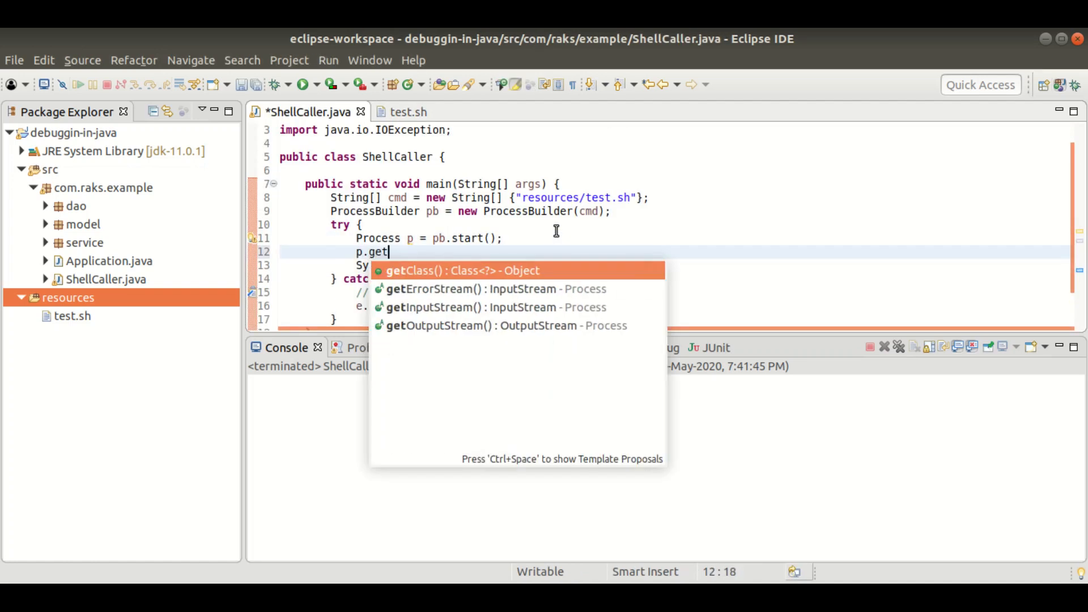
click(442, 307)
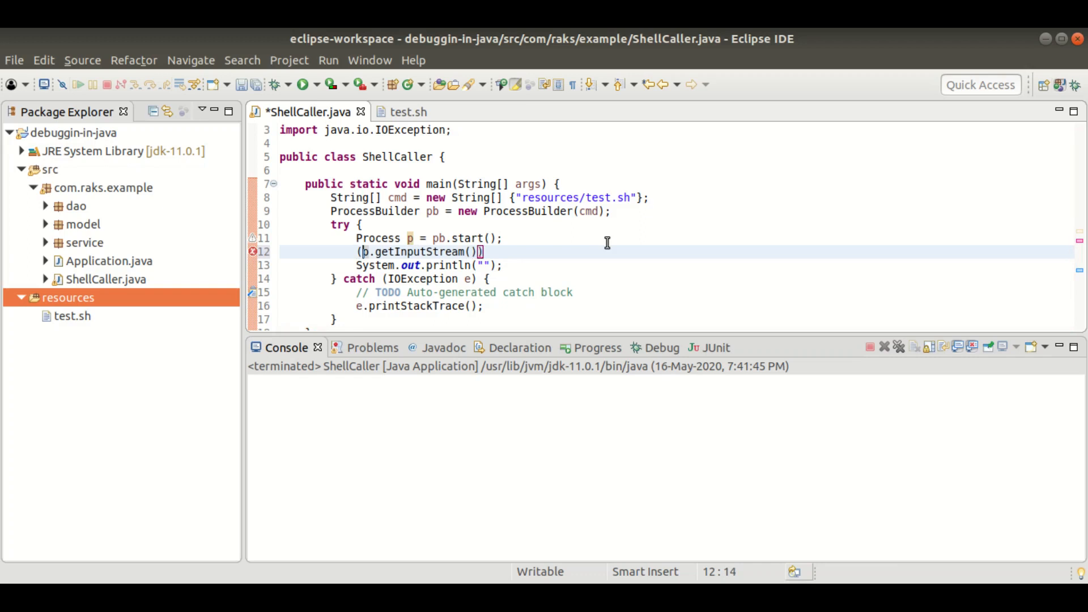
text(new)
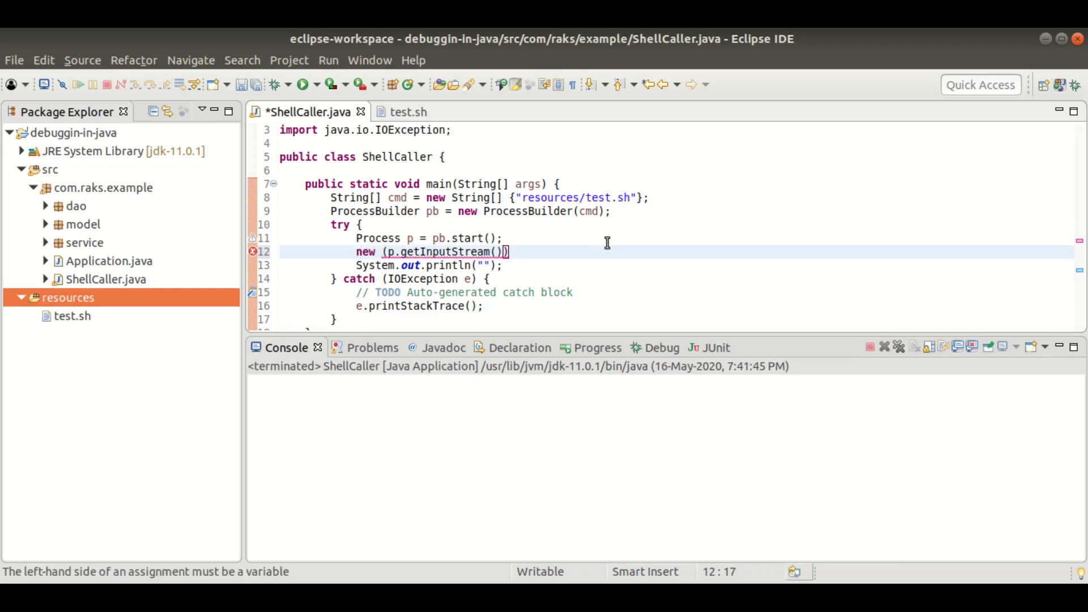
text(Bu)
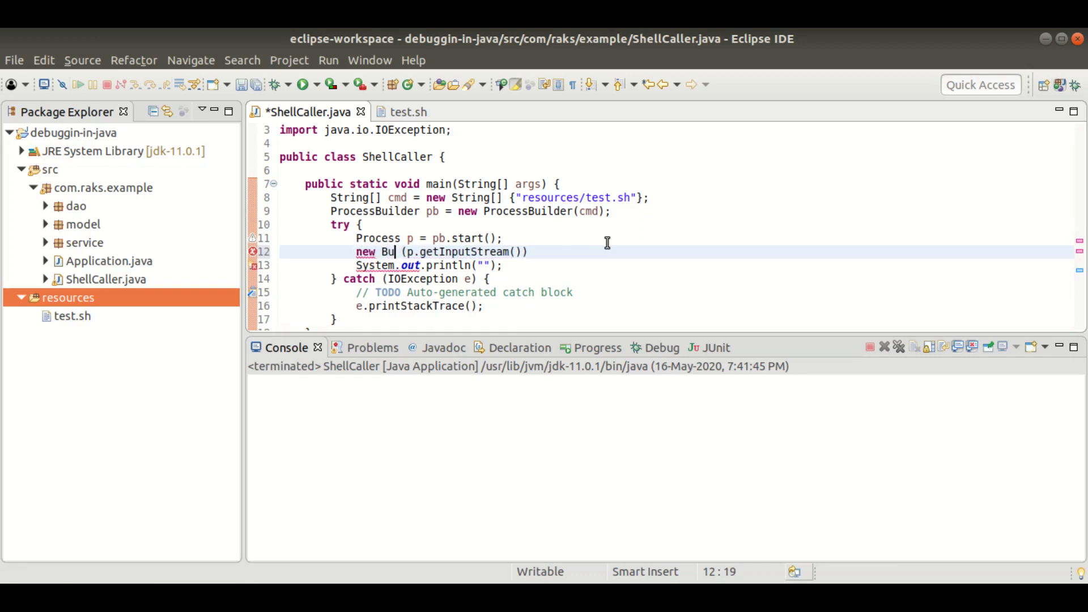
text(ffered)
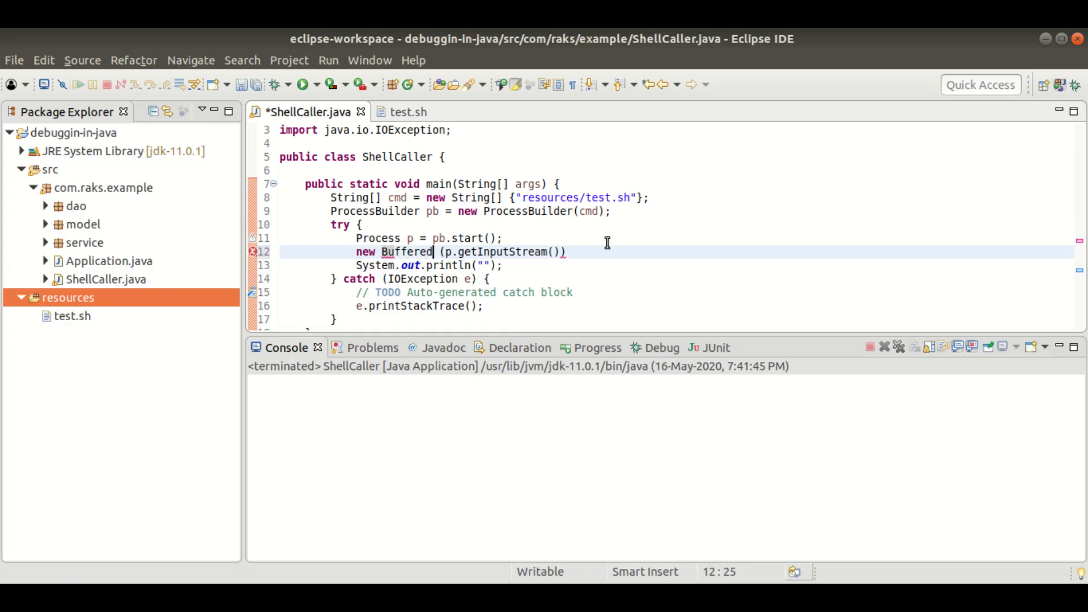
text(Reader)
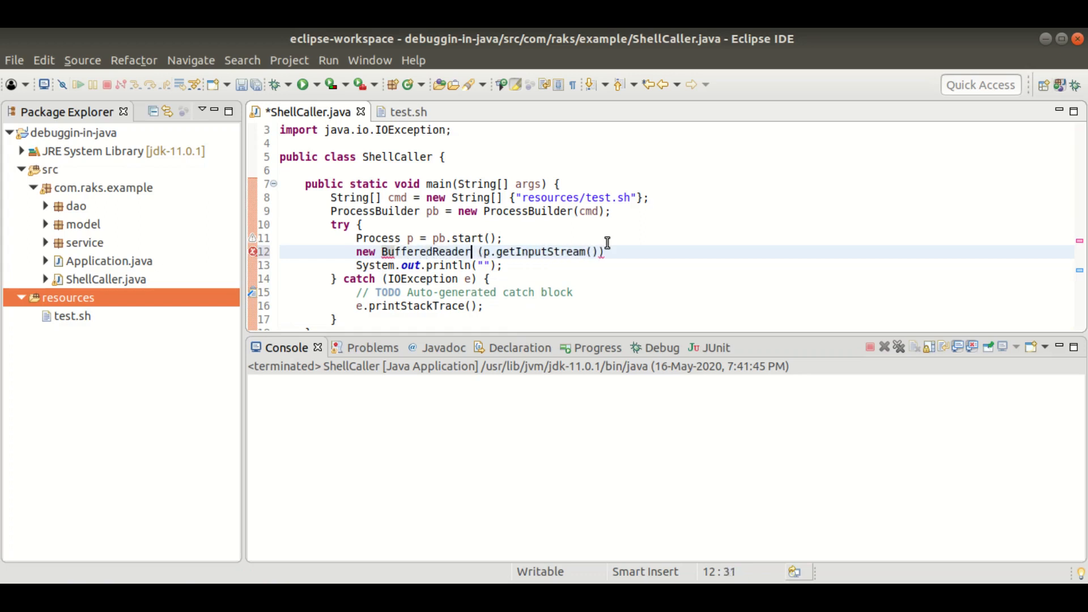
key(BackSpace)
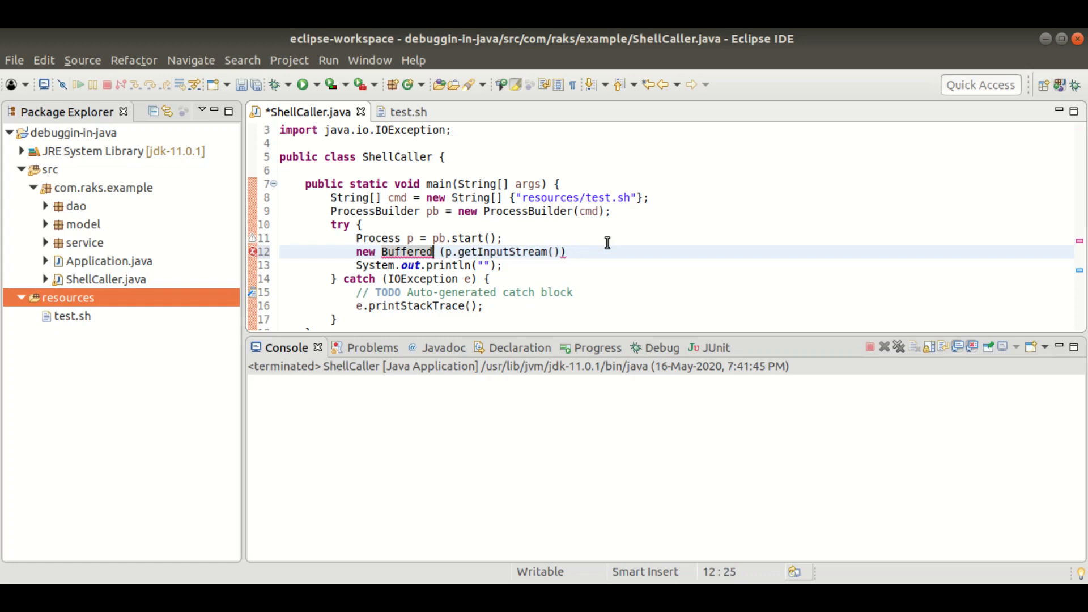
text(InputStream)
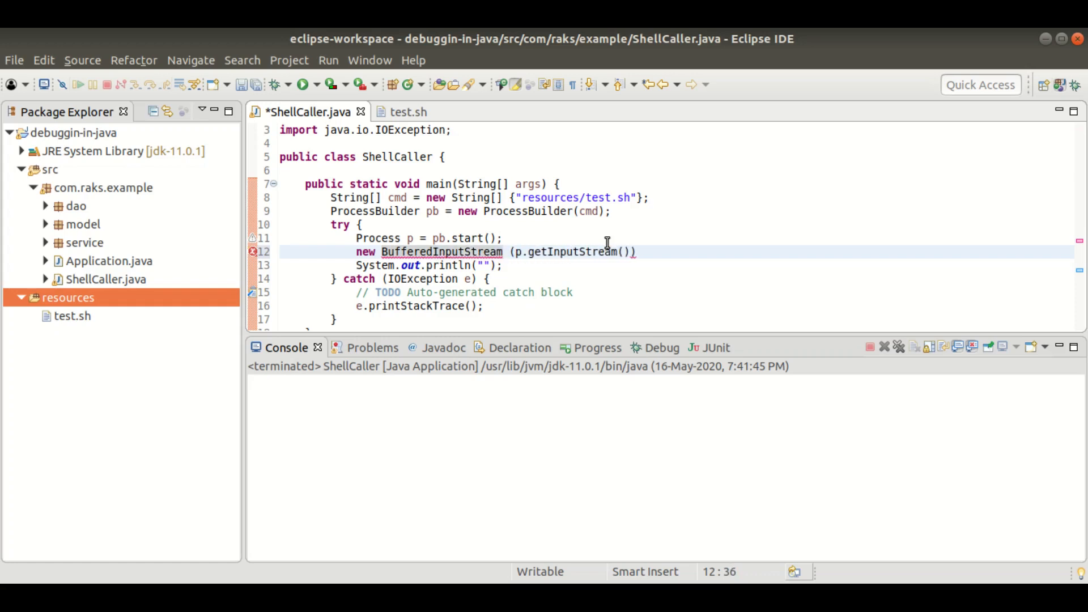
- Nest new InputStreamReader(p.getInputStream()) inside the BufferedReader, importing InputStreamReader
text(new)
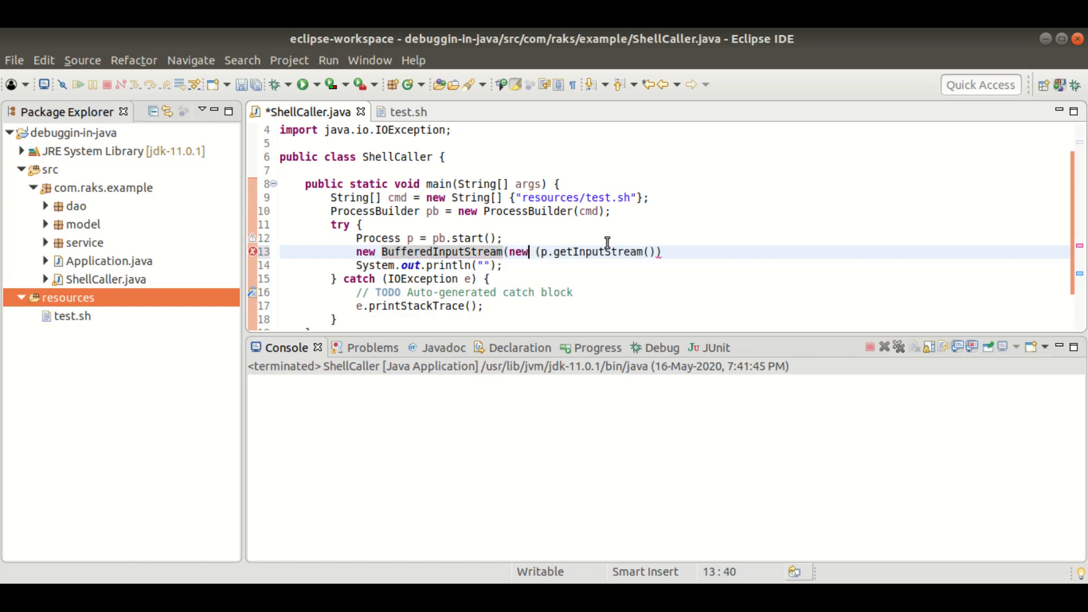
text(InputStreamRe)
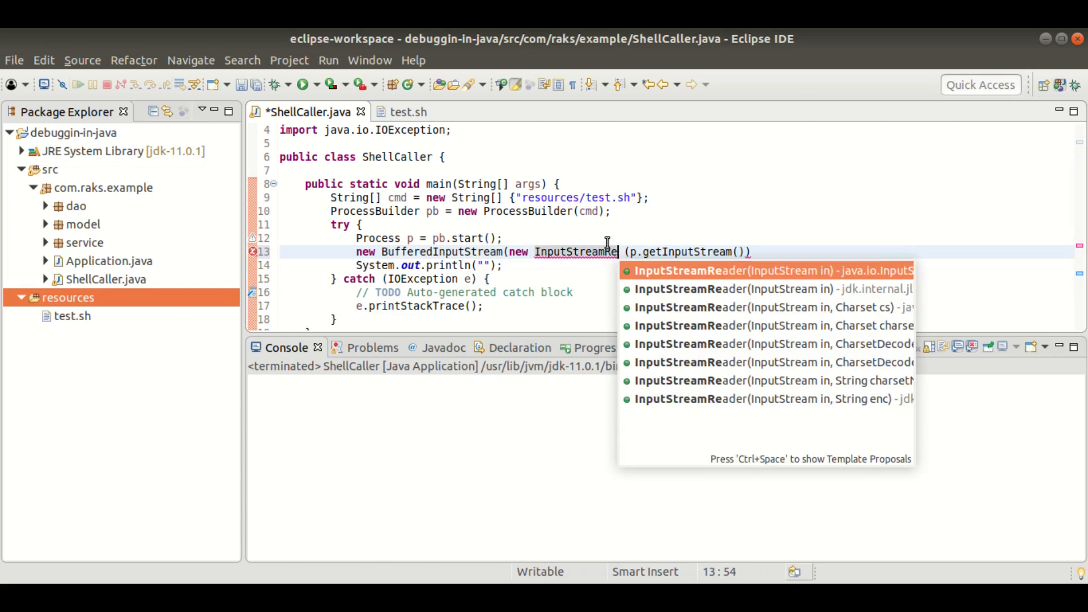
click(763, 270)
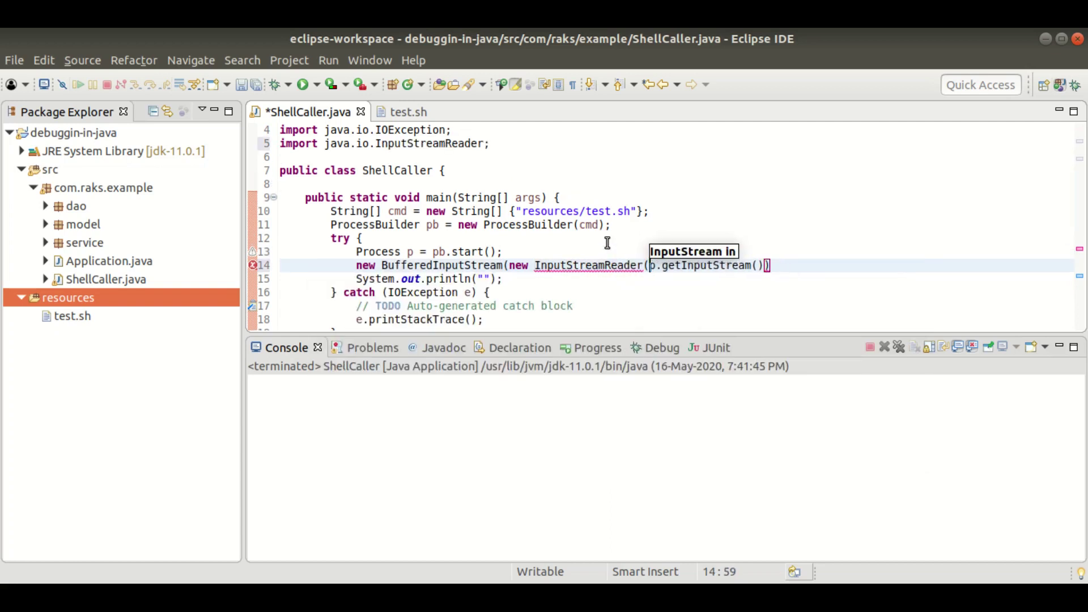
text()) {)
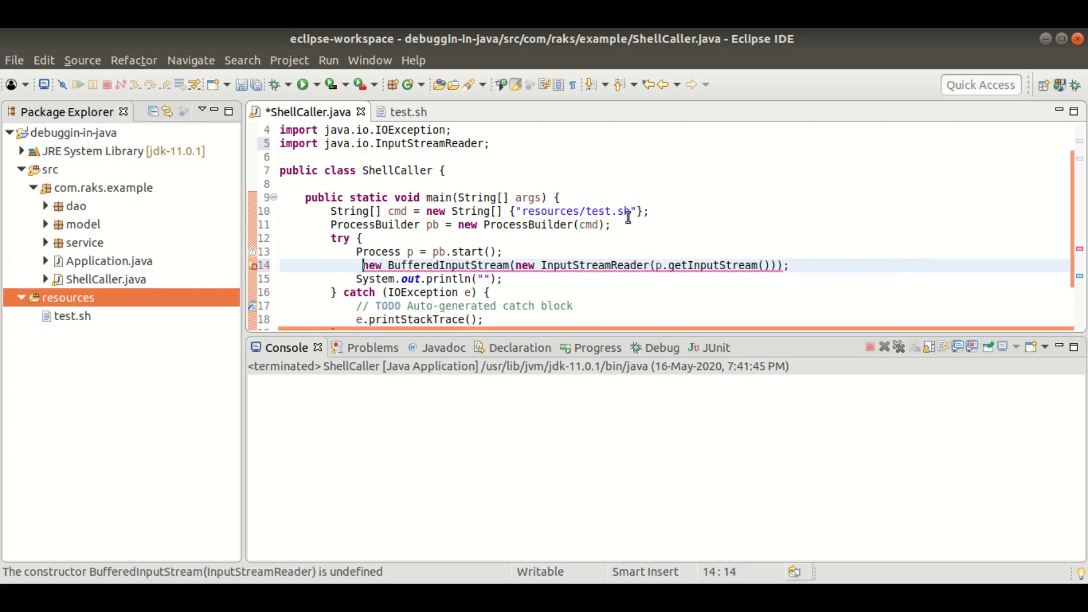
- Assign the expression to a BufferedReader variable named reader
text(Buffered)
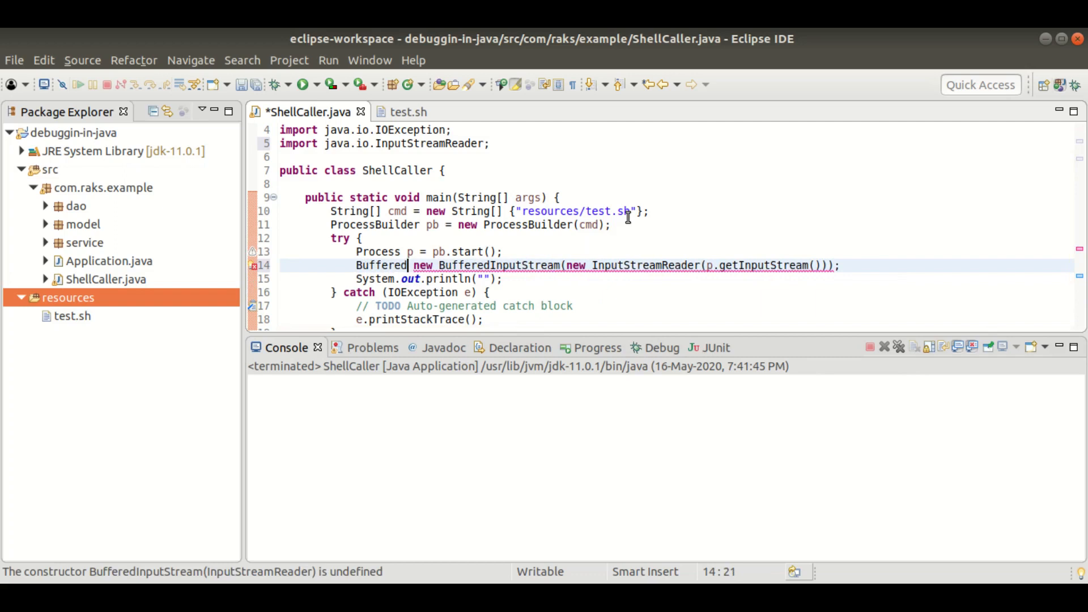
text(Read)
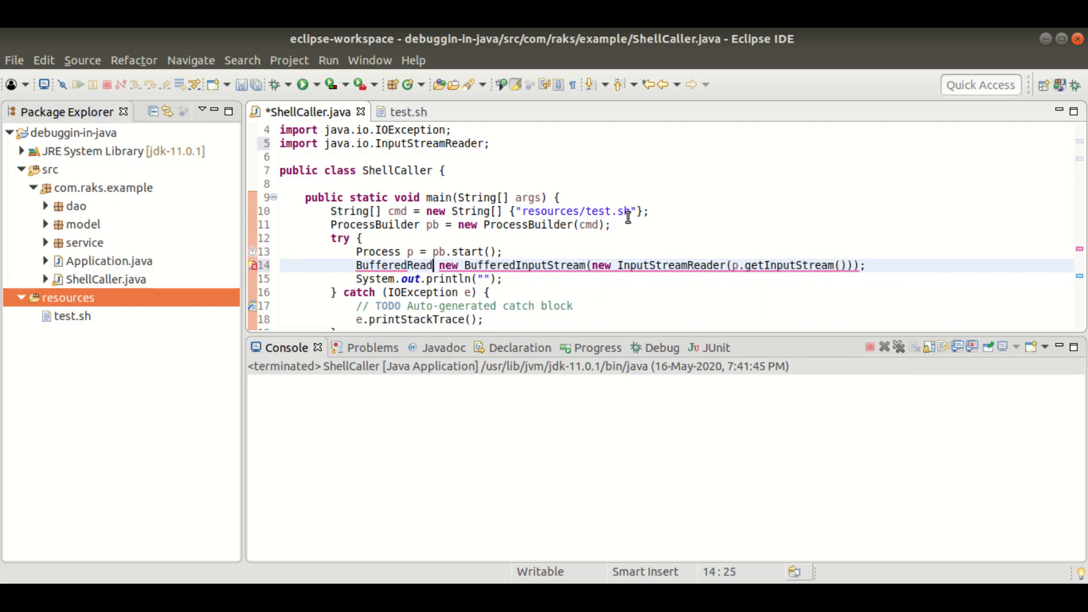
text(reader =)
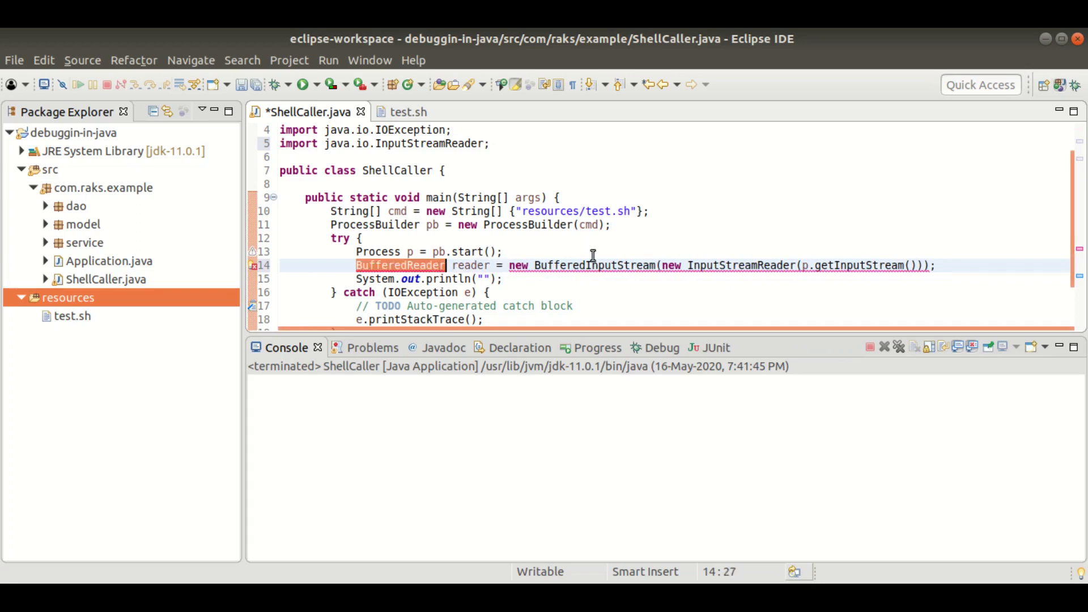
text(BufferedReader)
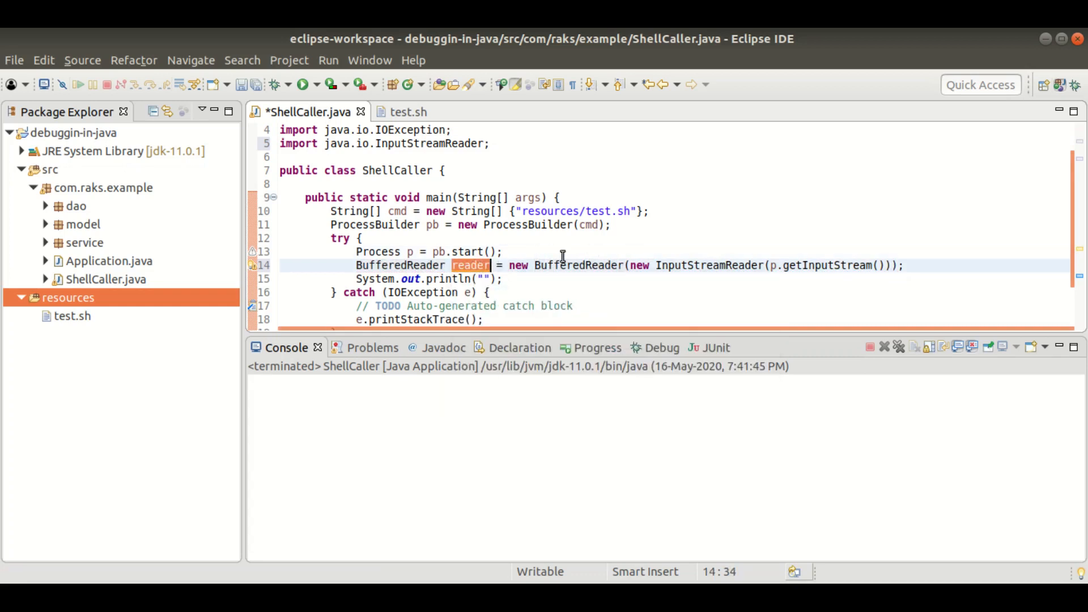
click(921, 265)
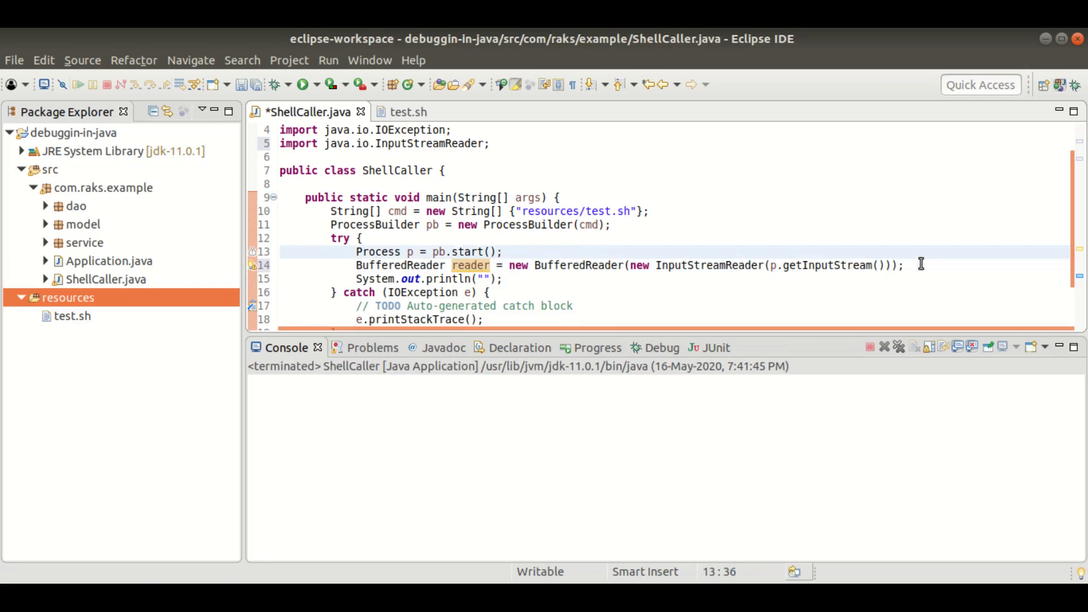
- Declare String s and loop while ((s = reader.readLine()) != null)
text(reader)
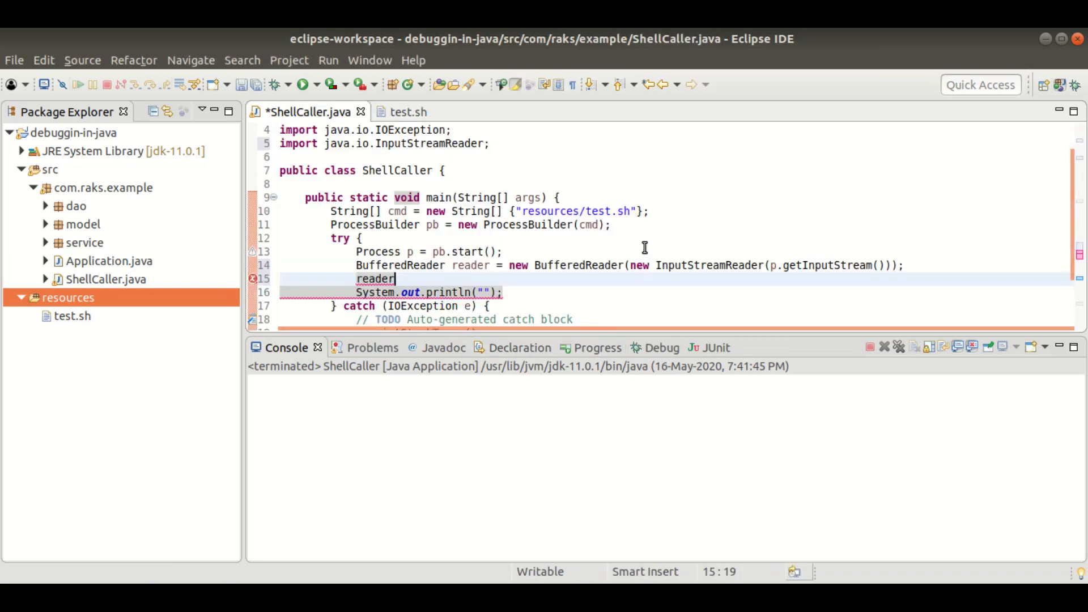
text(.readLine() !=)
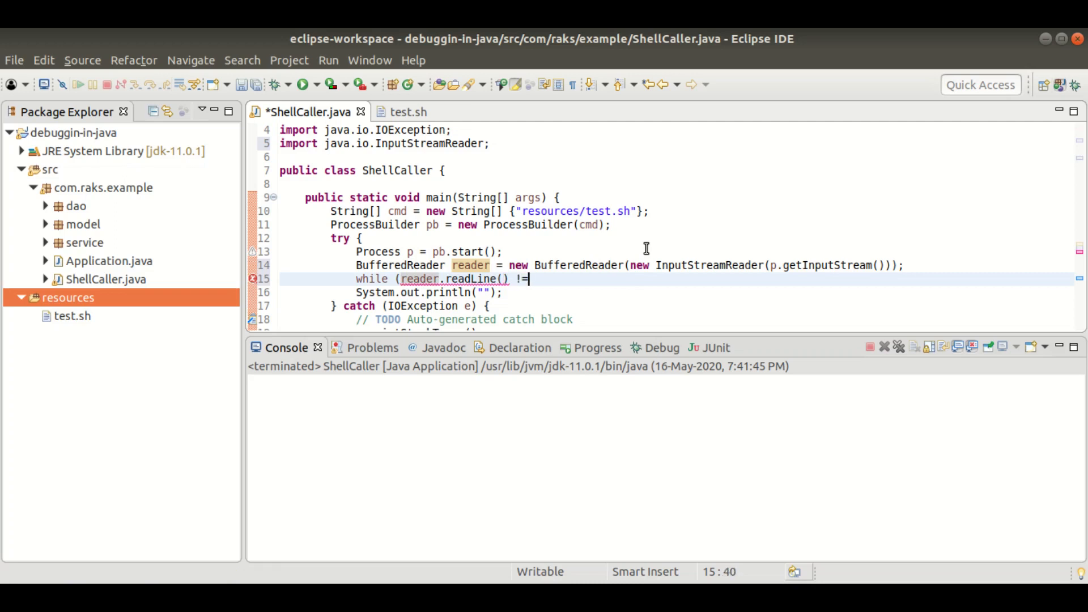
text(null)
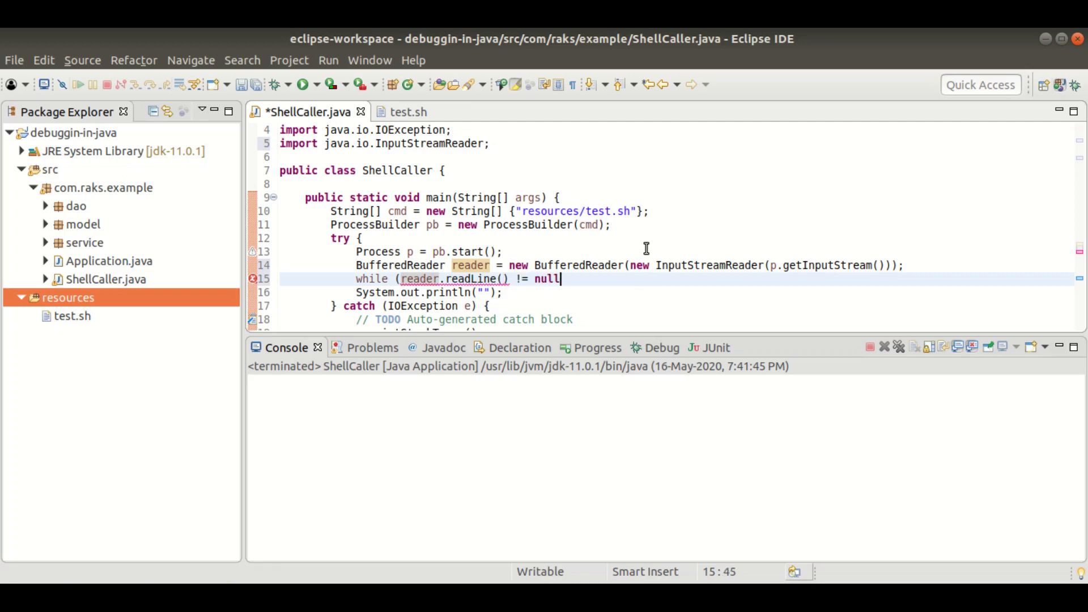
text({)
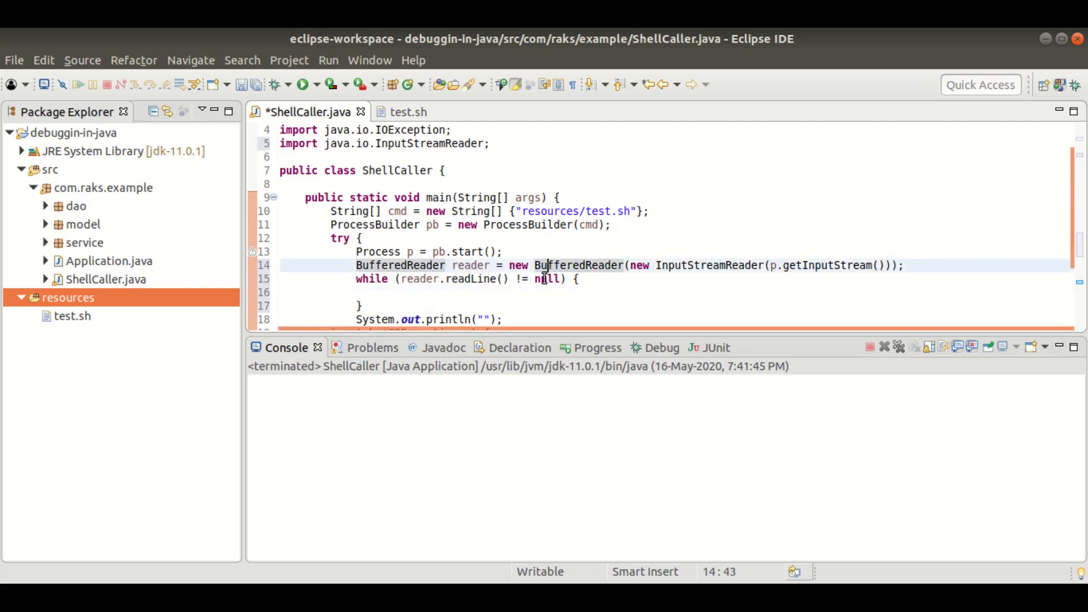
text(String s = null;)
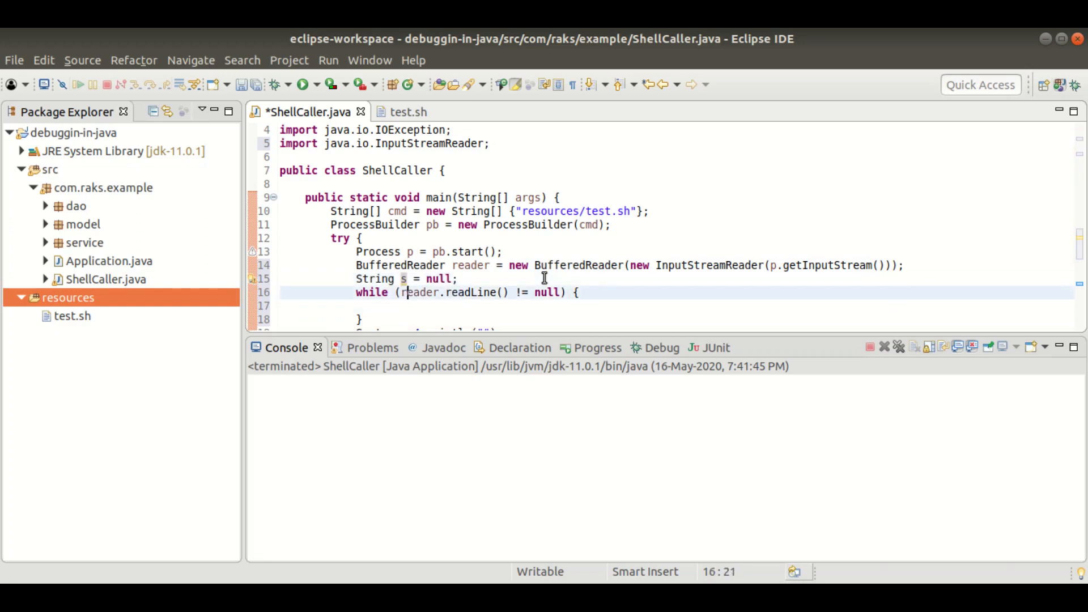
text(s =)
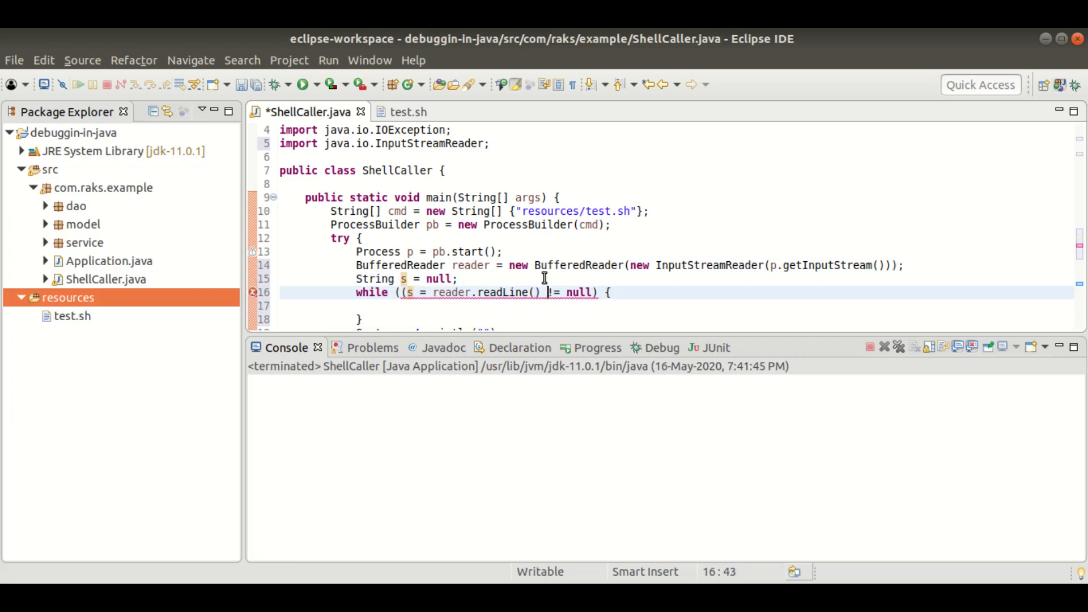
- Print each line with System.out.println(s) in the loop and delete the empty println
text(S)
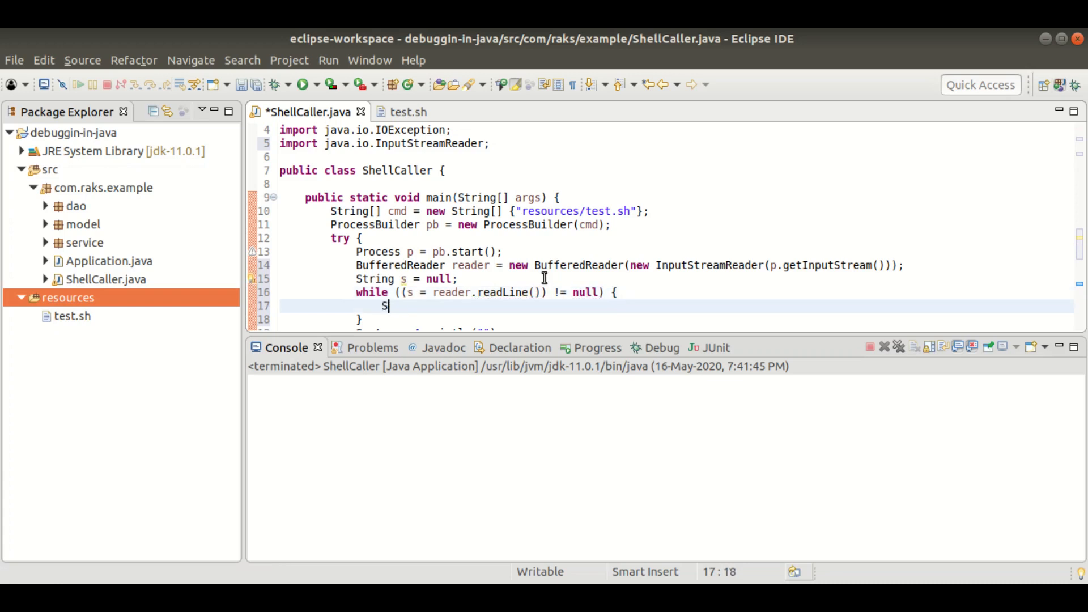
text(ystem.out.println(s);)
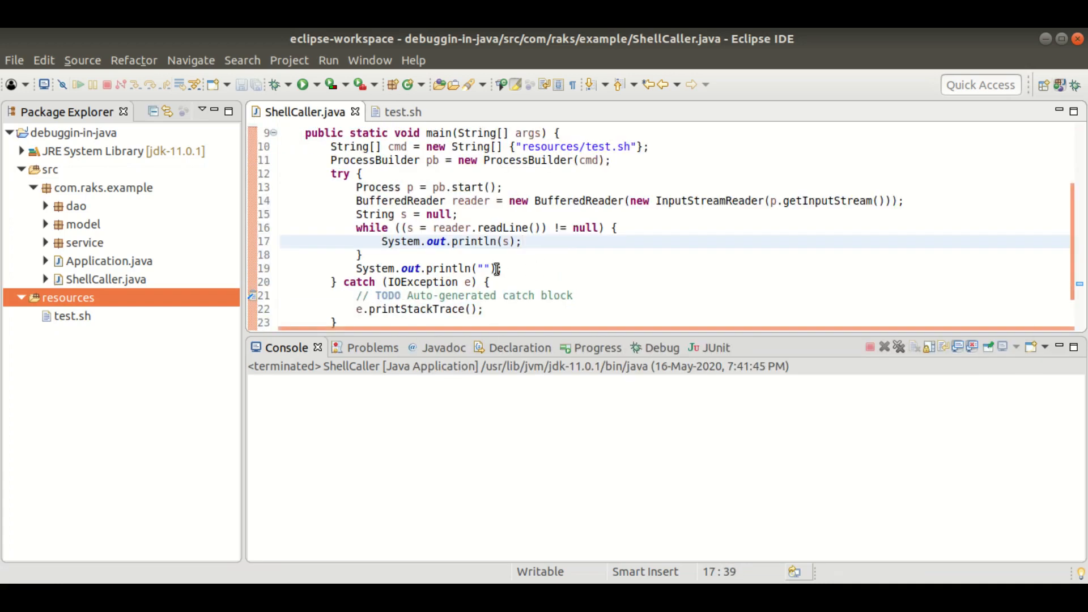
key(Delete)
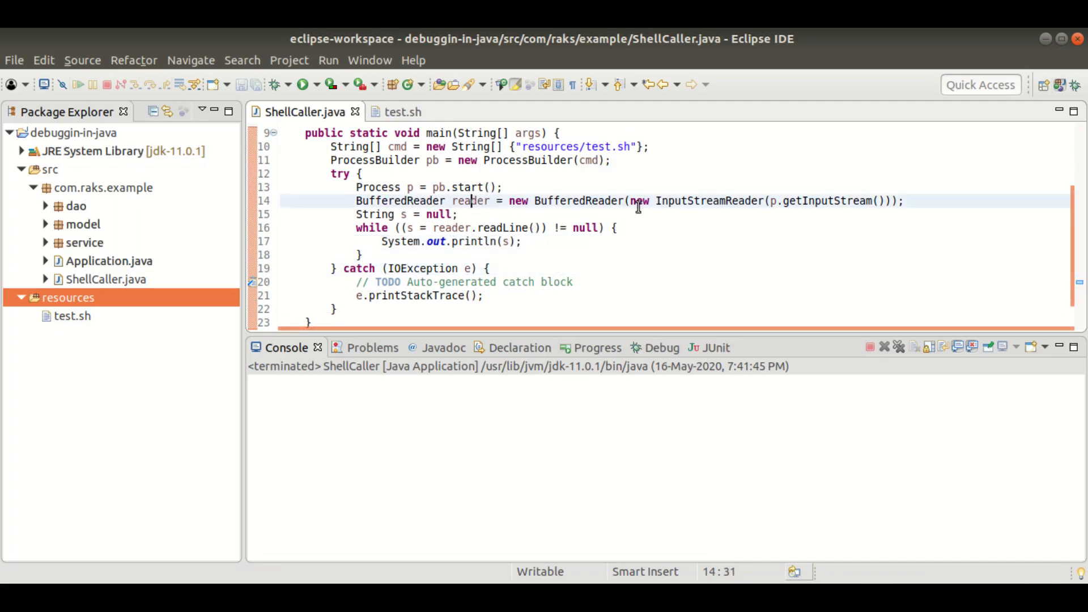
double_click(712, 200)
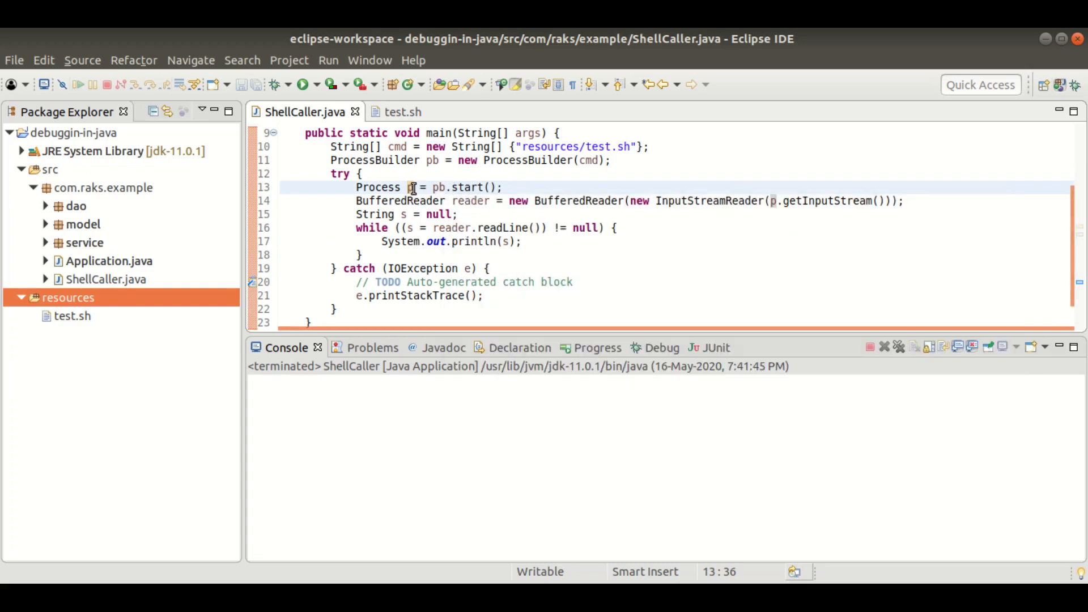
double_click(409, 187)
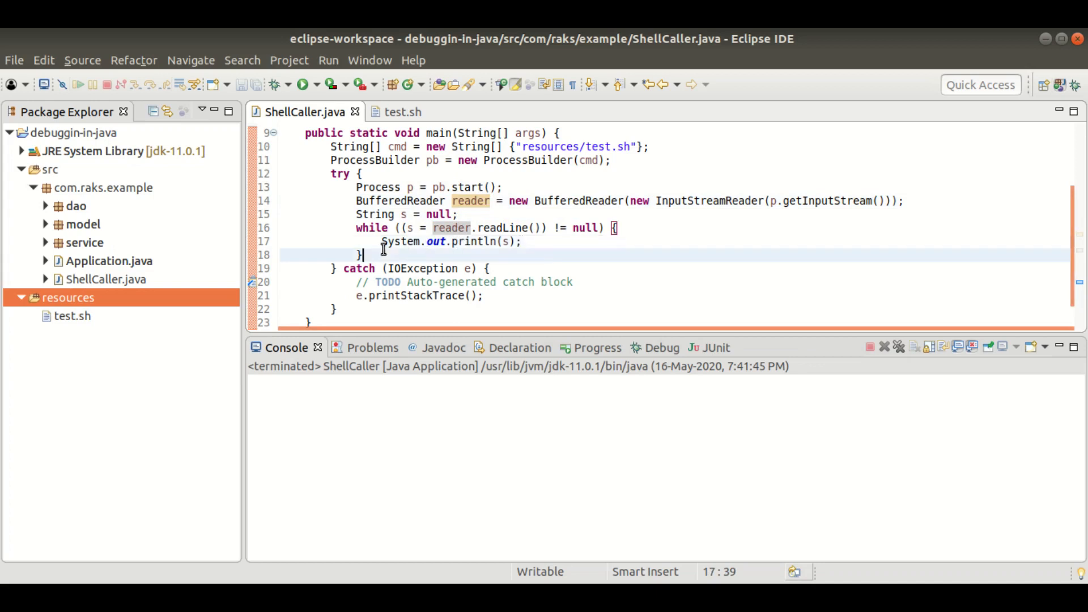
- Run ShellCaller so the console prints "test.sh has been executed by java", then bring up test.sh
click(572, 227)
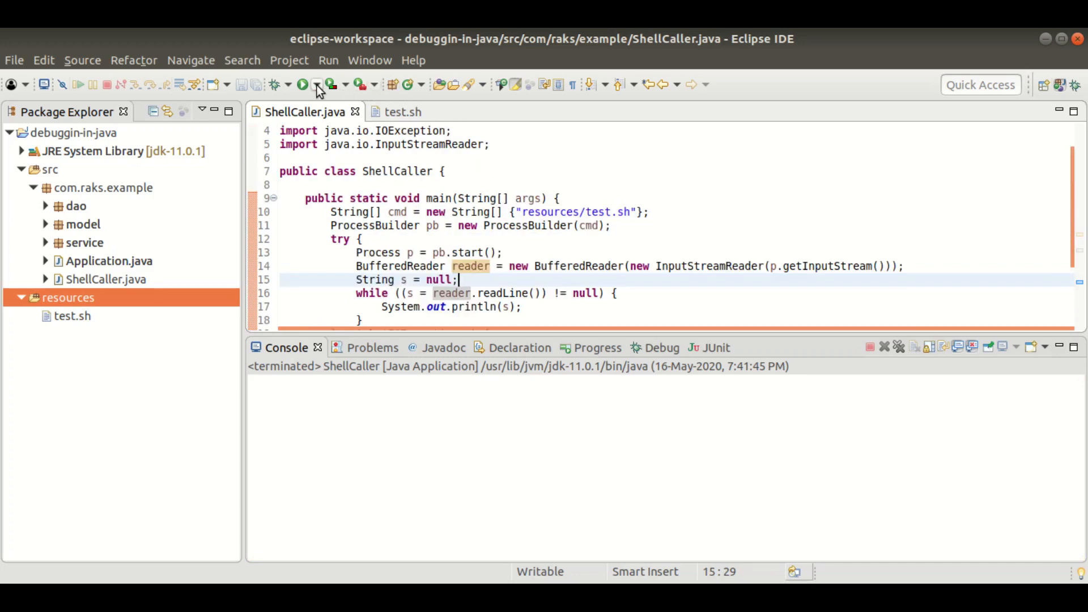
click(305, 84)
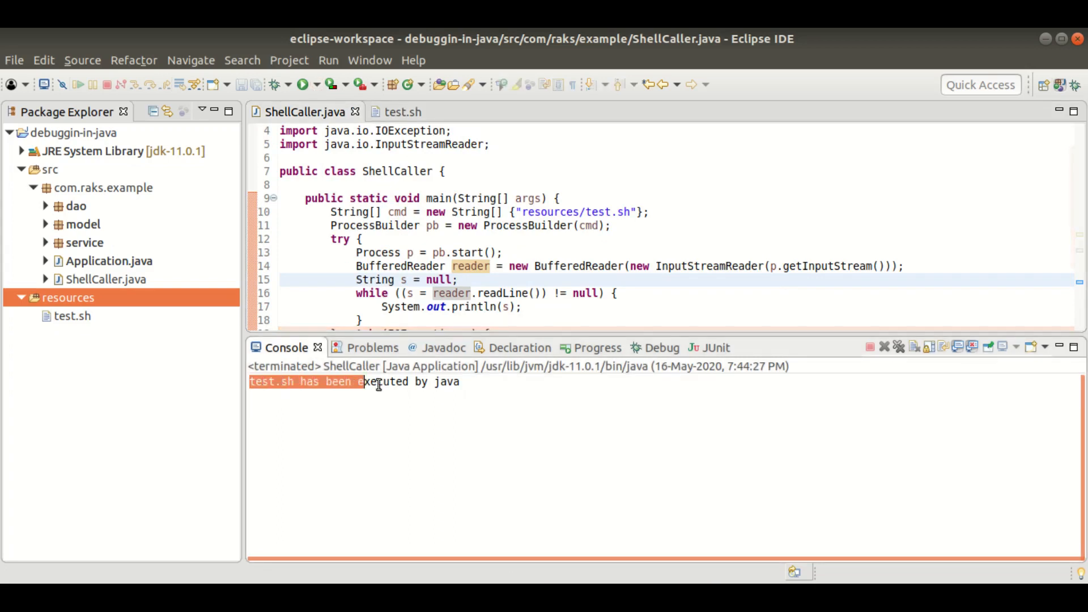
click(515, 197)
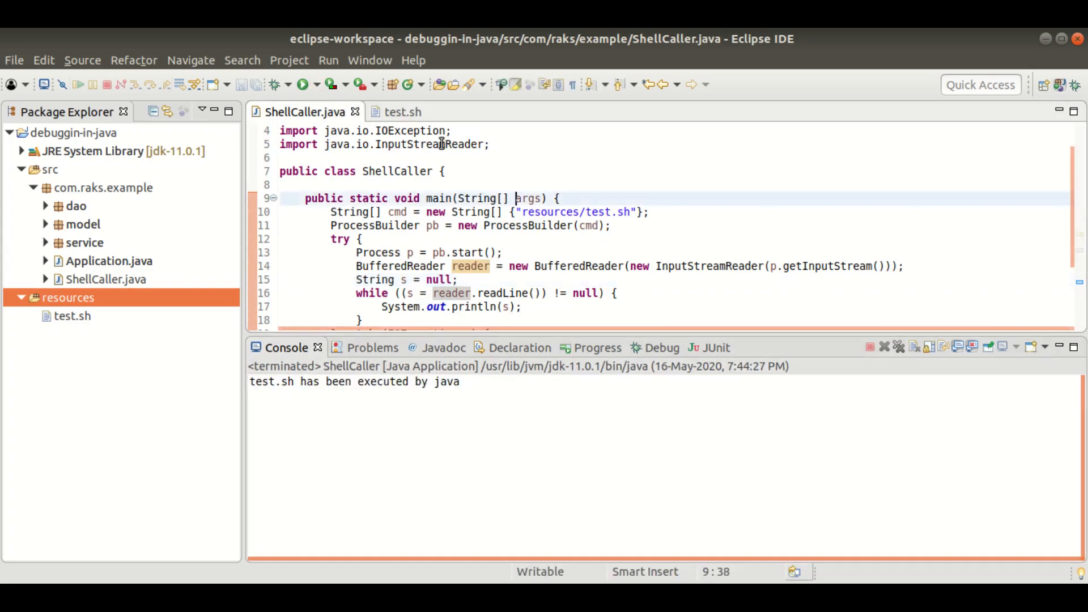
click(398, 111)
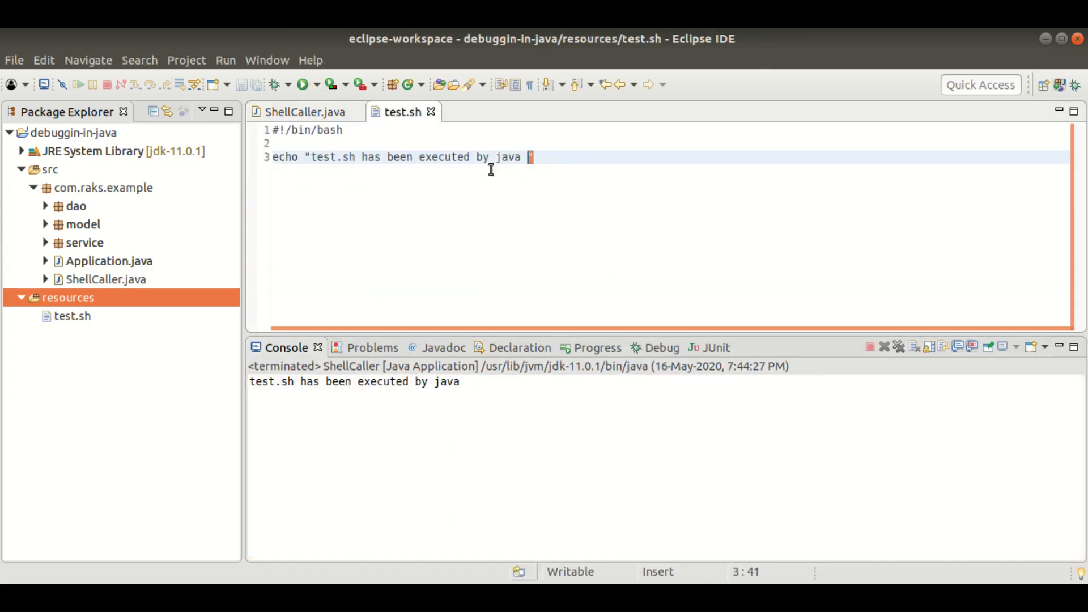
- Add a second echo line with "raksrahul" to test.sh, save it, and return to ShellCaller.java
click(384, 157)
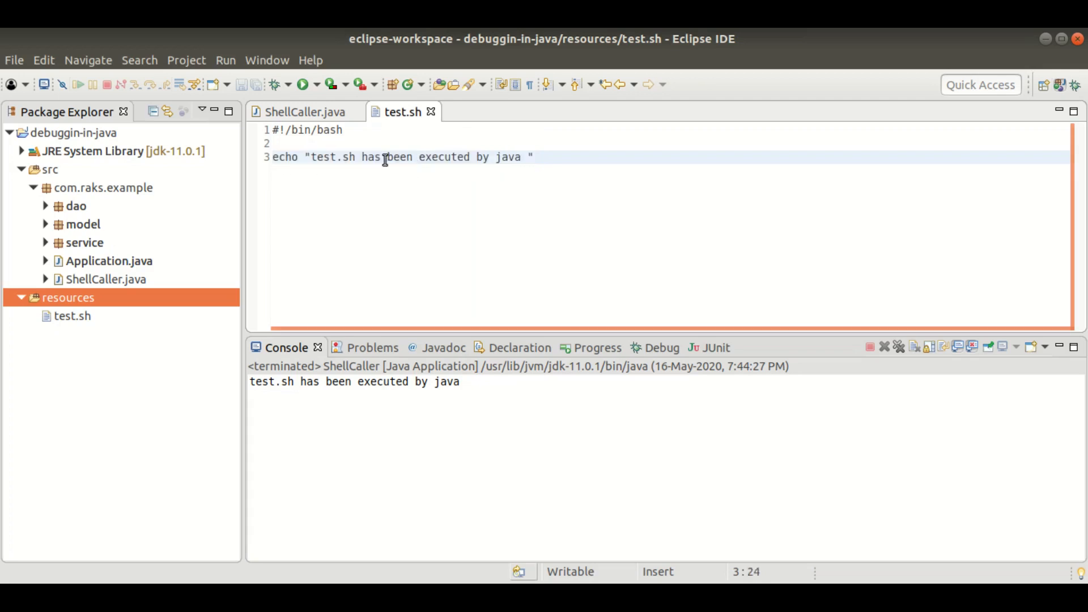
double_click(283, 156)
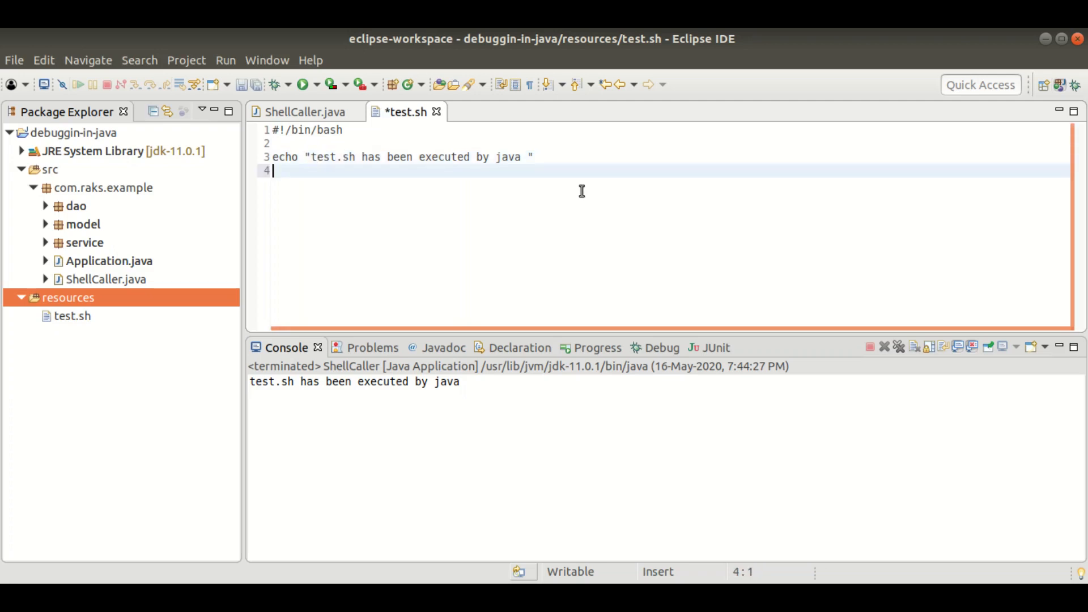
text(echo "A)
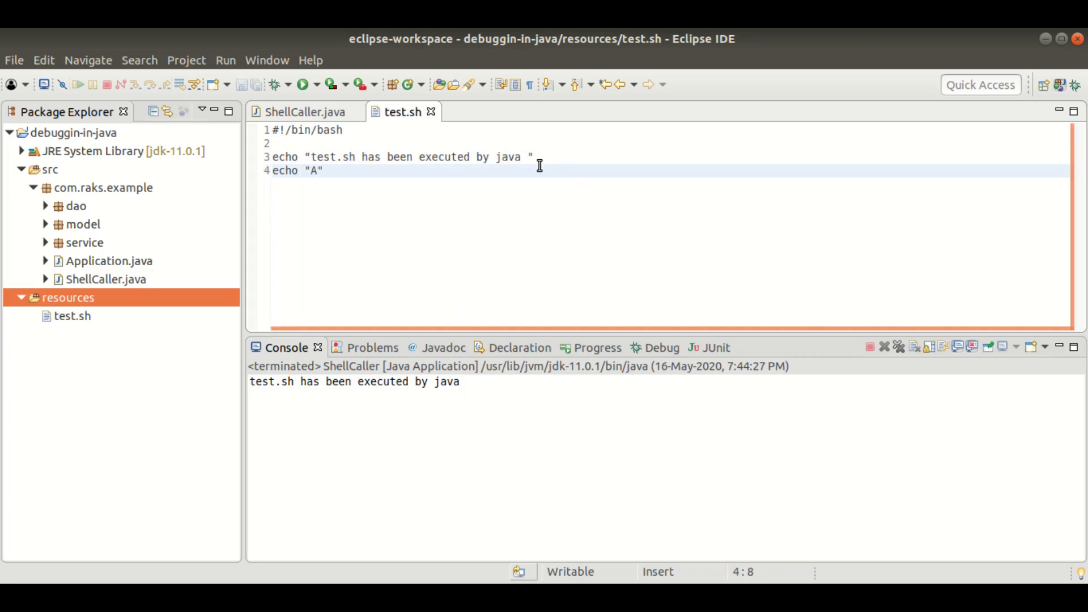
text(raksrahul)
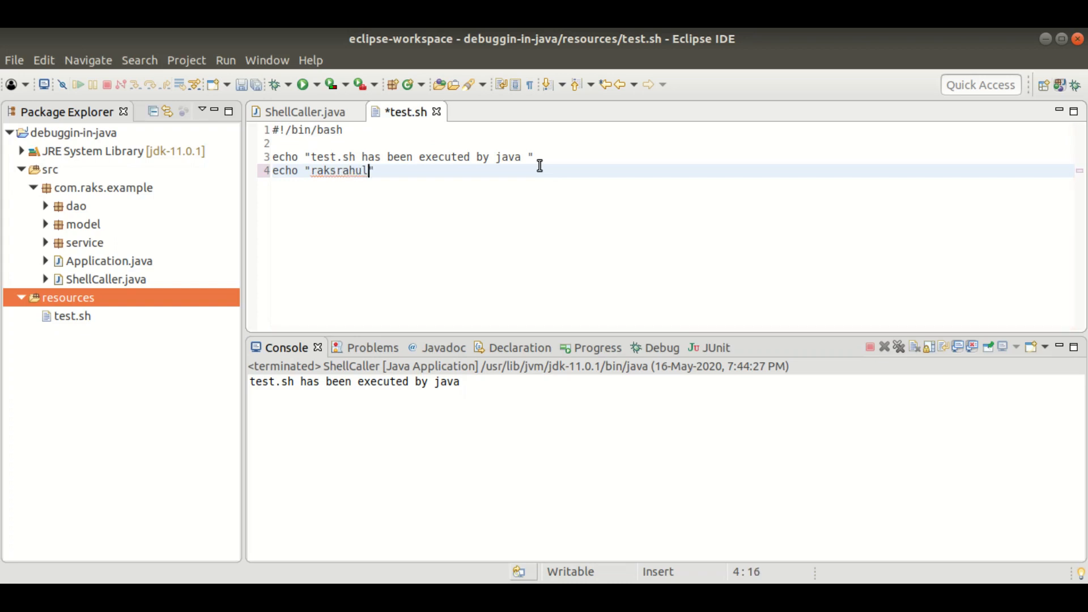
click(304, 111)
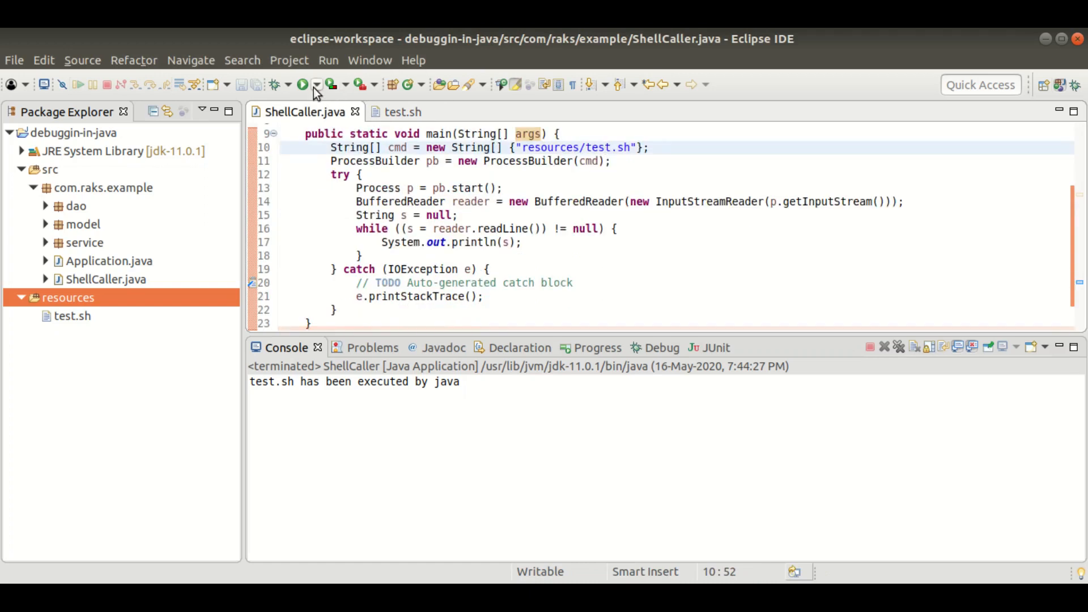
- Rerun ShellCaller so both echo lines print, pointing at the script path and getInputStream call
click(303, 84)
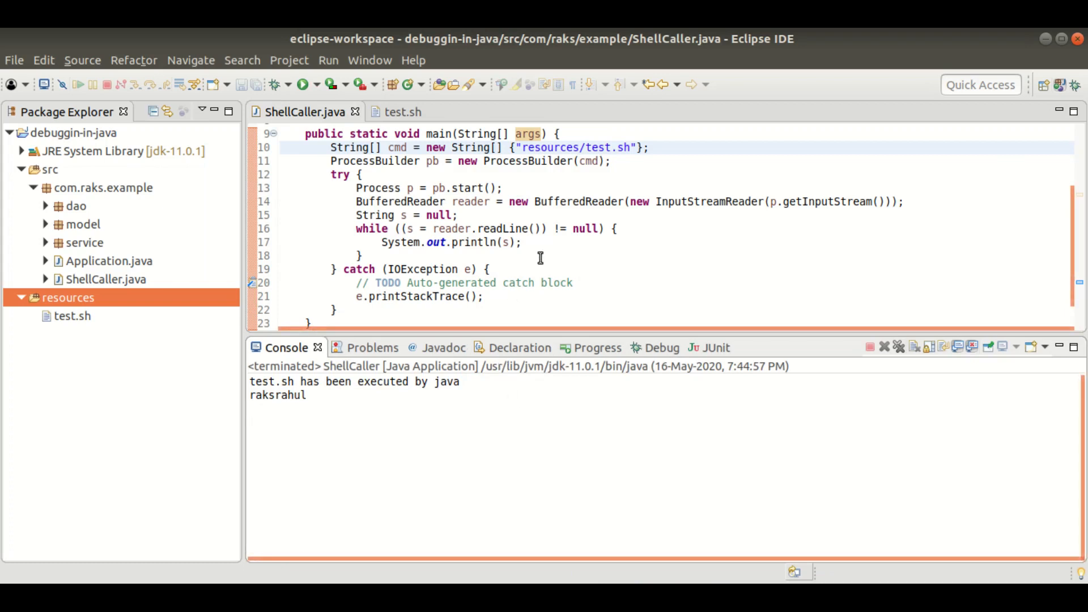
click(635, 147)
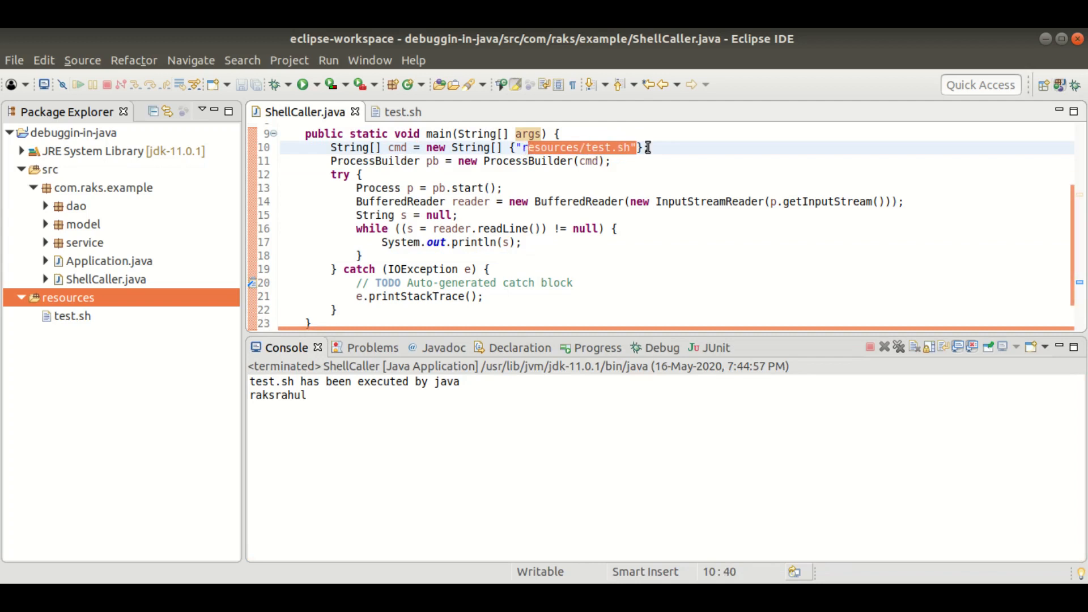
double_click(825, 202)
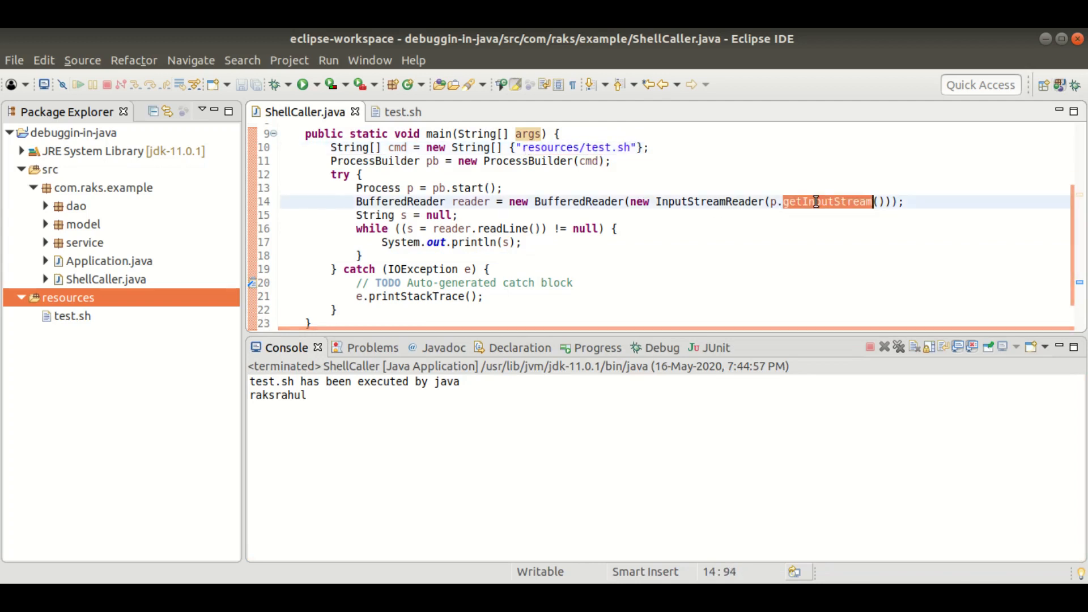
click(553, 241)
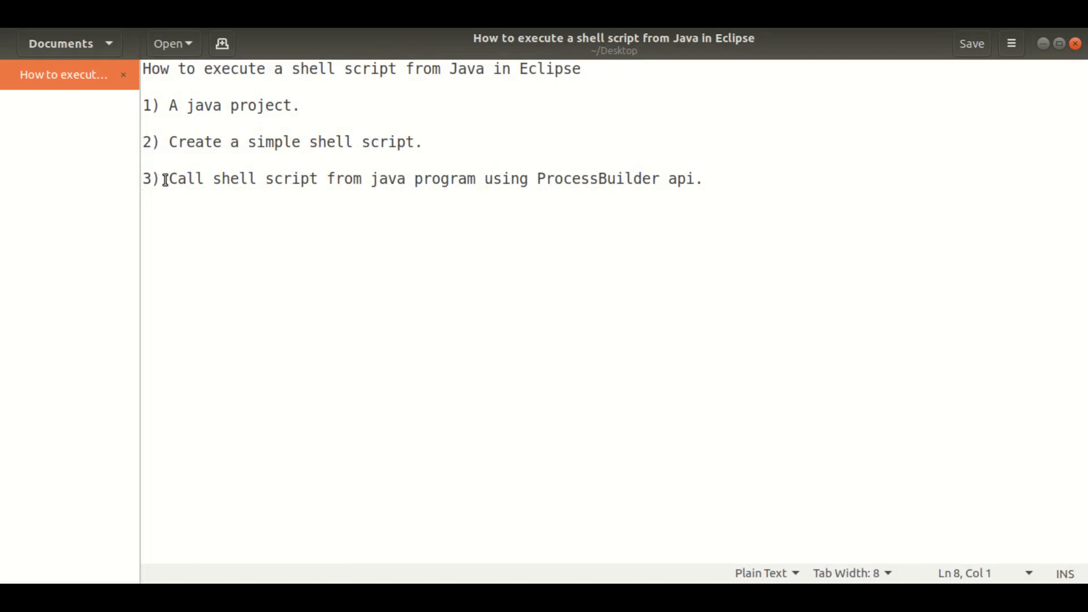
- Add a closing "Thank You :)" line below step 3 of the gedit notes
drag(169, 178, 543, 178)
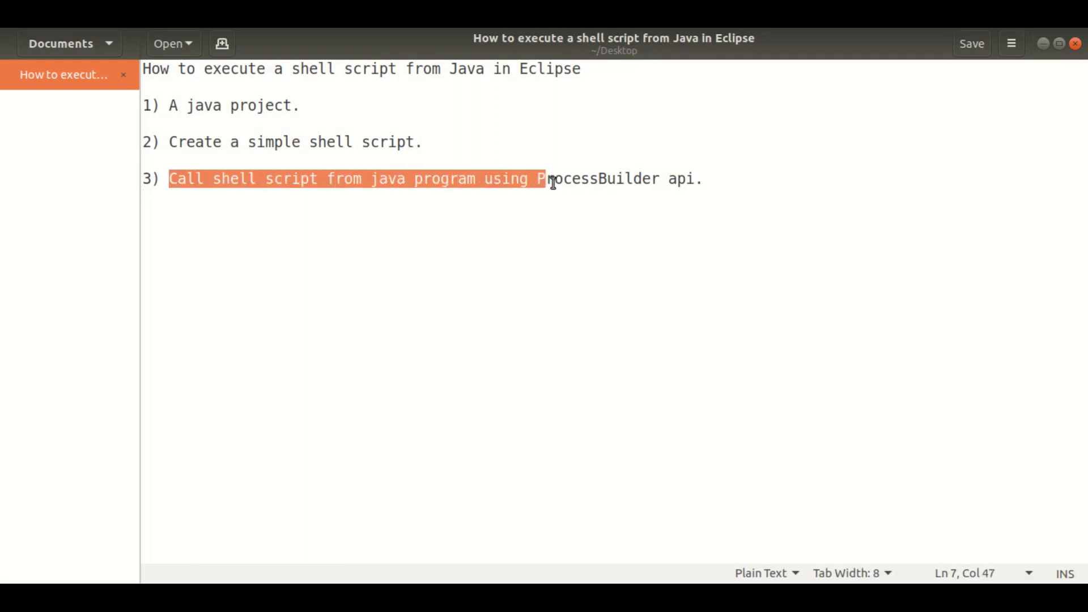
click(711, 179)
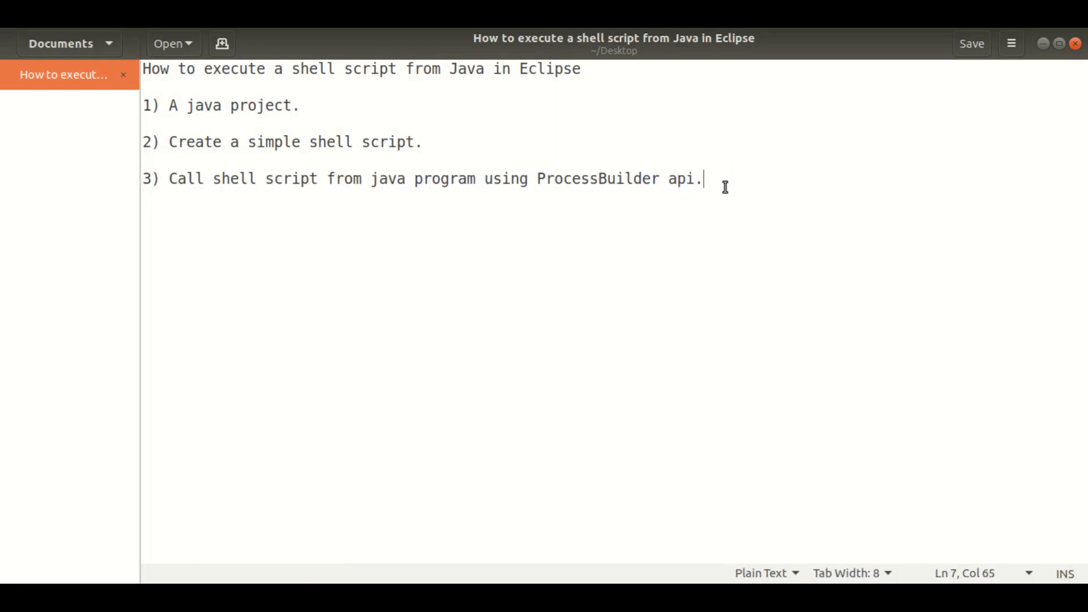
text(Thank You)
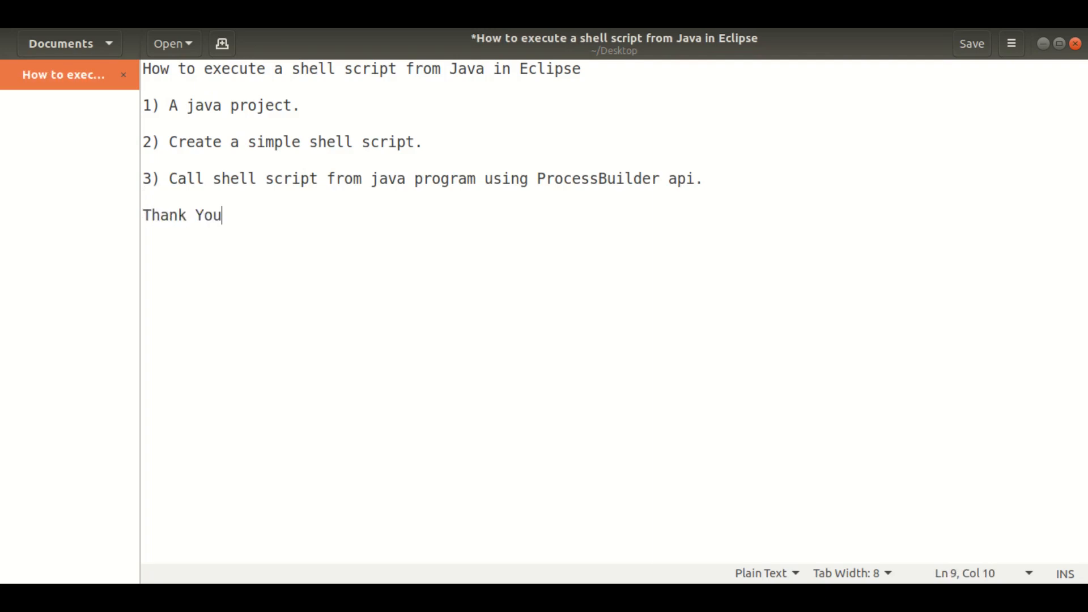
text(:))
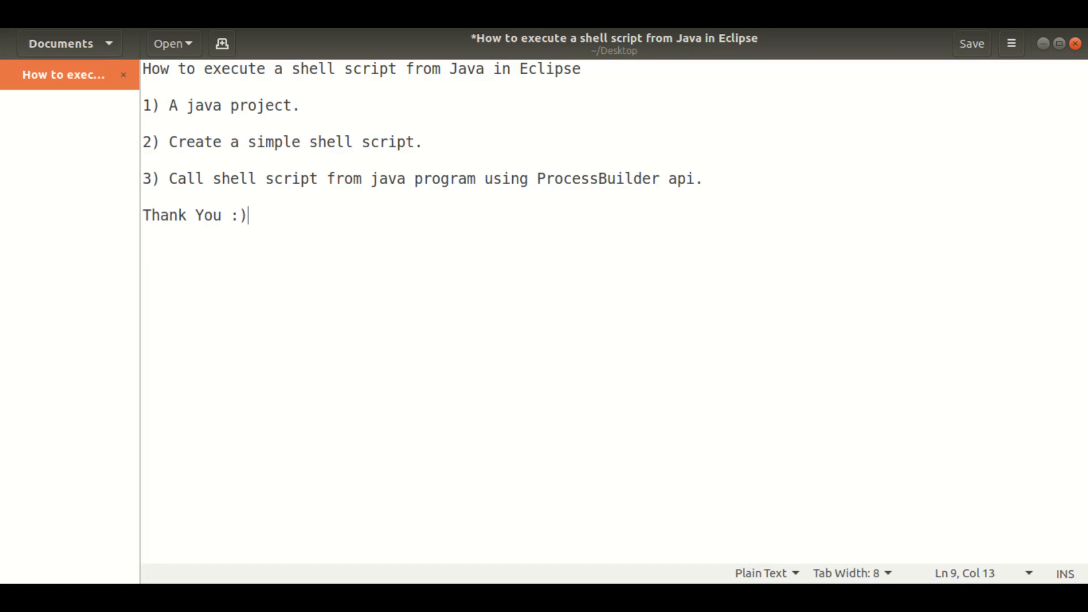
mouse_move(936, 68)
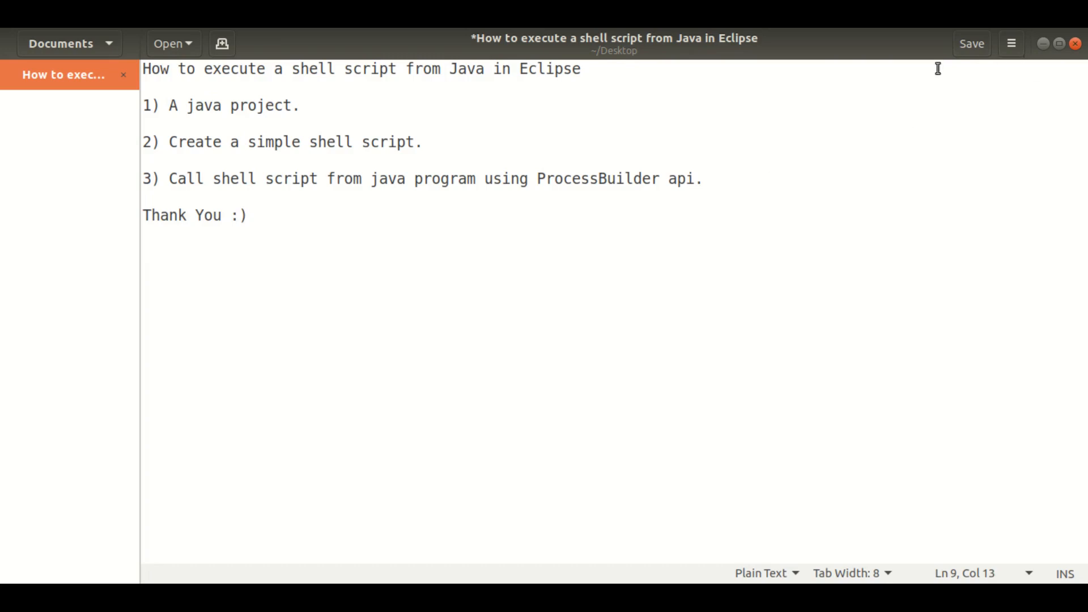